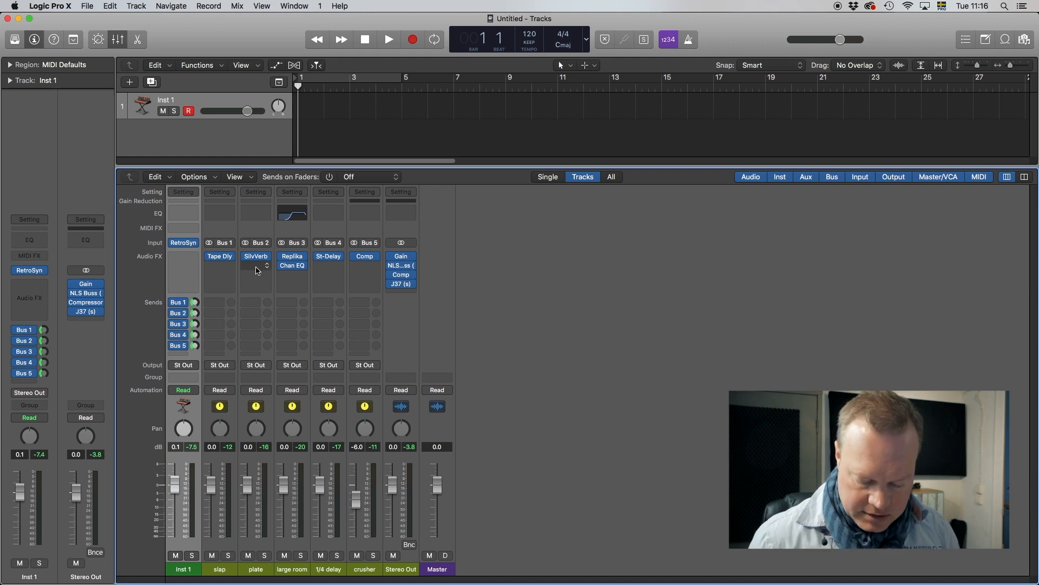
# Create a new empty project with one Software Instrument track and load Retro Synth on it.
pyautogui.click(387, 39)
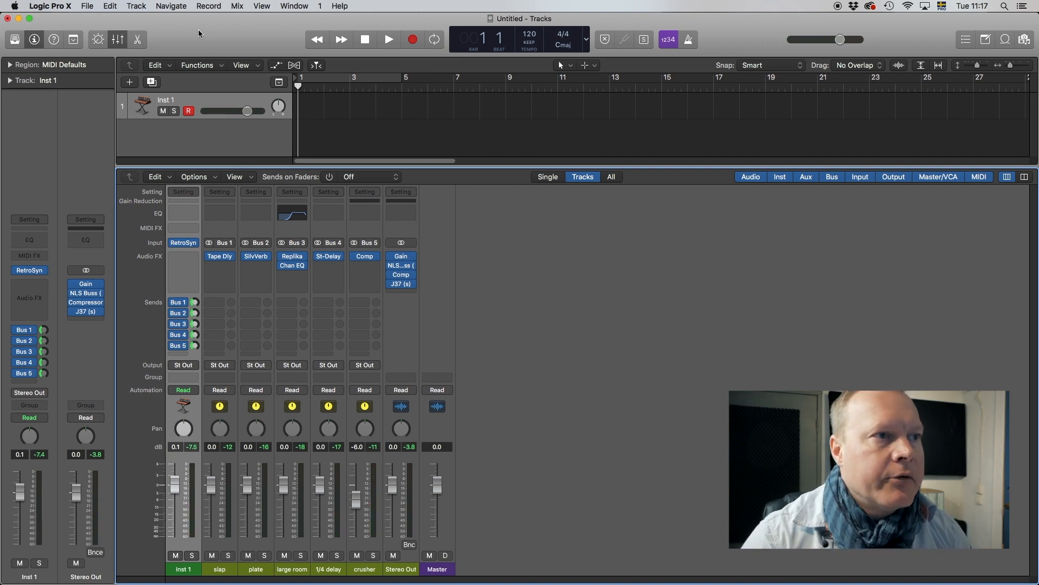
pyautogui.click(87, 7)
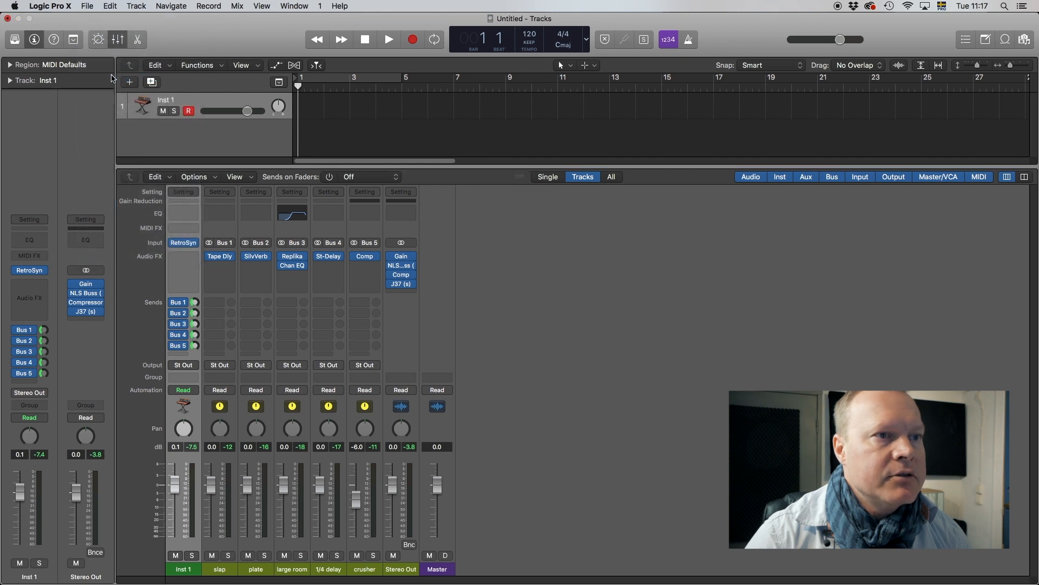
pyautogui.click(108, 6)
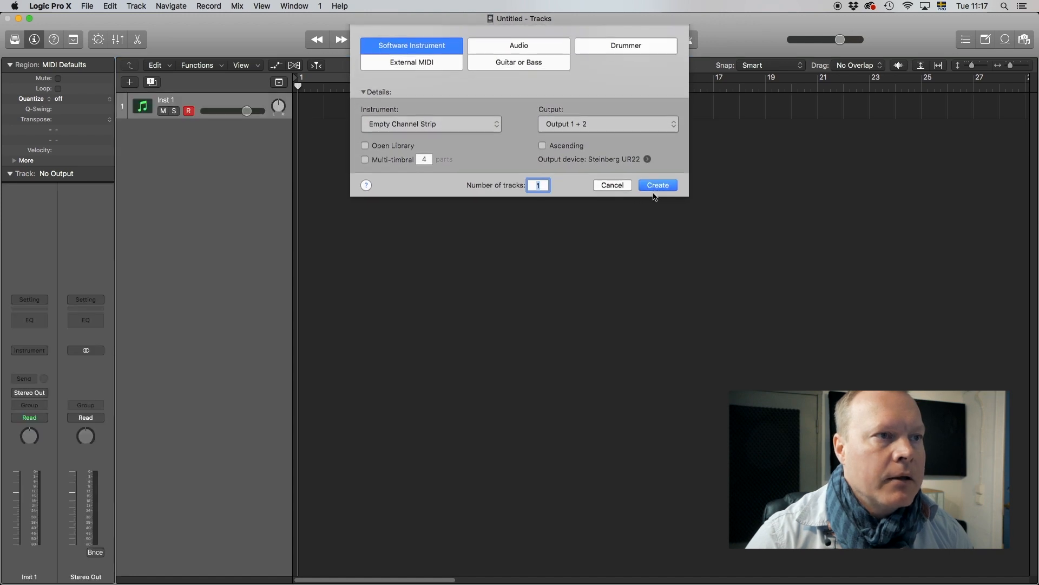
pyautogui.click(658, 185)
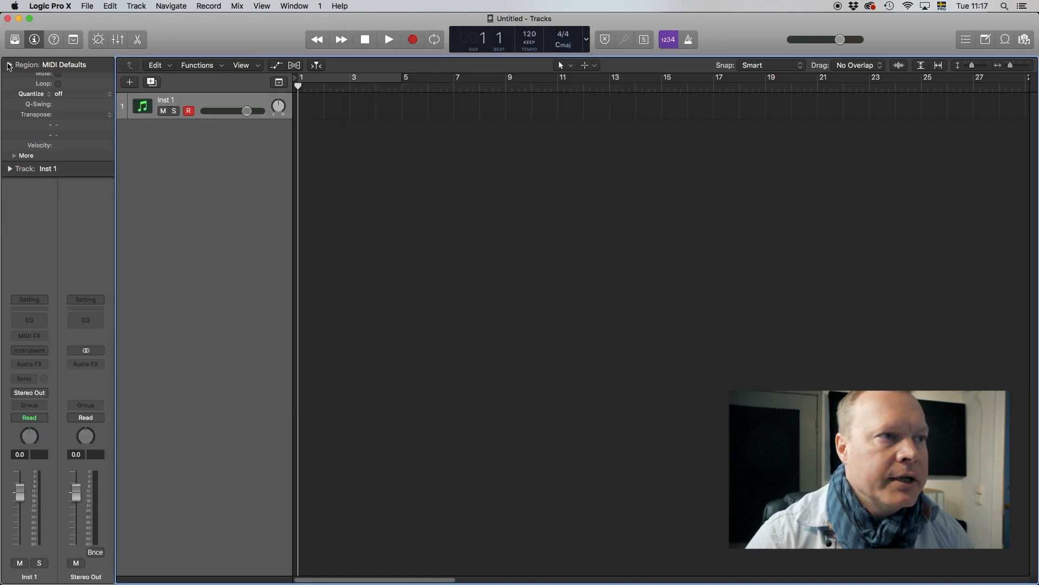
pyautogui.click(28, 350)
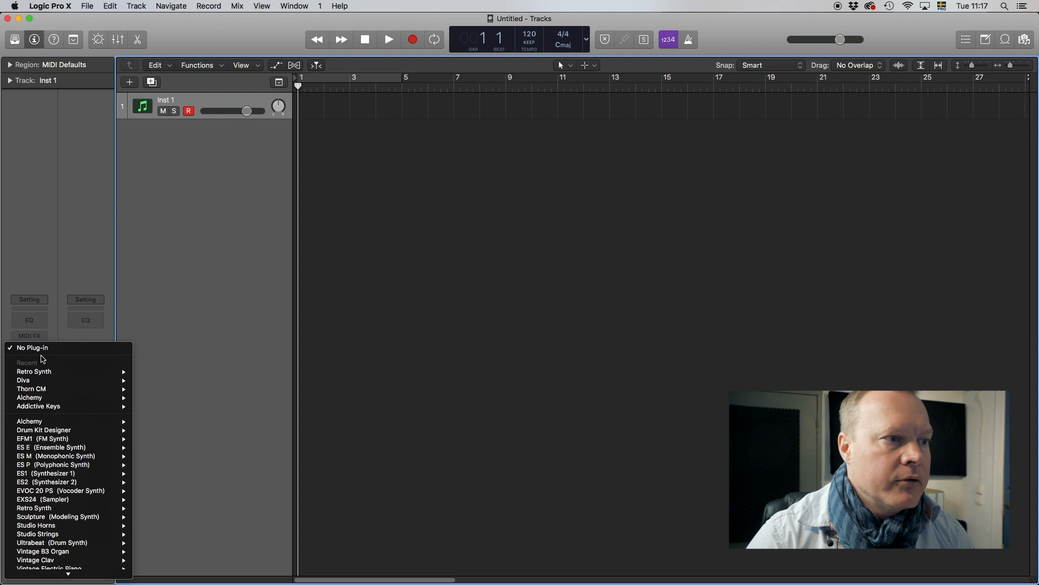
pyautogui.click(33, 370)
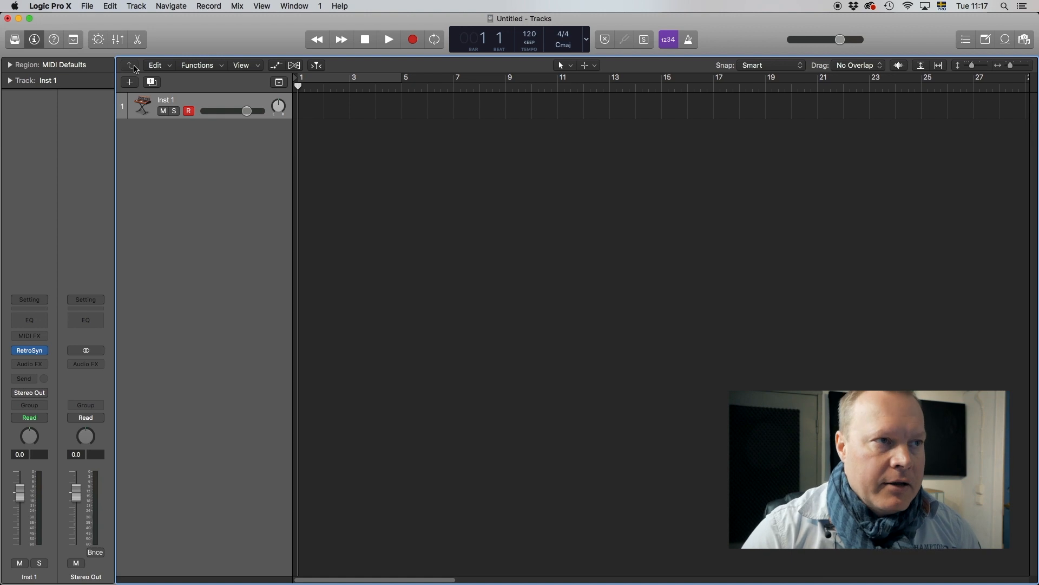
# Show the mixer and bring up the colour palette for the Stereo Out channel.
pyautogui.click(118, 39)
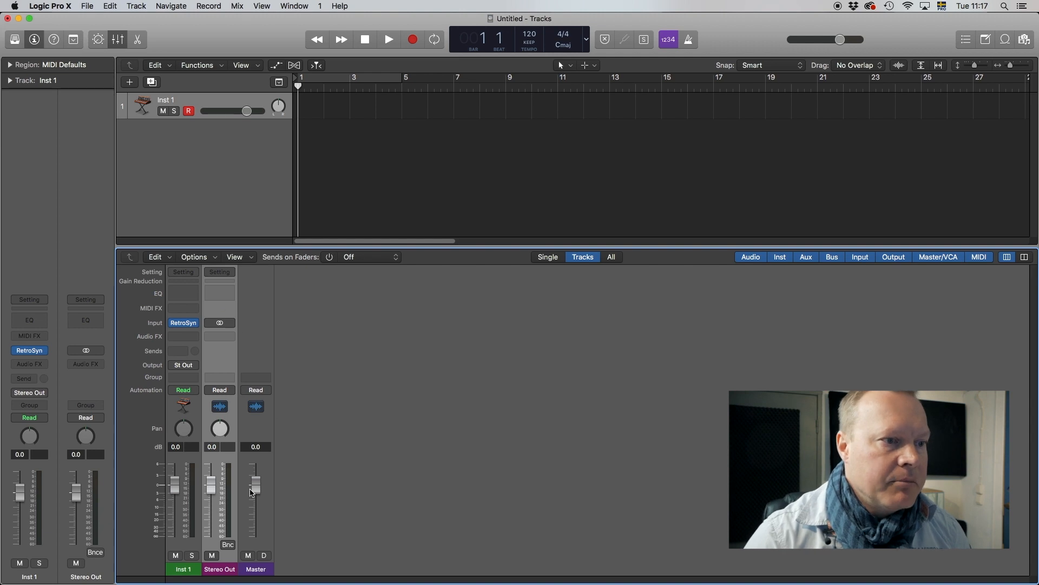
pyautogui.rightClick(250, 491)
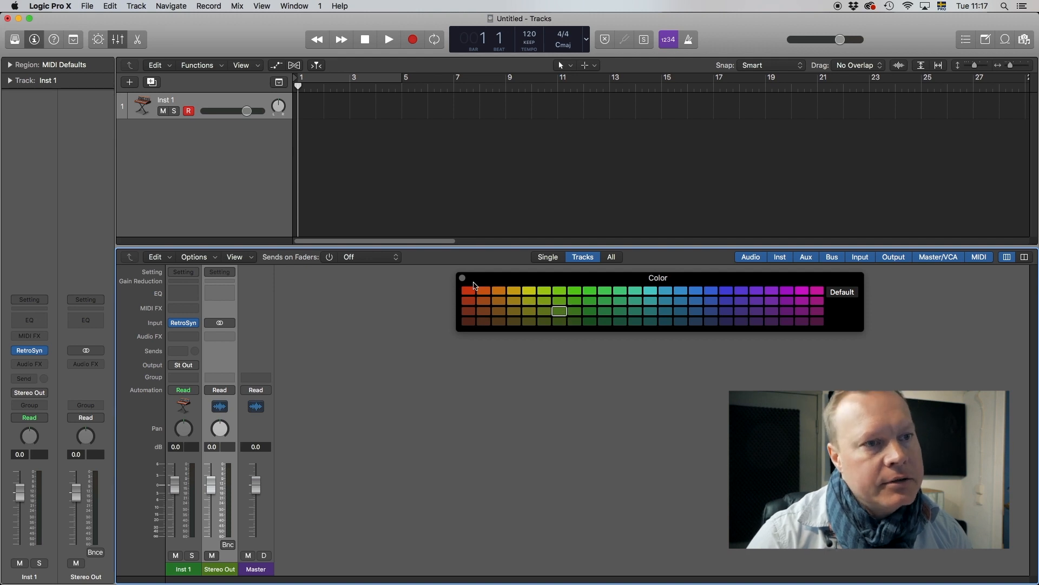
pyautogui.moveTo(464, 279)
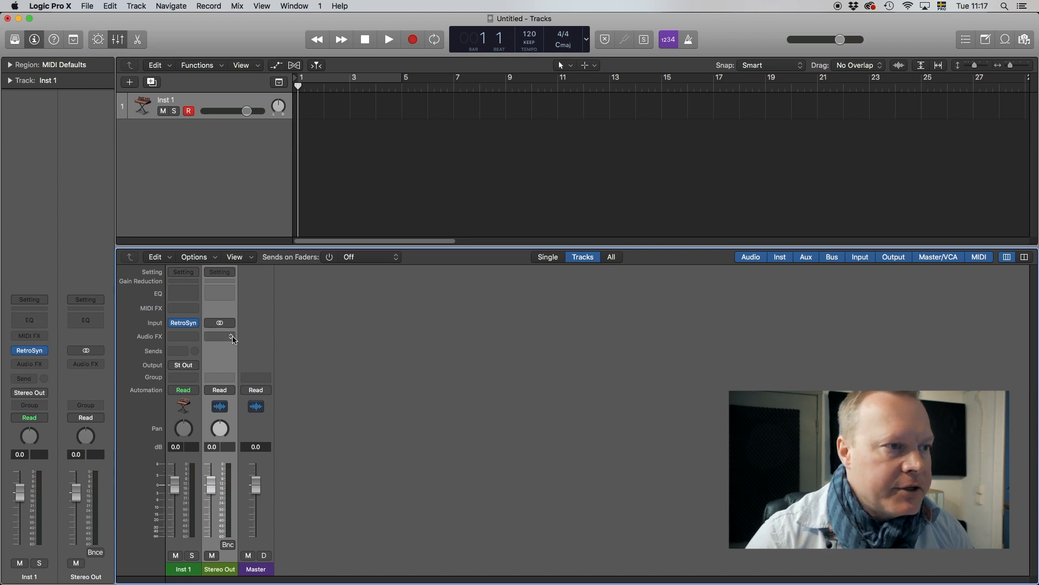
# Insert a stereo Gain utility in the first Audio FX slot of Stereo Out.
pyautogui.click(218, 336)
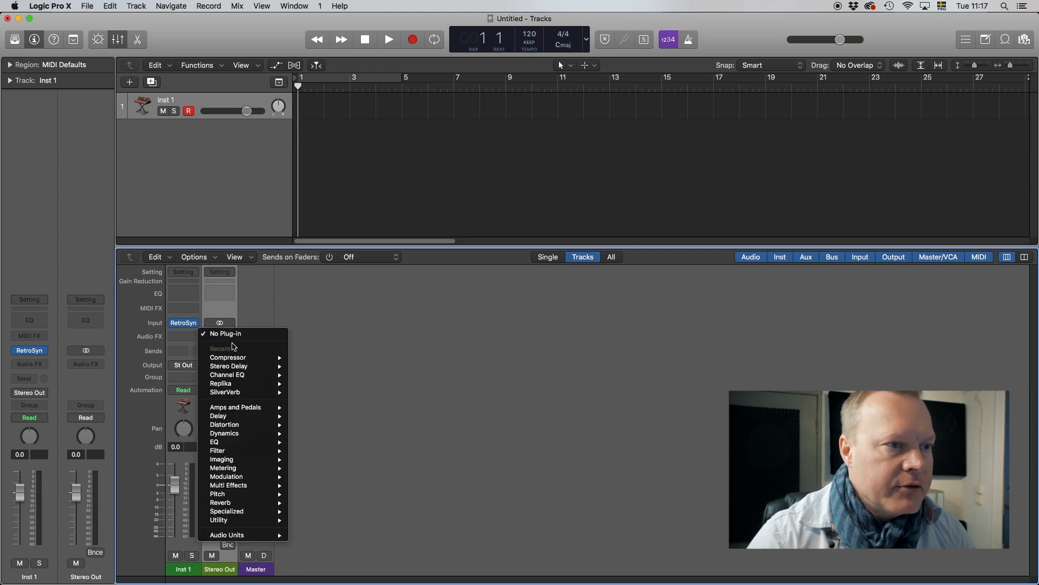
pyautogui.click(225, 334)
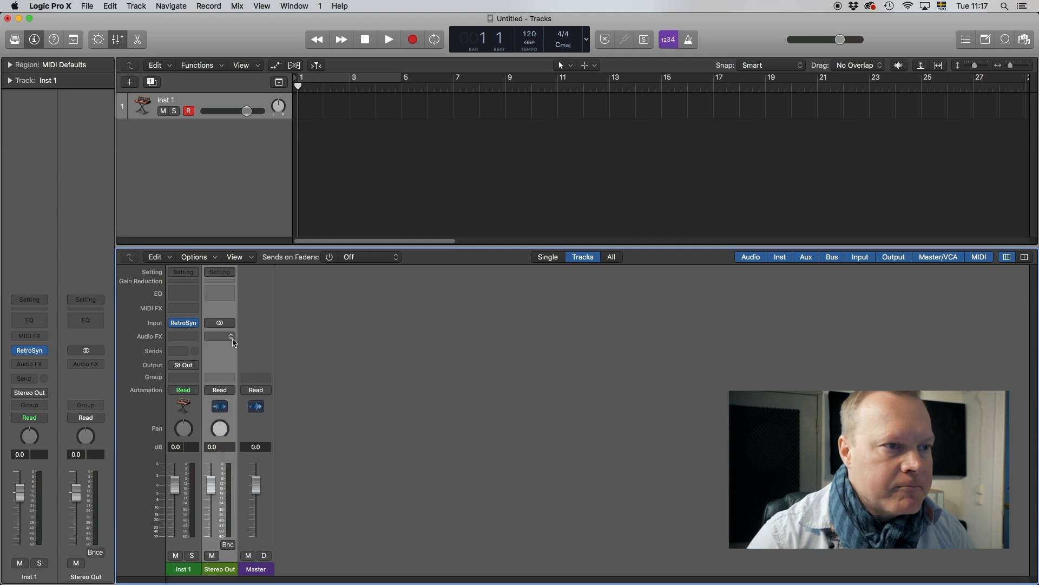
pyautogui.click(220, 335)
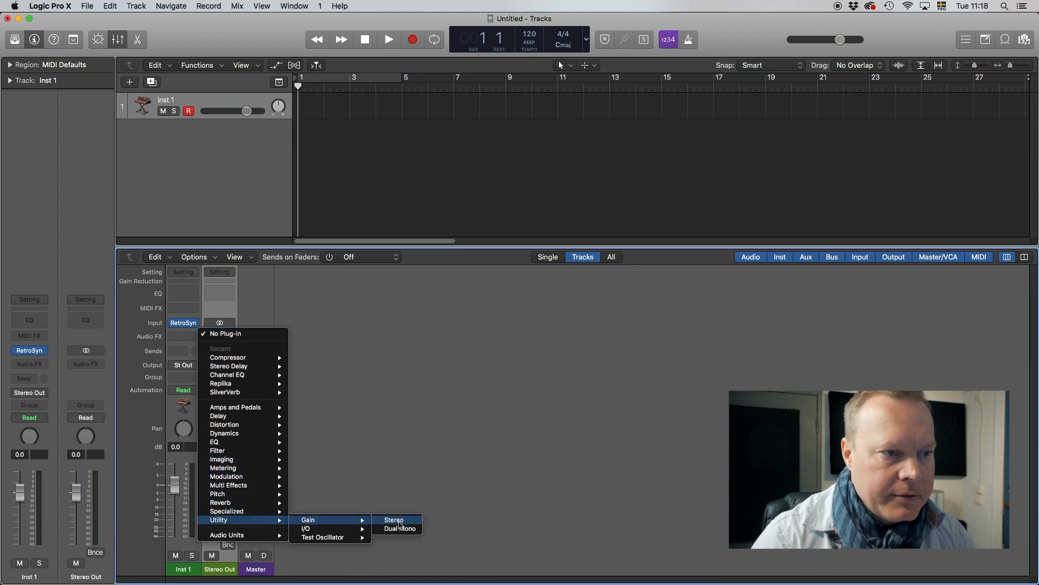
pyautogui.click(393, 520)
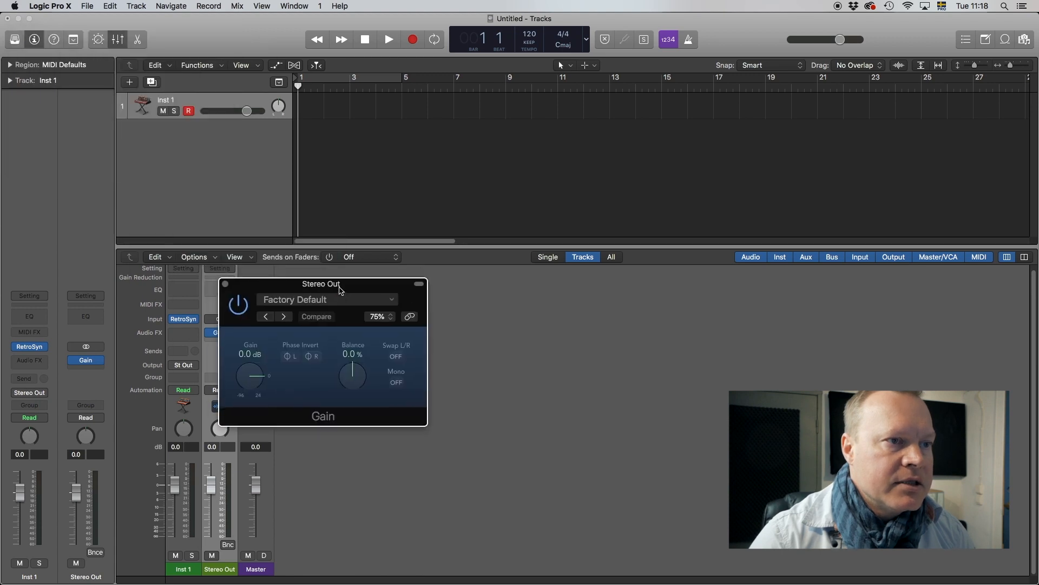
pyautogui.moveTo(322, 284); pyautogui.dragTo(413, 324)
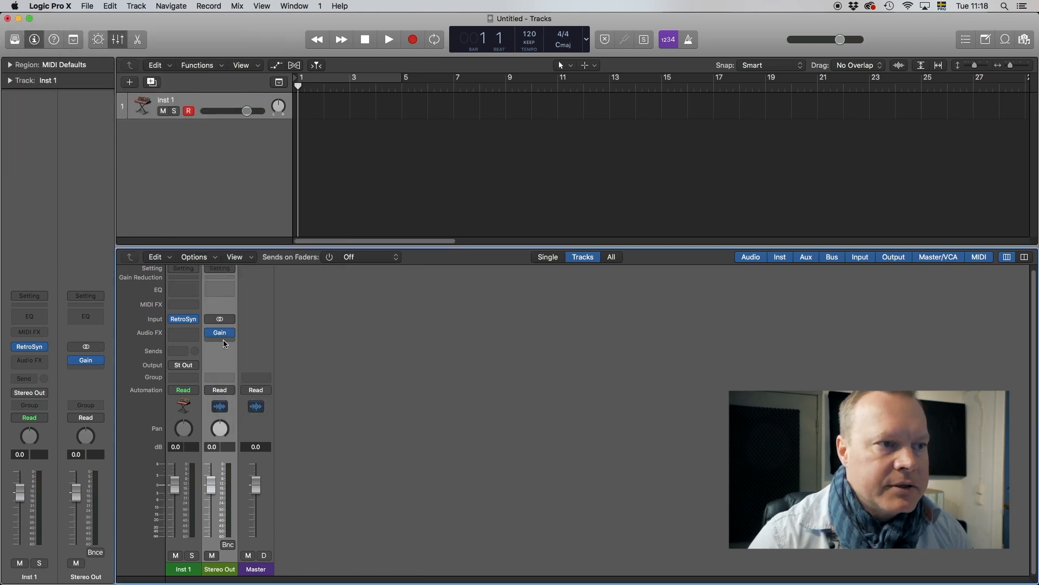
# Insert the Waves NLS Buss (s) plug-in after Gain on Stereo Out and move its window aside.
pyautogui.click(220, 333)
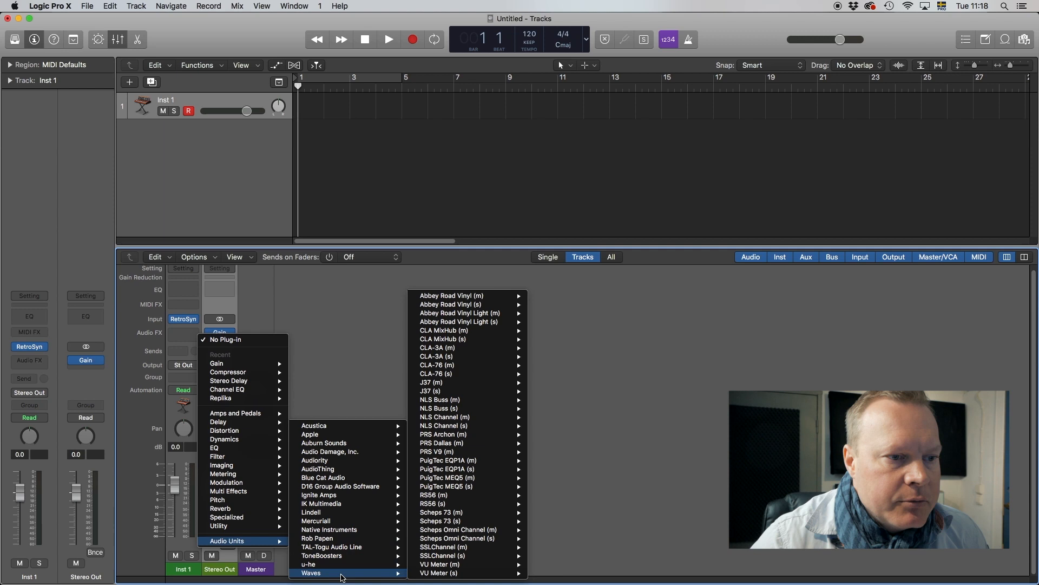
pyautogui.moveTo(465, 400)
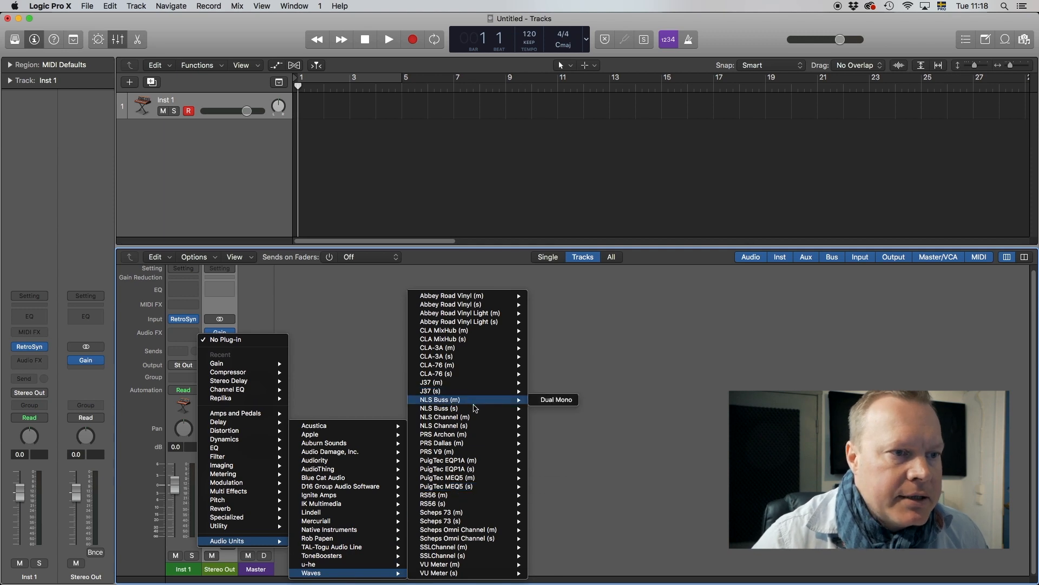
pyautogui.click(438, 408)
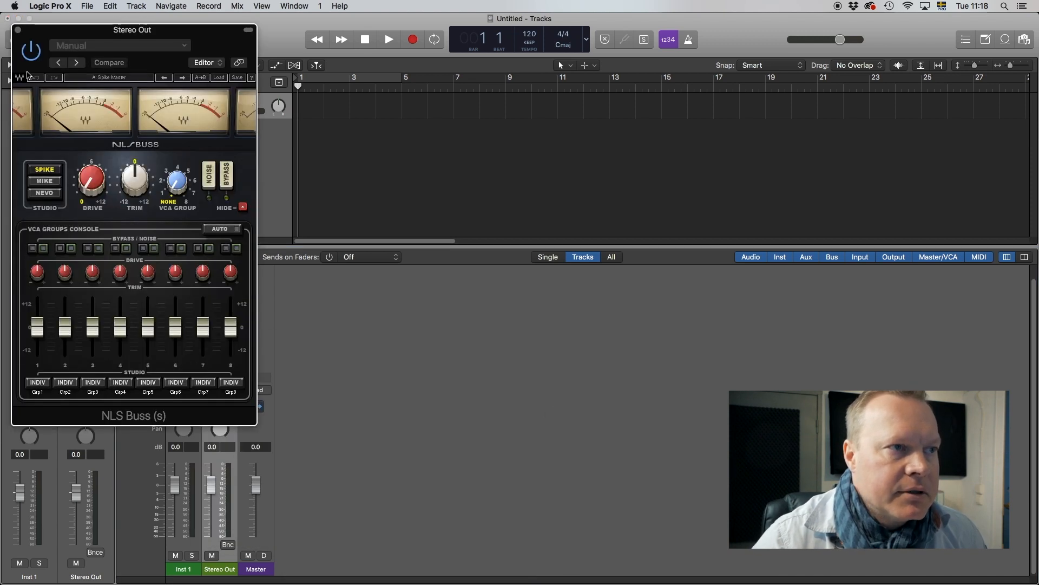
pyautogui.moveTo(131, 29); pyautogui.dragTo(448, 141)
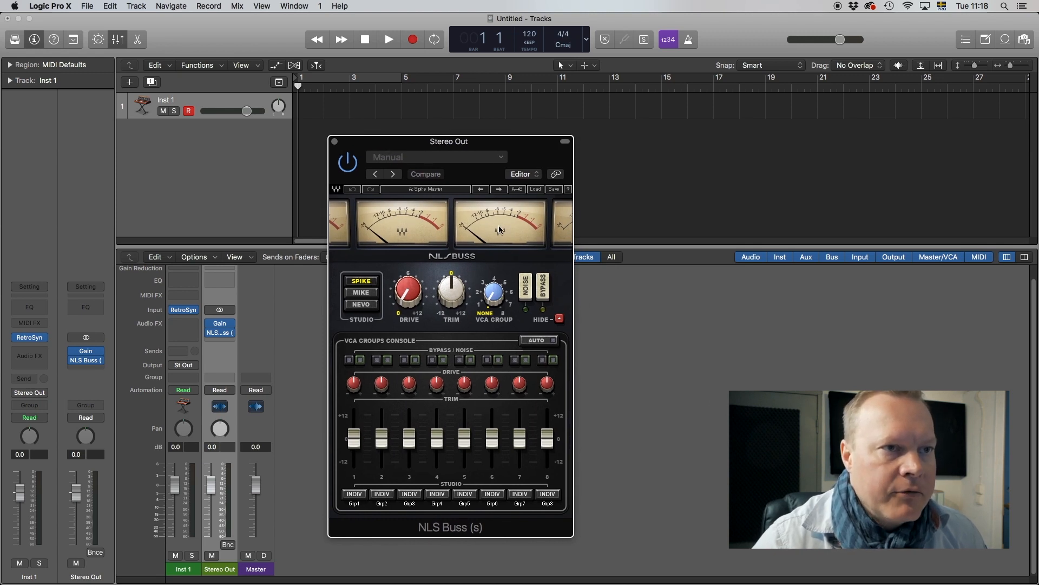
pyautogui.moveTo(448, 140); pyautogui.dragTo(482, 147)
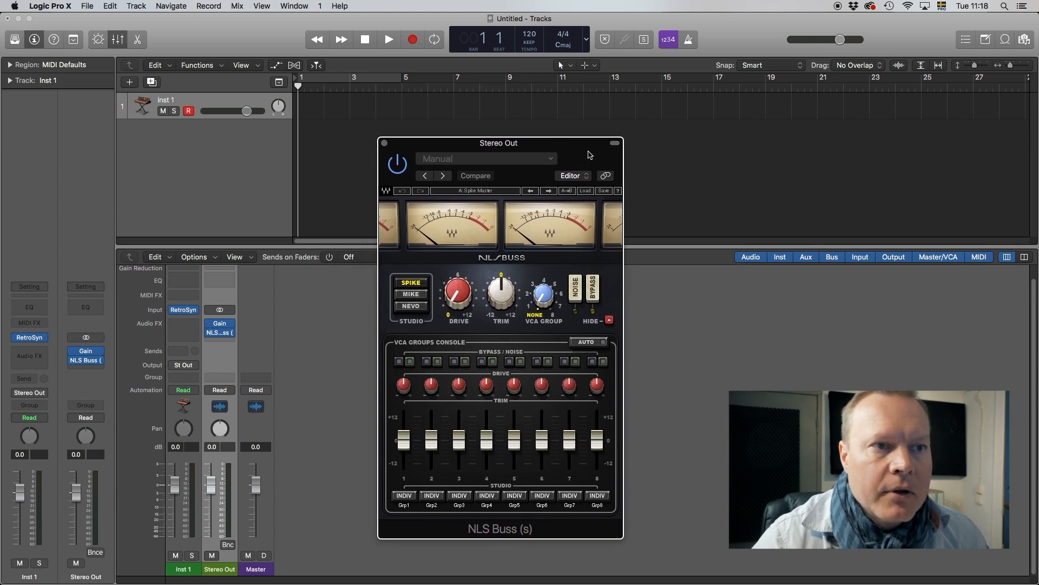
pyautogui.moveTo(498, 143); pyautogui.dragTo(532, 130)
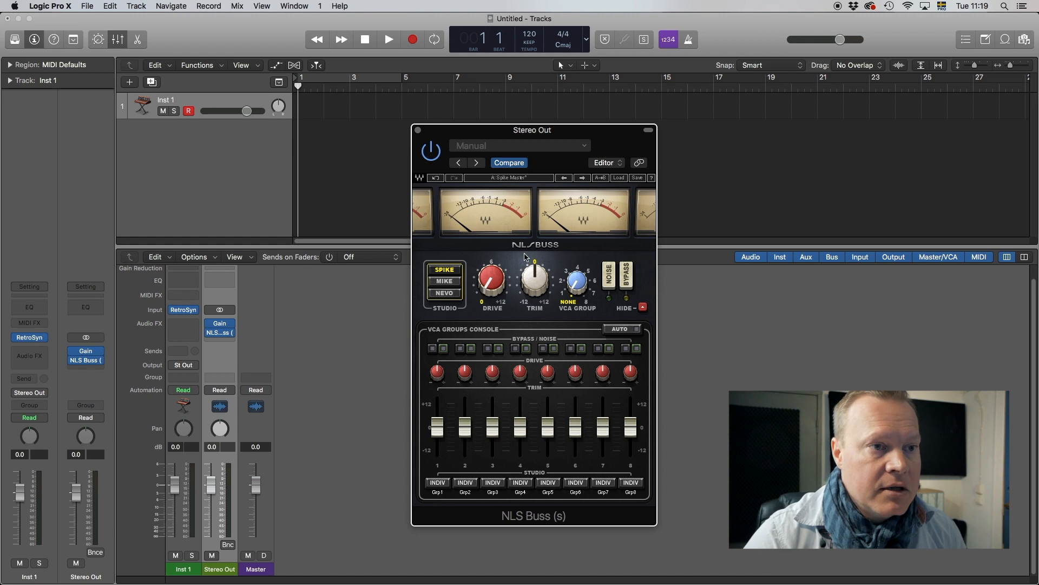
# Try the Mike model on NLS Buss, then settle on the Spike model.
pyautogui.click(444, 280)
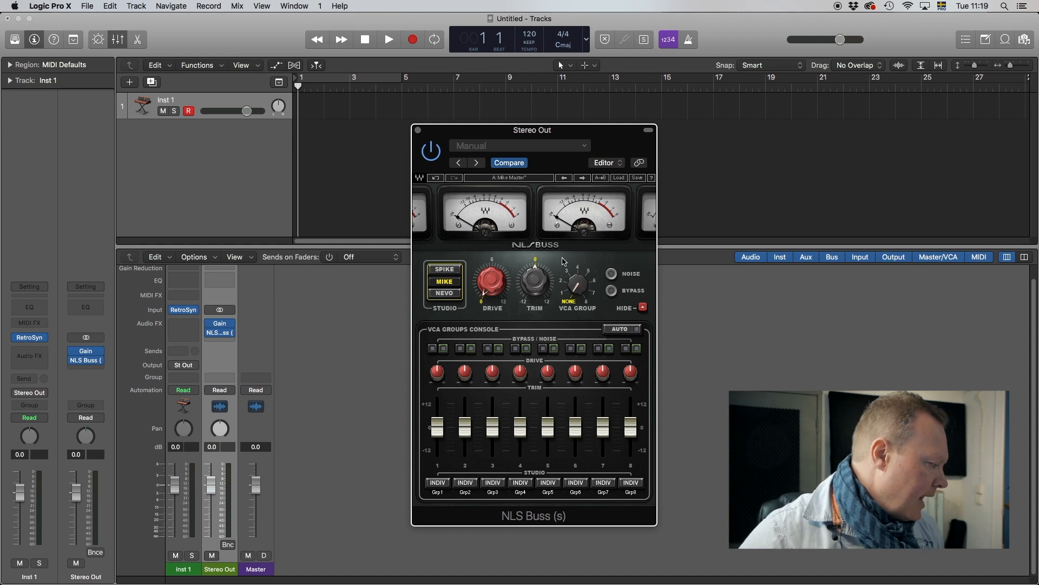
pyautogui.moveTo(557, 260)
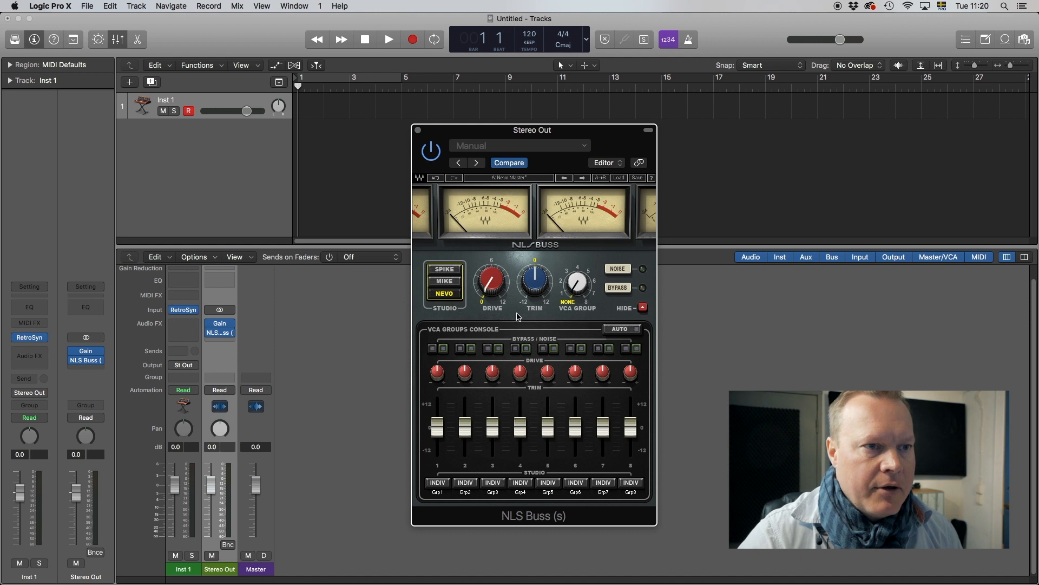
pyautogui.moveTo(563, 321)
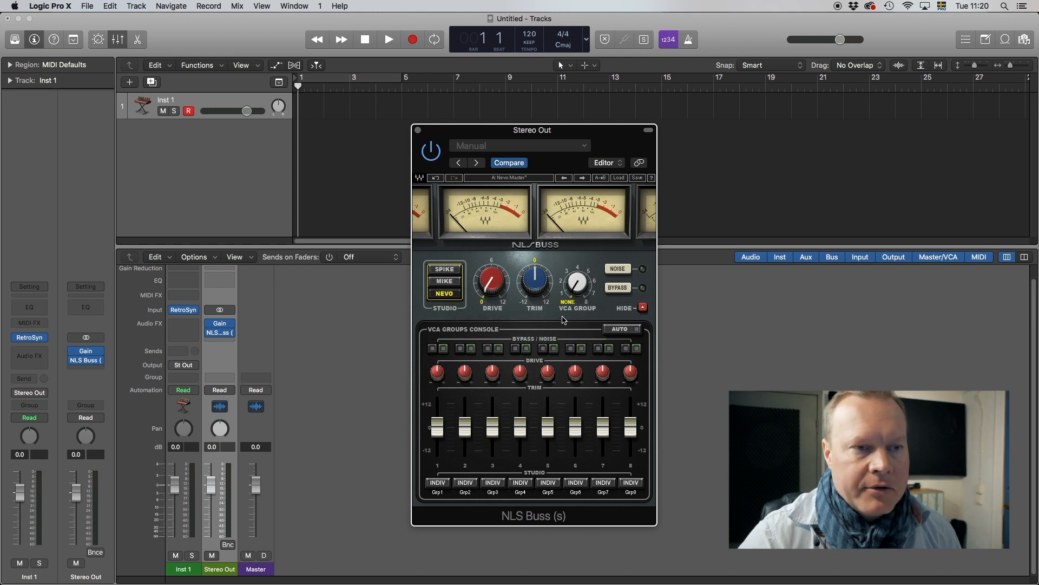
pyautogui.moveTo(555, 242)
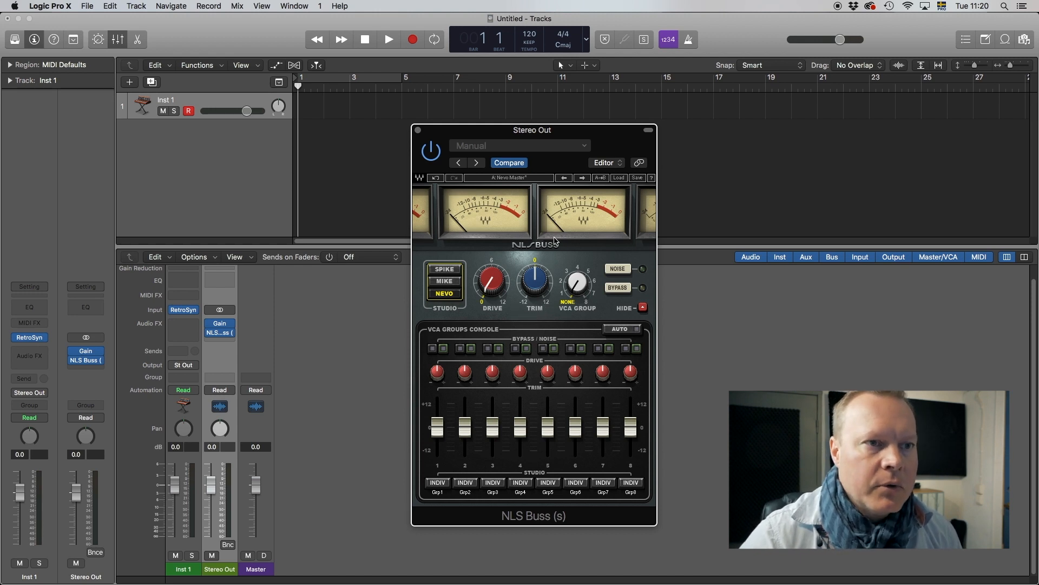
pyautogui.moveTo(563, 261)
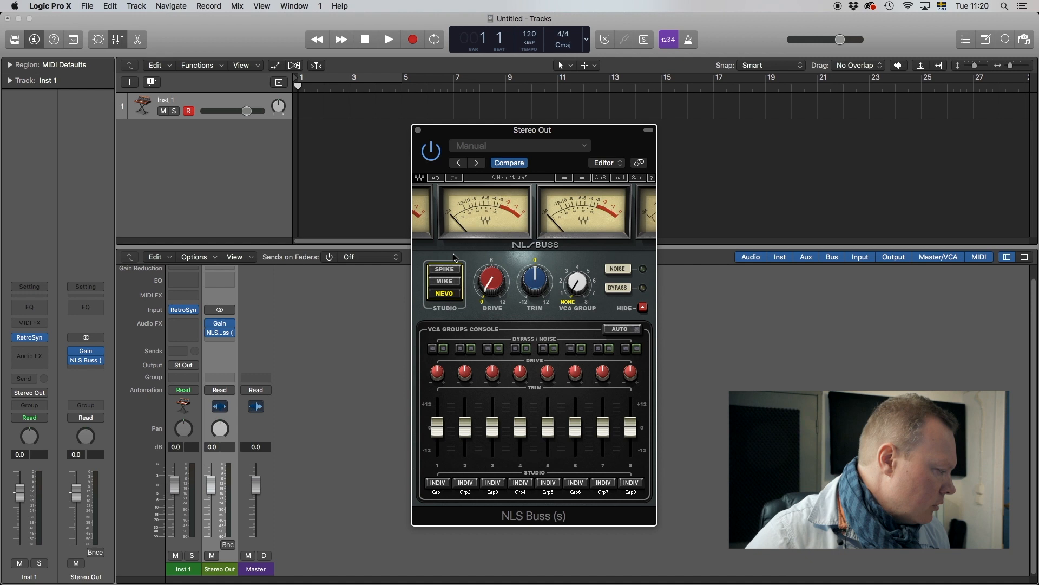
pyautogui.click(444, 270)
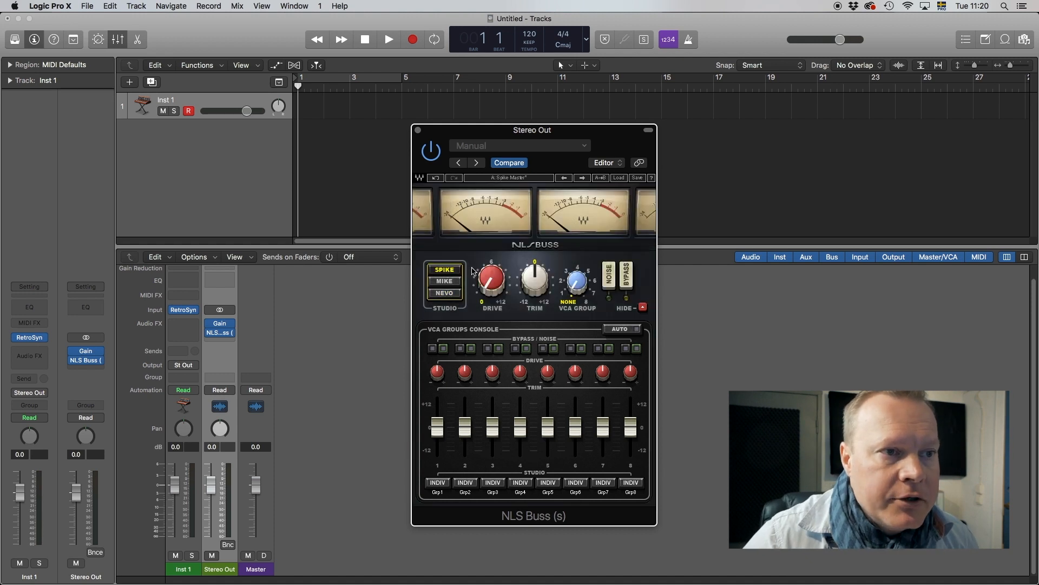
pyautogui.moveTo(491, 277); pyautogui.dragTo(491, 268)
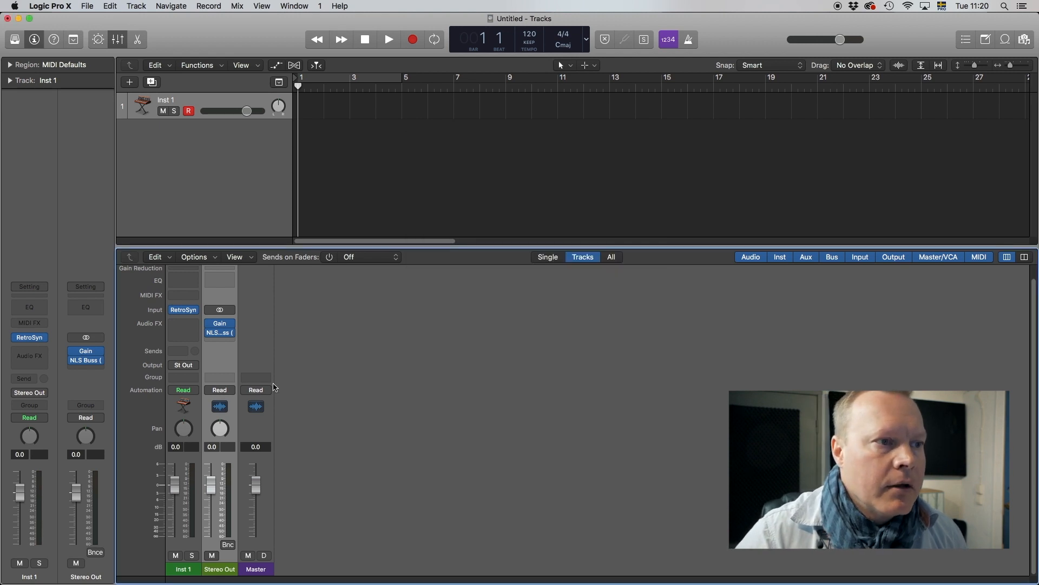
# Insert a Compressor after NLS Buss, set it to Studio VCA with Auto Gain off, and close it.
pyautogui.click(220, 327)
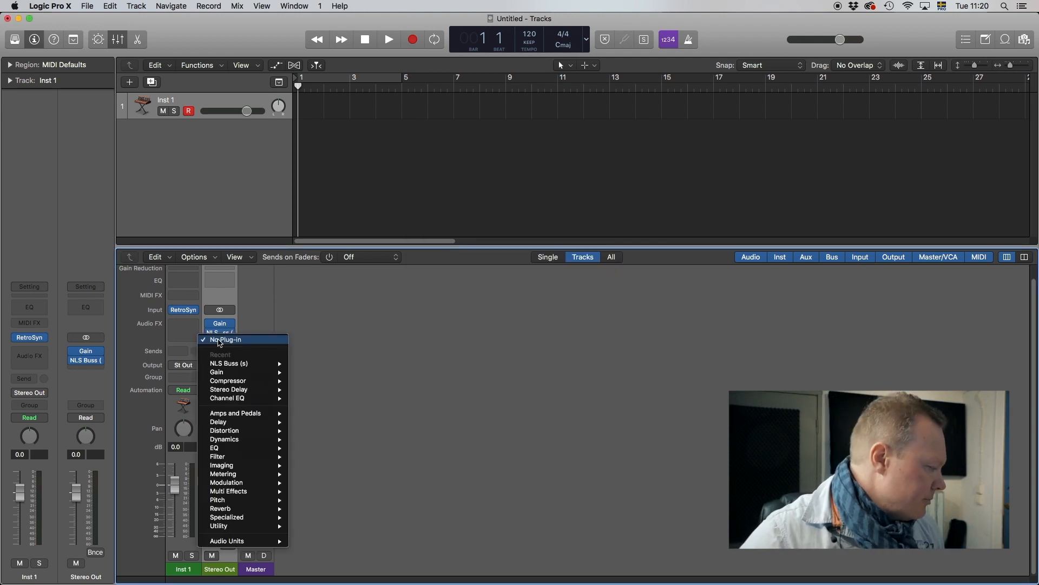
pyautogui.moveTo(217, 456)
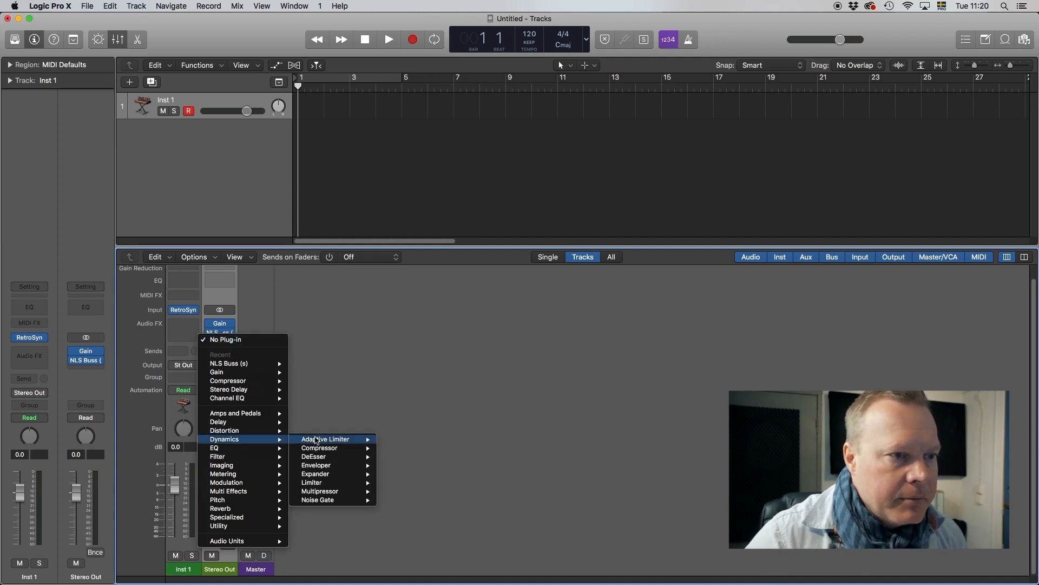
pyautogui.click(319, 447)
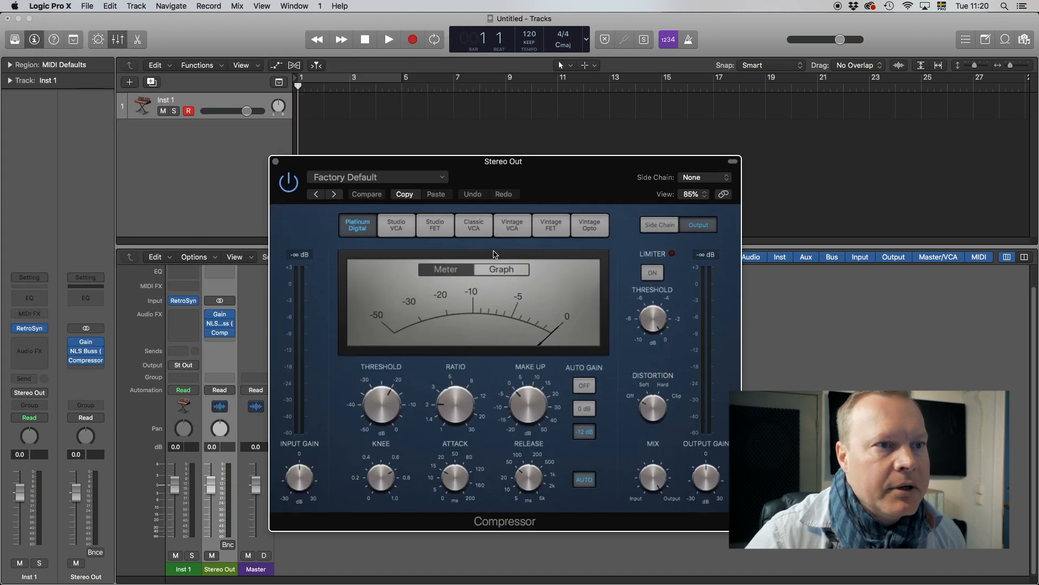
pyautogui.click(396, 224)
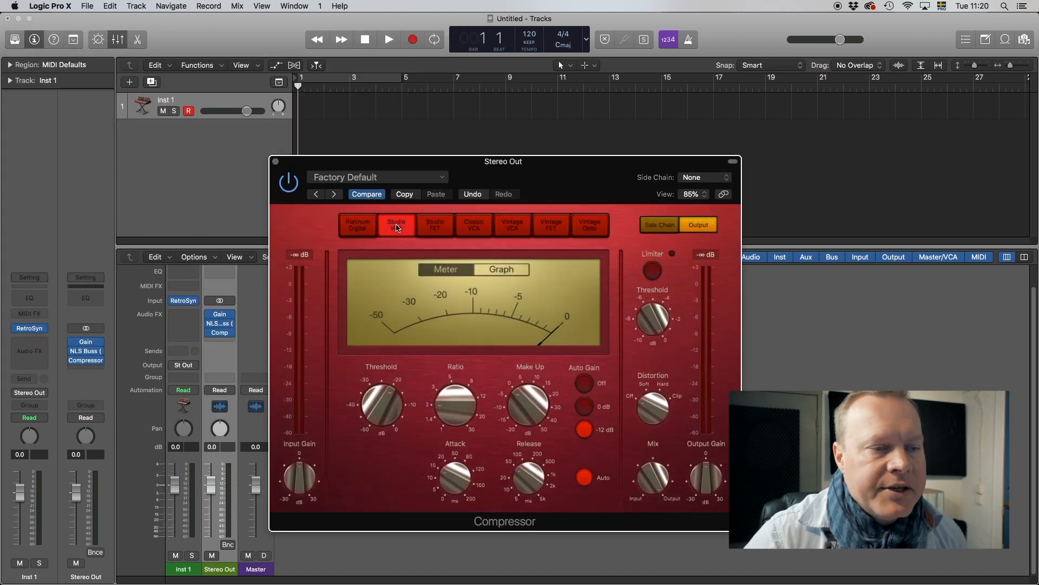
pyautogui.click(396, 224)
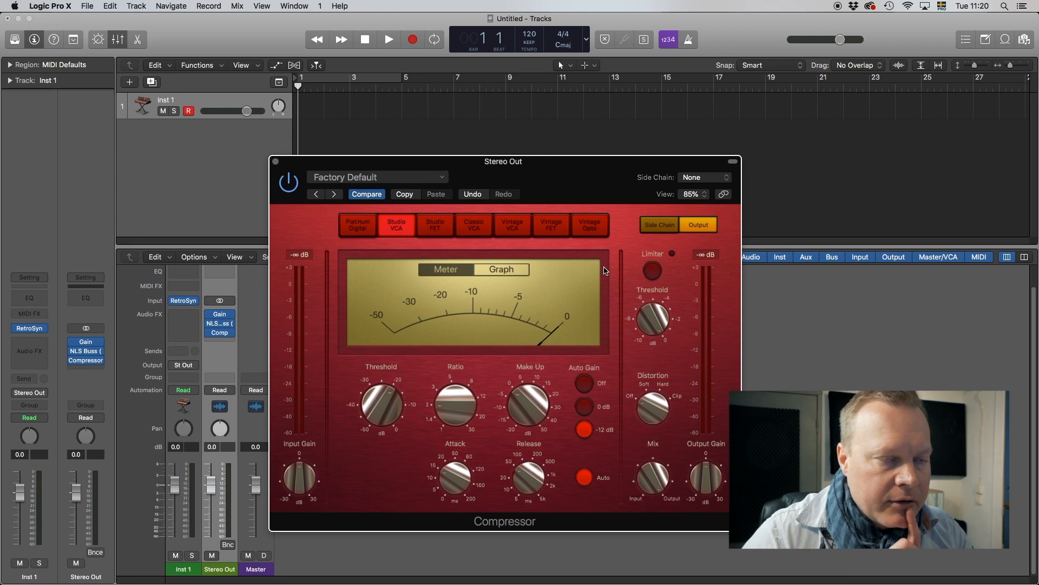
pyautogui.moveTo(613, 312)
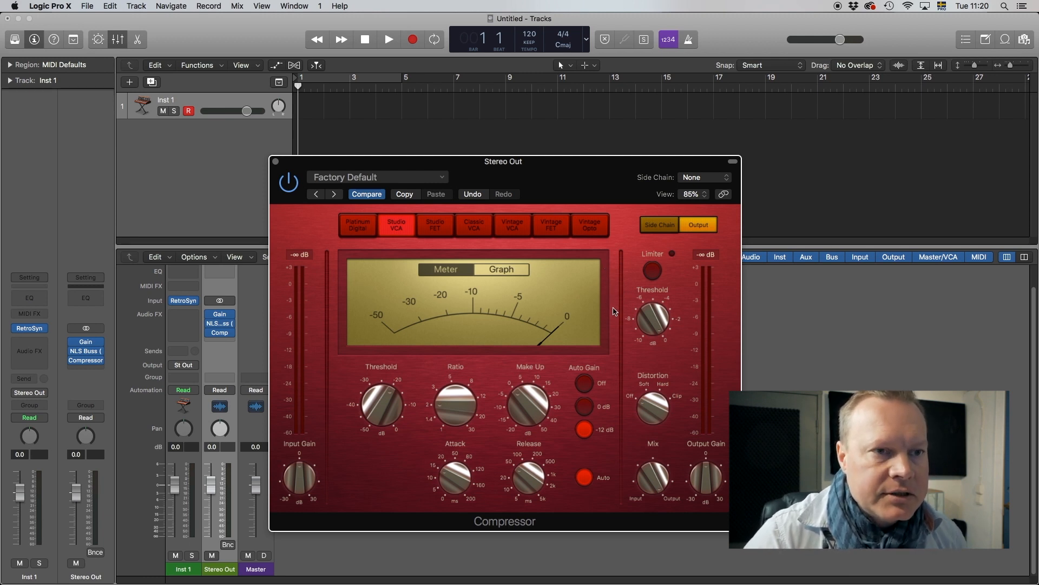
pyautogui.moveTo(503, 162); pyautogui.dragTo(428, 143)
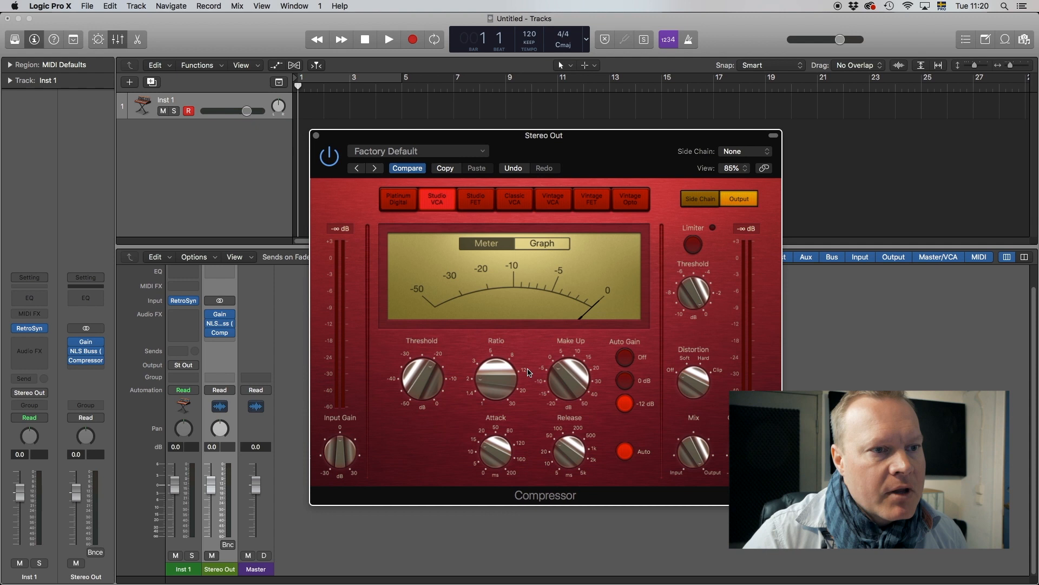
pyautogui.moveTo(496, 379); pyautogui.dragTo(524, 375)
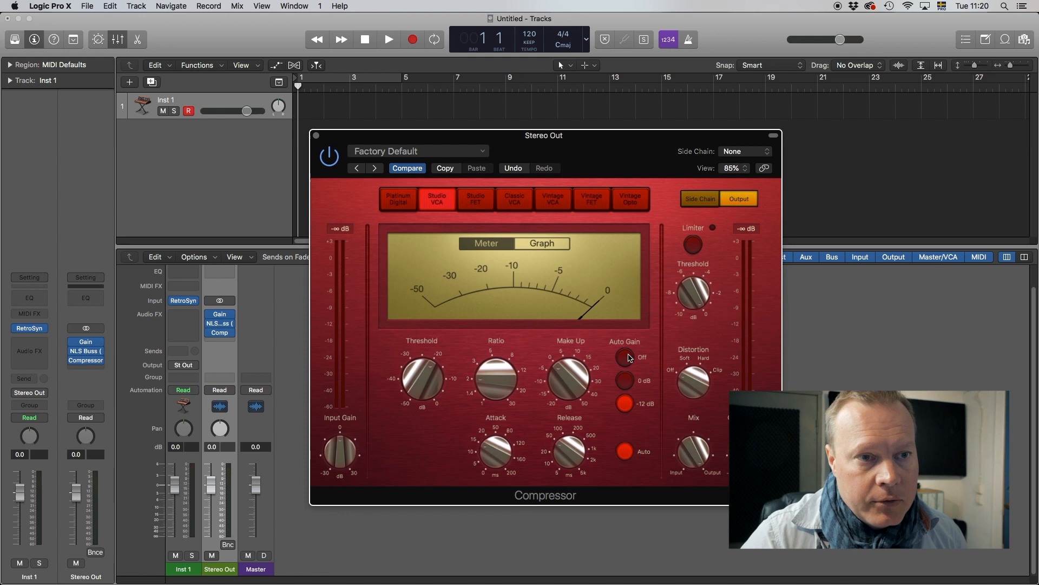
pyautogui.click(624, 356)
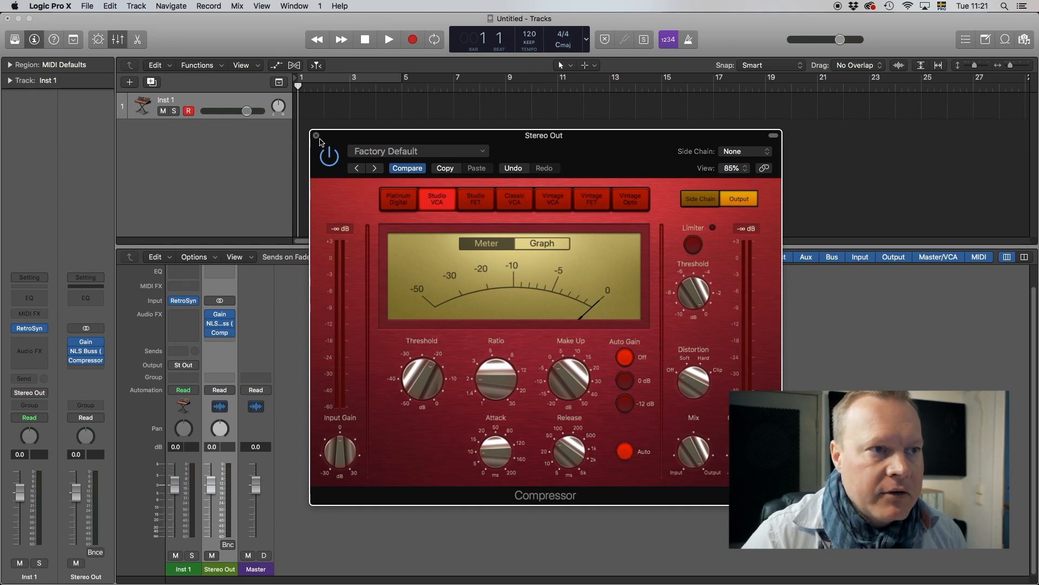
pyautogui.click(316, 135)
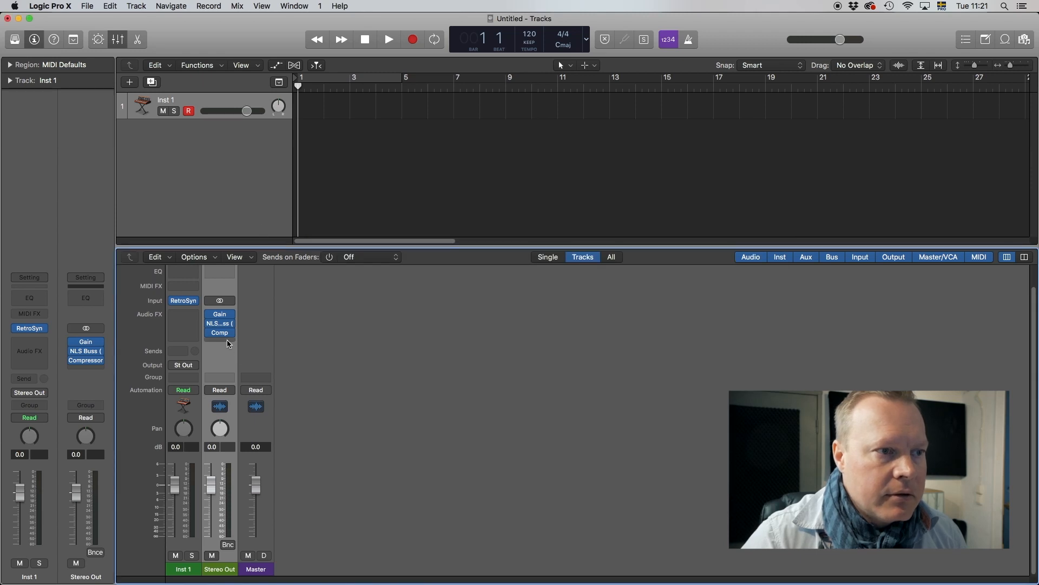
# Insert the Waves J37 tape plug-in after the Compressor on Stereo Out and browse its factory presets.
pyautogui.click(219, 333)
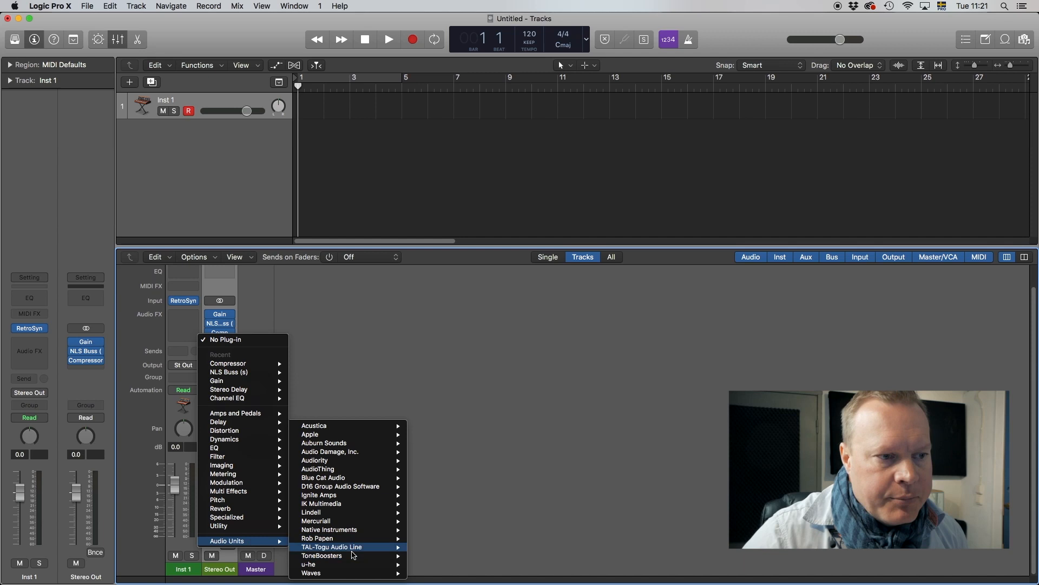
pyautogui.moveTo(310, 571)
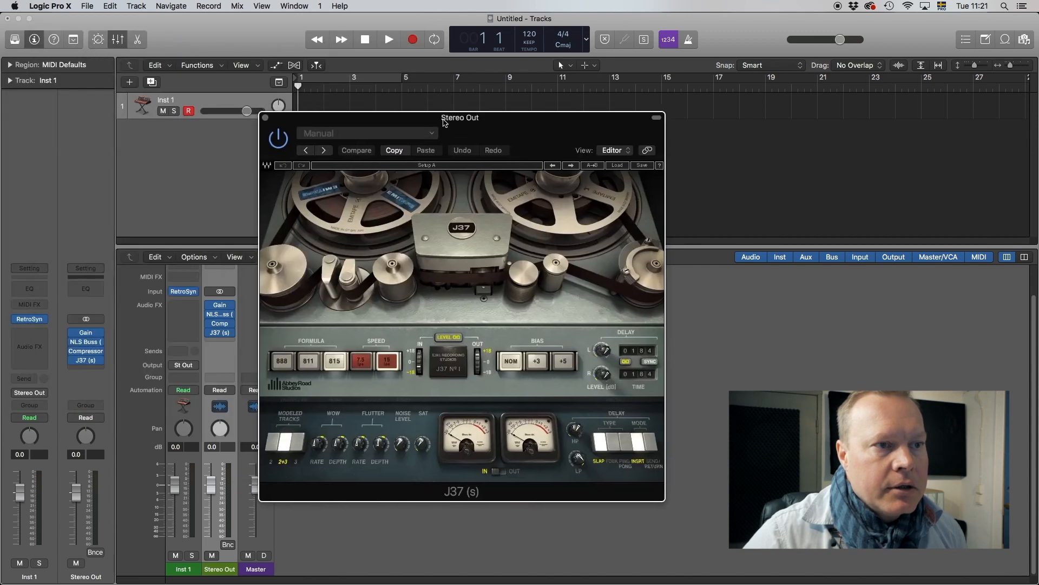
pyautogui.moveTo(461, 117); pyautogui.dragTo(509, 143)
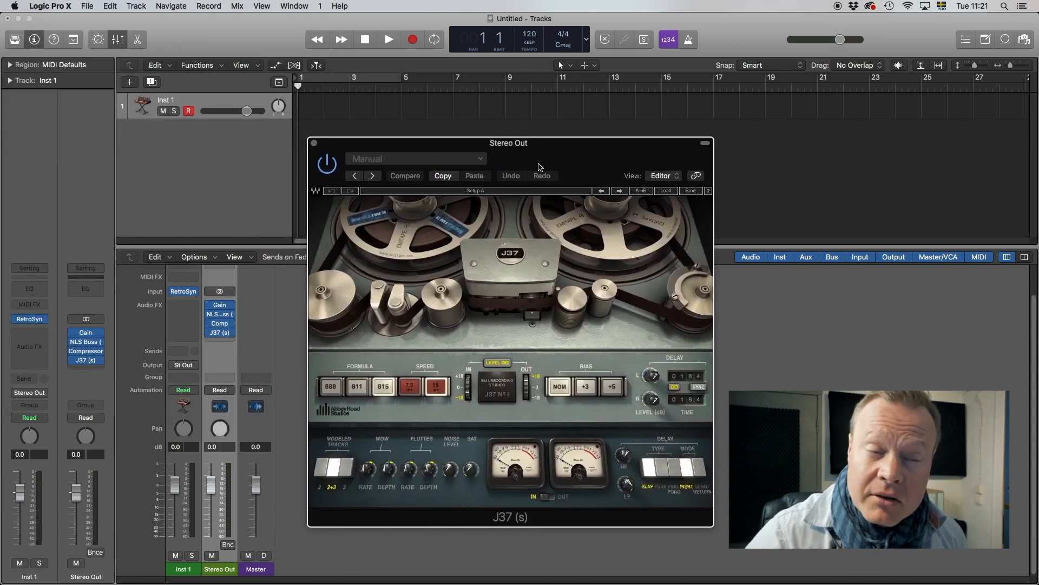
pyautogui.click(416, 159)
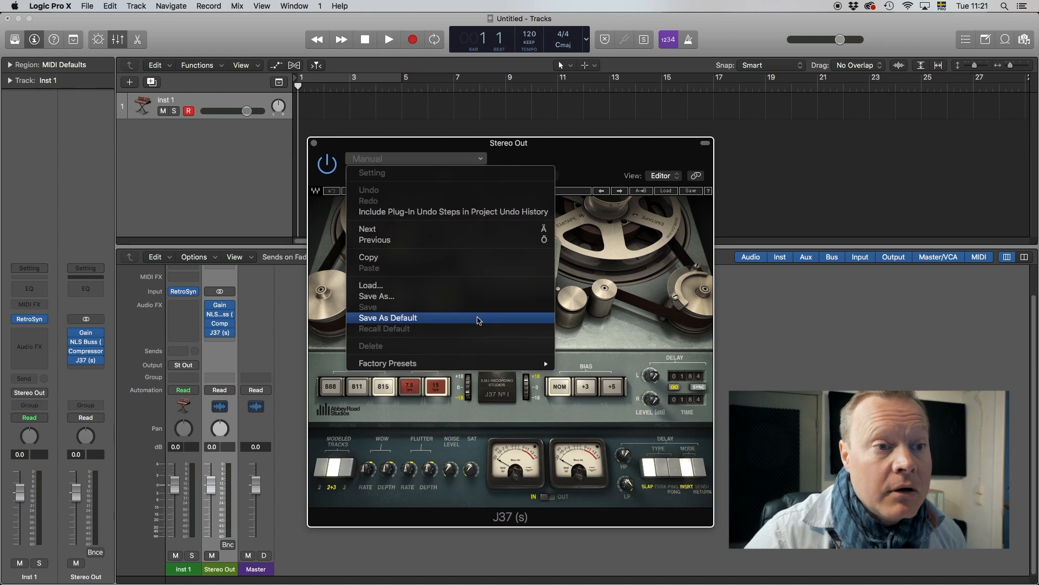
pyautogui.click(388, 363)
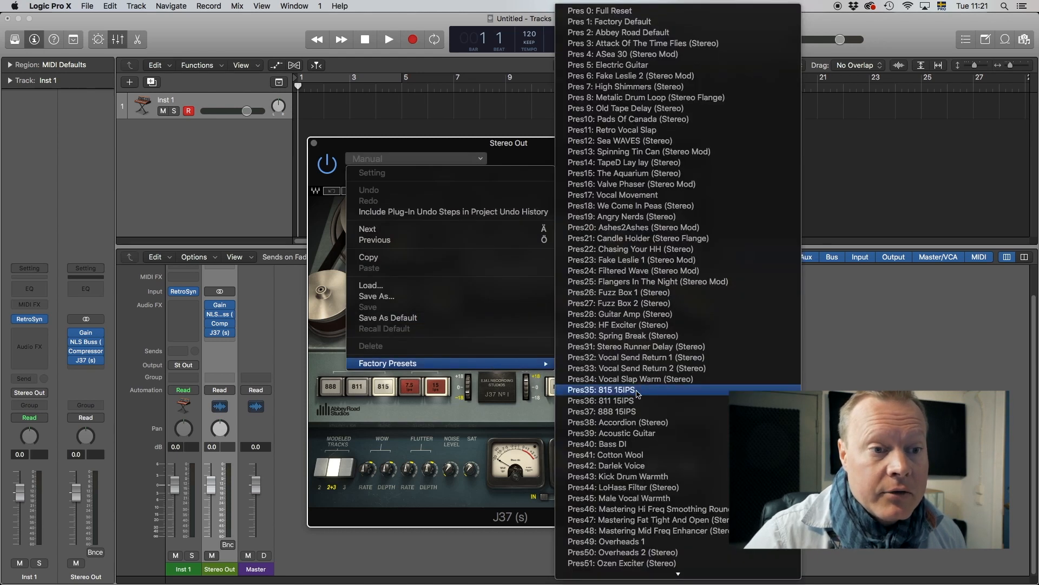
pyautogui.moveTo(633, 509)
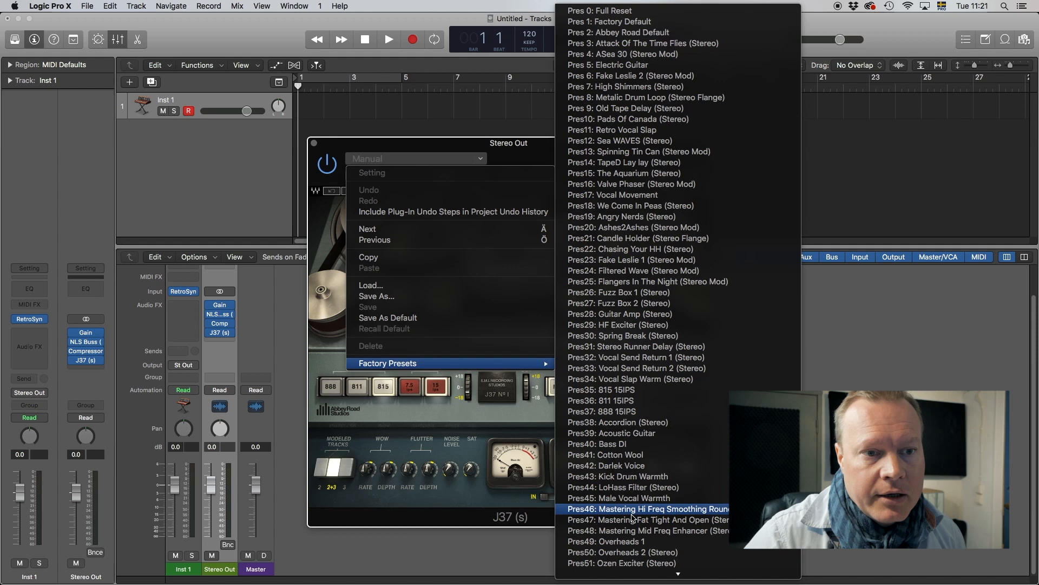
pyautogui.moveTo(649, 519)
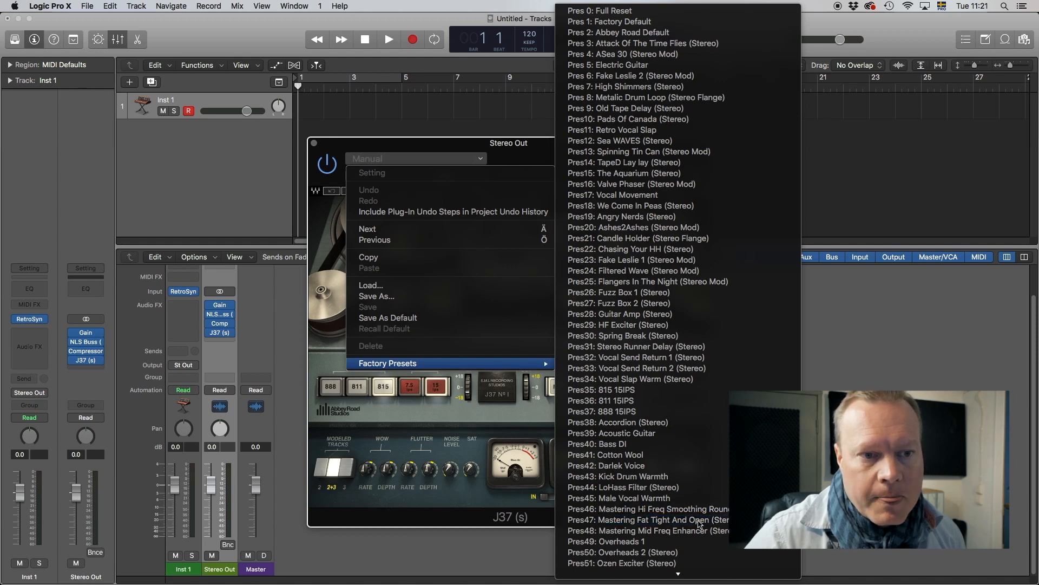
pyautogui.click(648, 518)
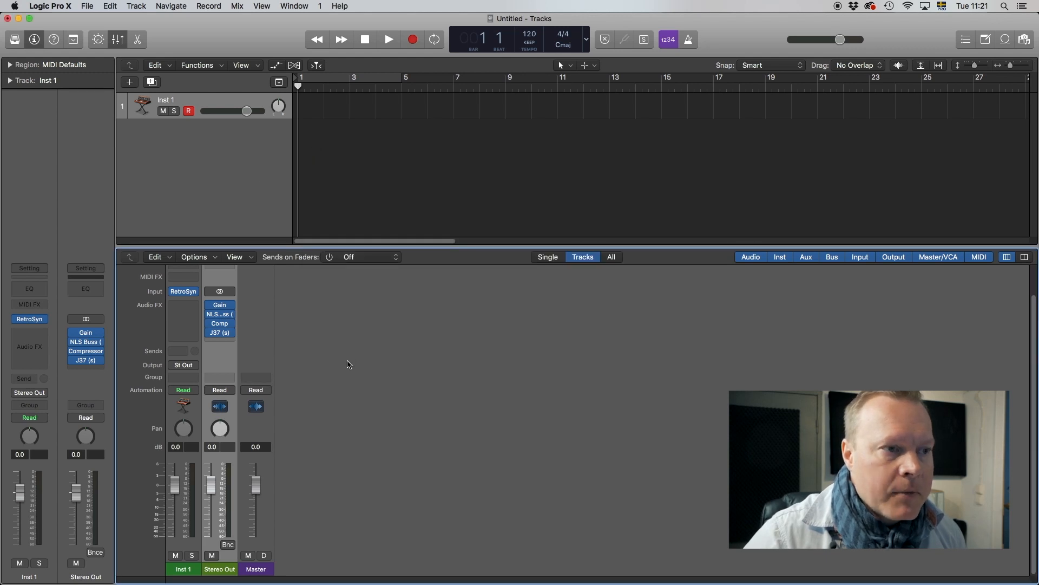
pyautogui.moveTo(244, 360)
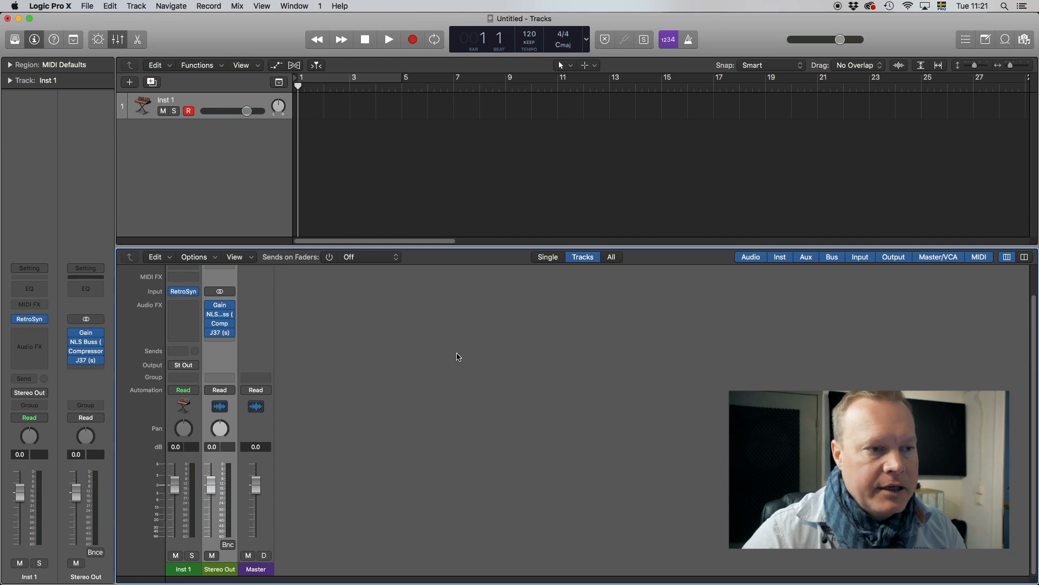
pyautogui.moveTo(249, 374)
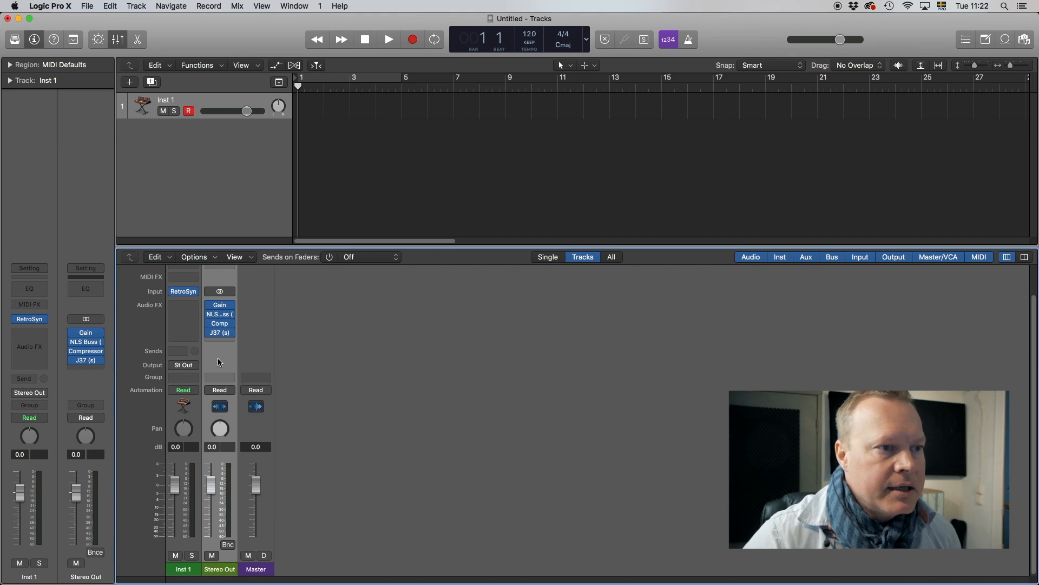
pyautogui.moveTo(215, 363)
pyautogui.write('saw')
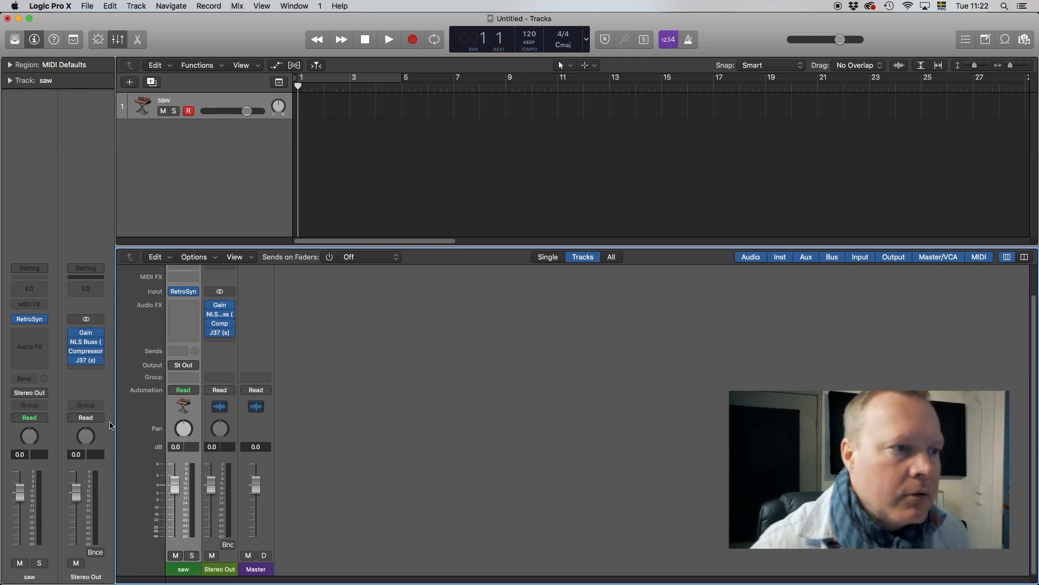
pyautogui.moveTo(194, 418)
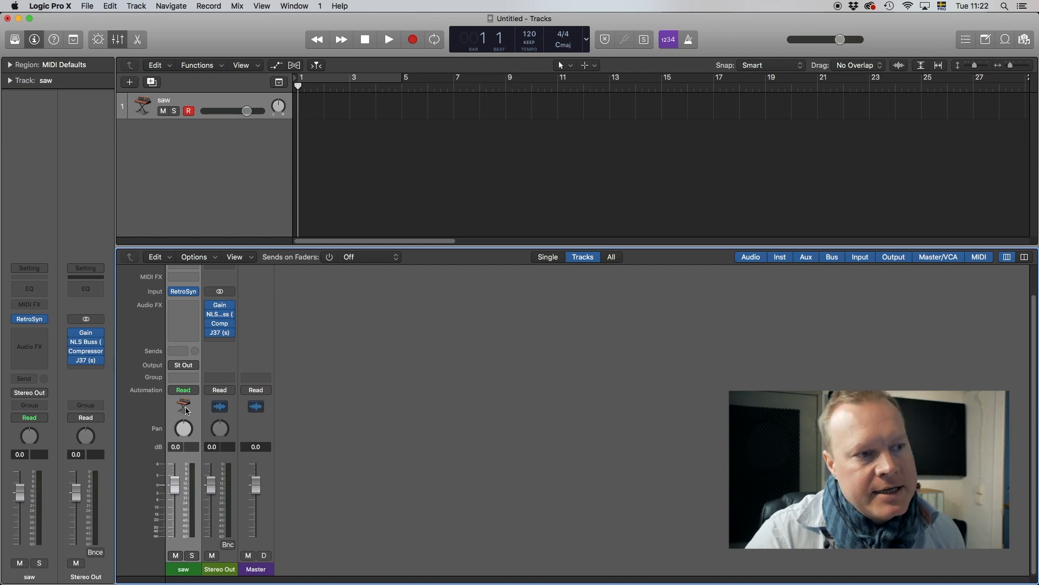
# Route the saw channel's send to Bus 1, creating the Aux 1 return.
pyautogui.click(28, 392)
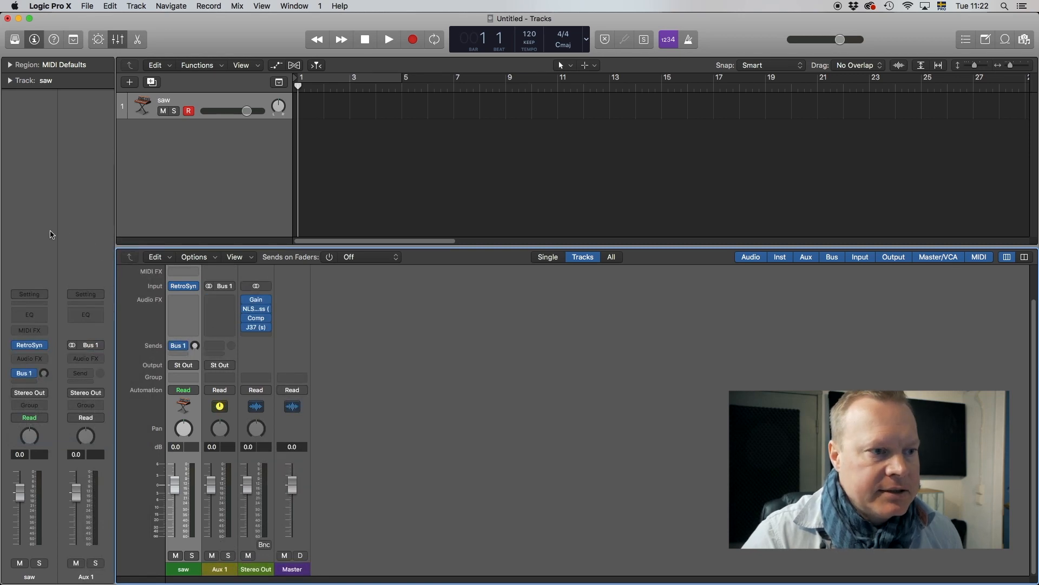
# Bring up the channel strip colour choices for the new Aux 1 return.
pyautogui.rightClick(219, 569)
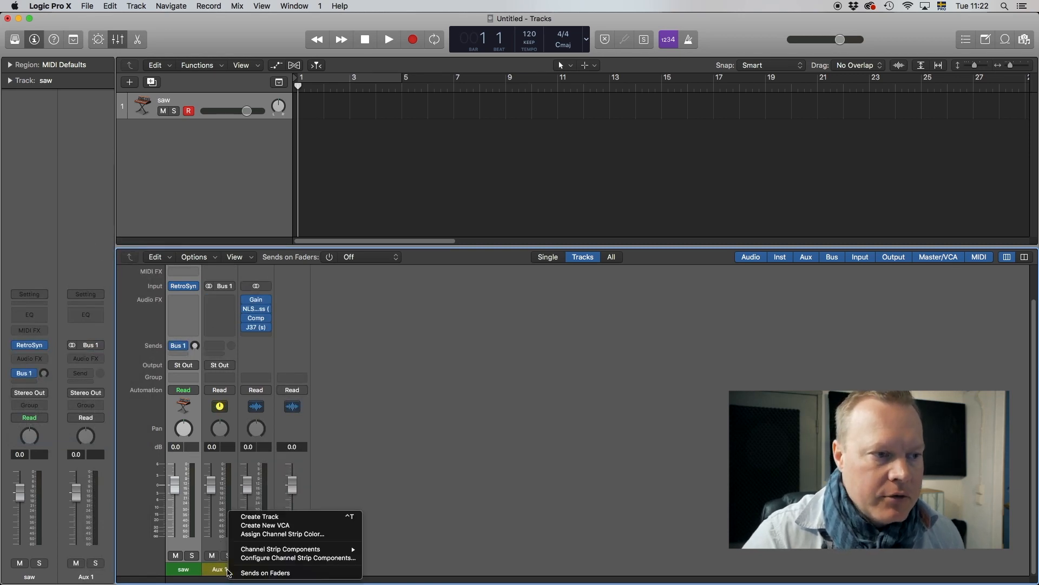
pyautogui.click(283, 534)
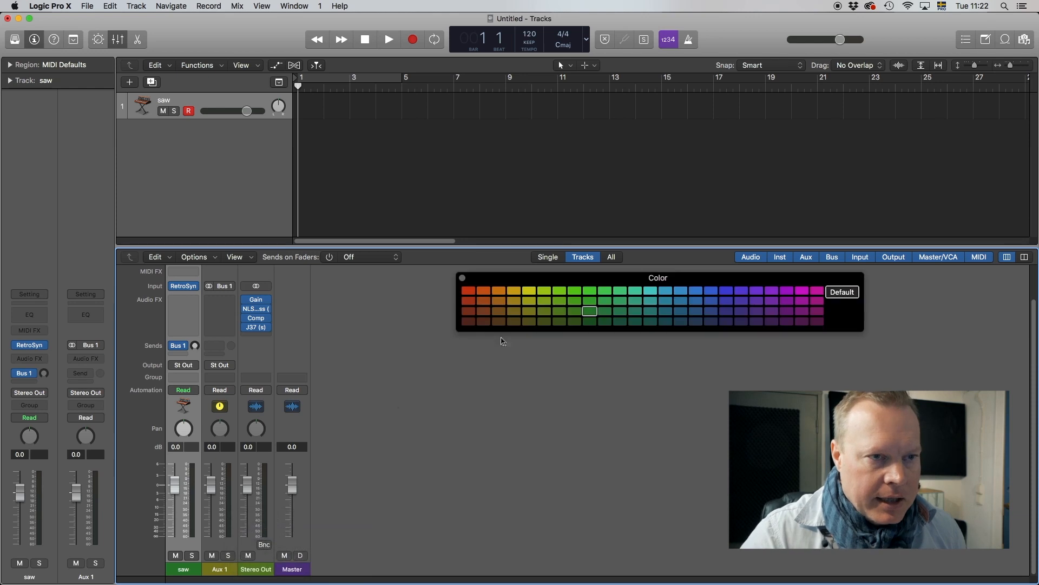
pyautogui.moveTo(604, 315)
pyautogui.write('slap')
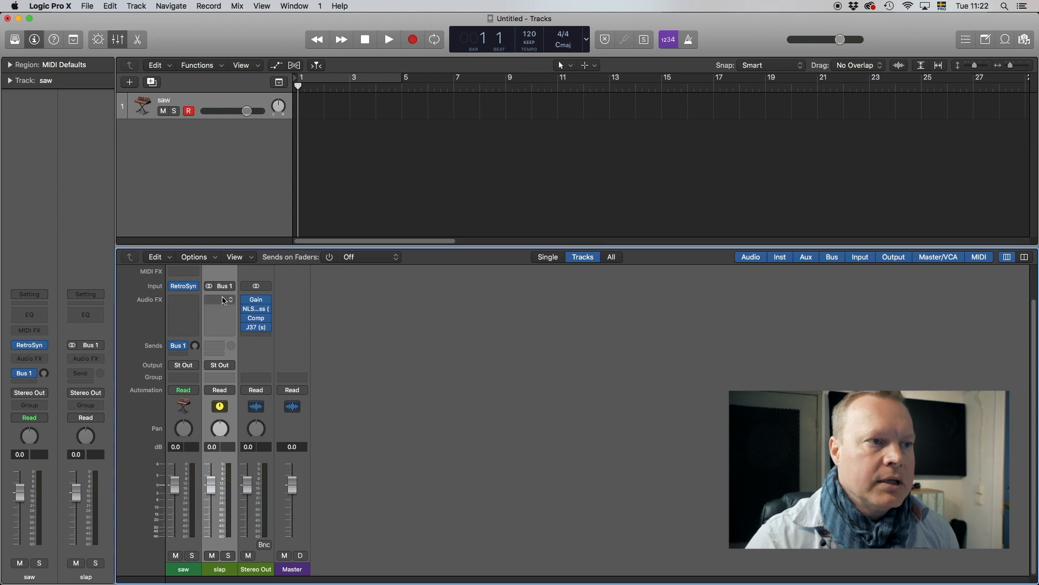
pyautogui.moveTo(228, 302)
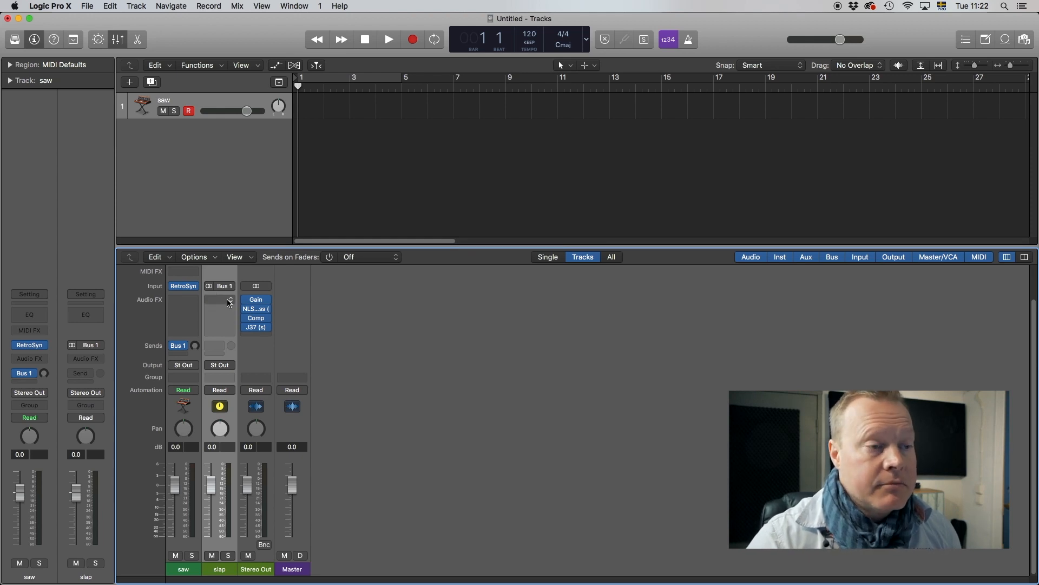
# Insert a stereo Tape Delay in the slap channel's Audio FX slot.
pyautogui.click(228, 299)
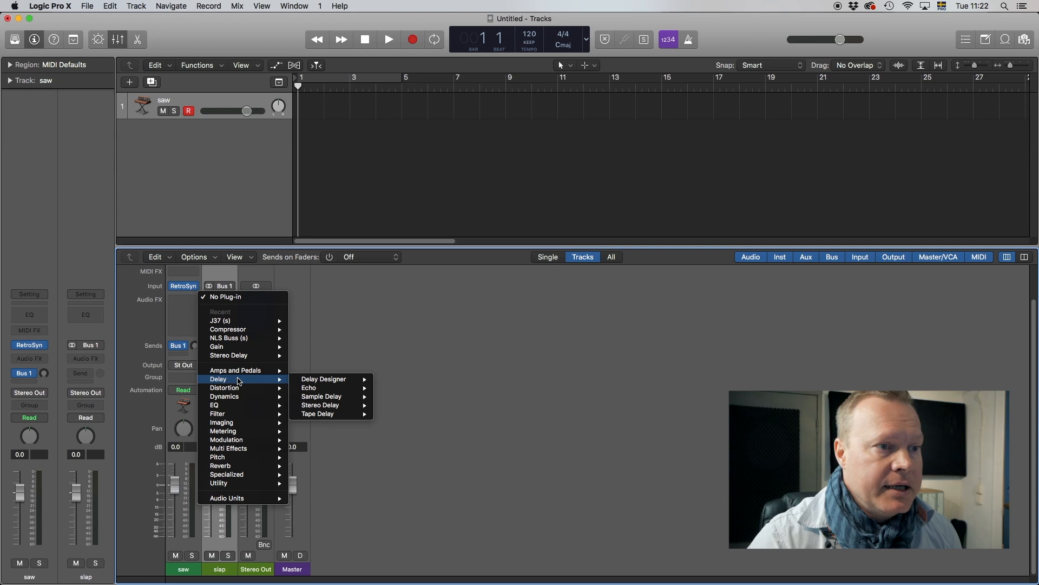
pyautogui.moveTo(318, 413)
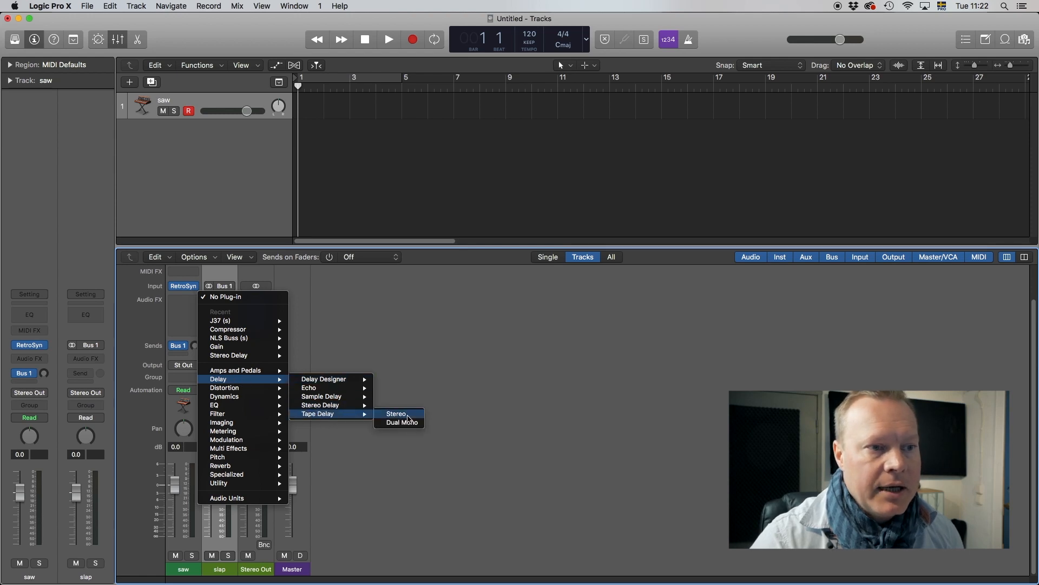
pyautogui.click(397, 414)
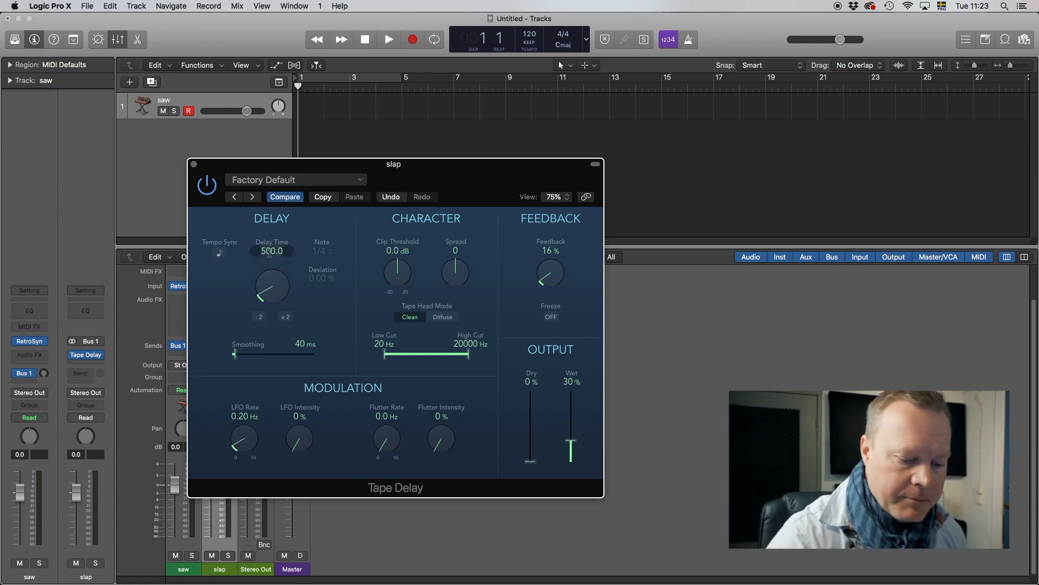
# Adjust the slap Tape Delay's high cut, raise its feedback to 20%, and close the window.
pyautogui.write('166.0 ms')
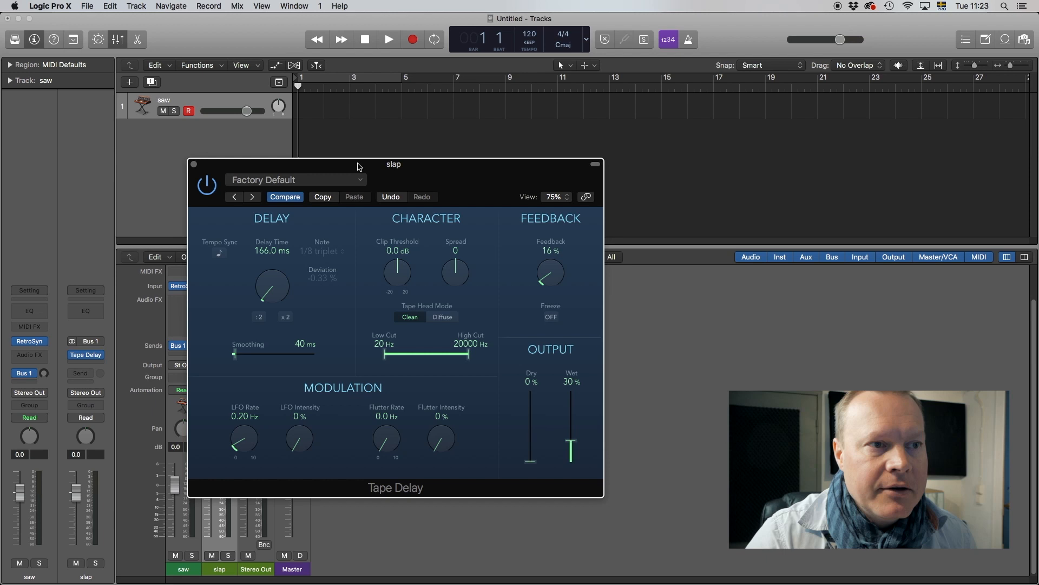
pyautogui.moveTo(467, 357)
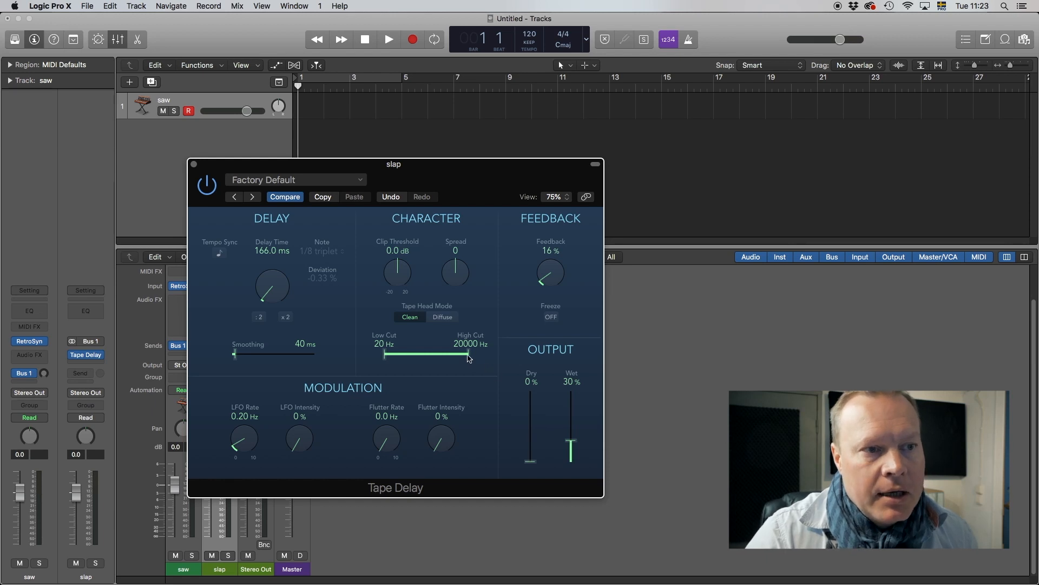
pyautogui.moveTo(465, 354); pyautogui.dragTo(464, 354)
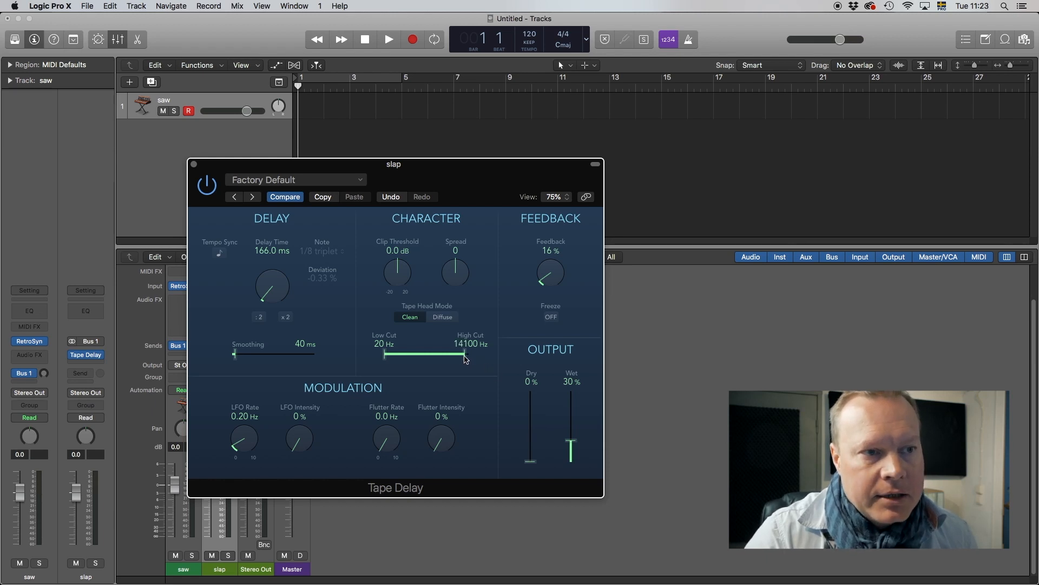
pyautogui.moveTo(465, 356); pyautogui.dragTo(466, 356)
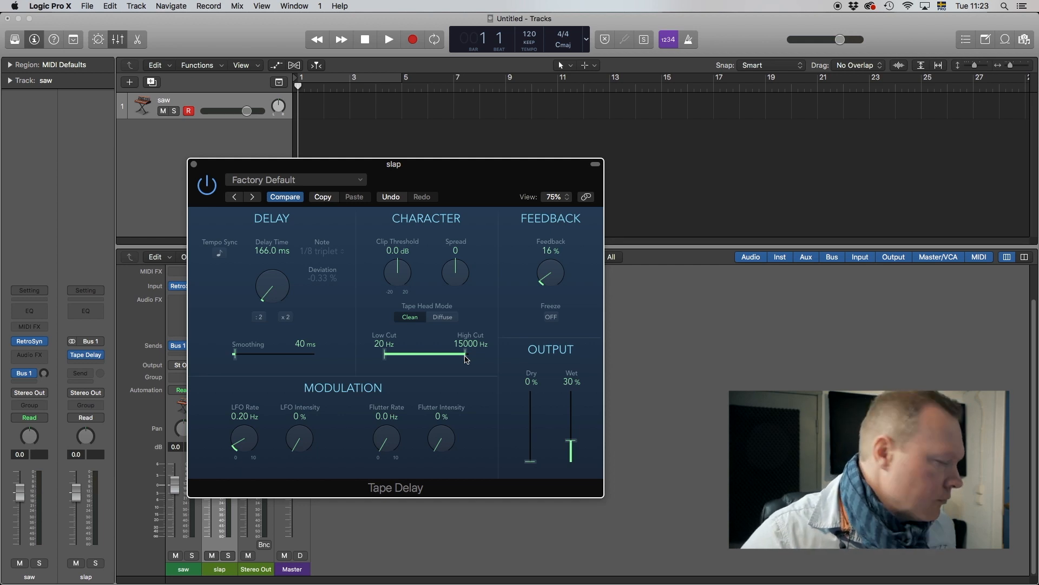
pyautogui.moveTo(465, 356); pyautogui.dragTo(459, 356)
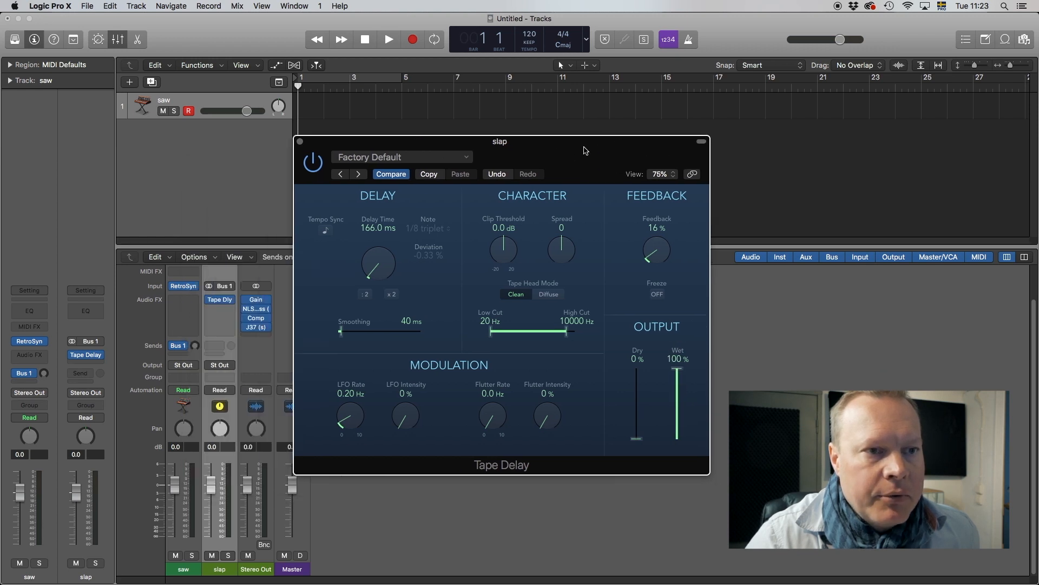
pyautogui.moveTo(499, 141); pyautogui.dragTo(571, 134)
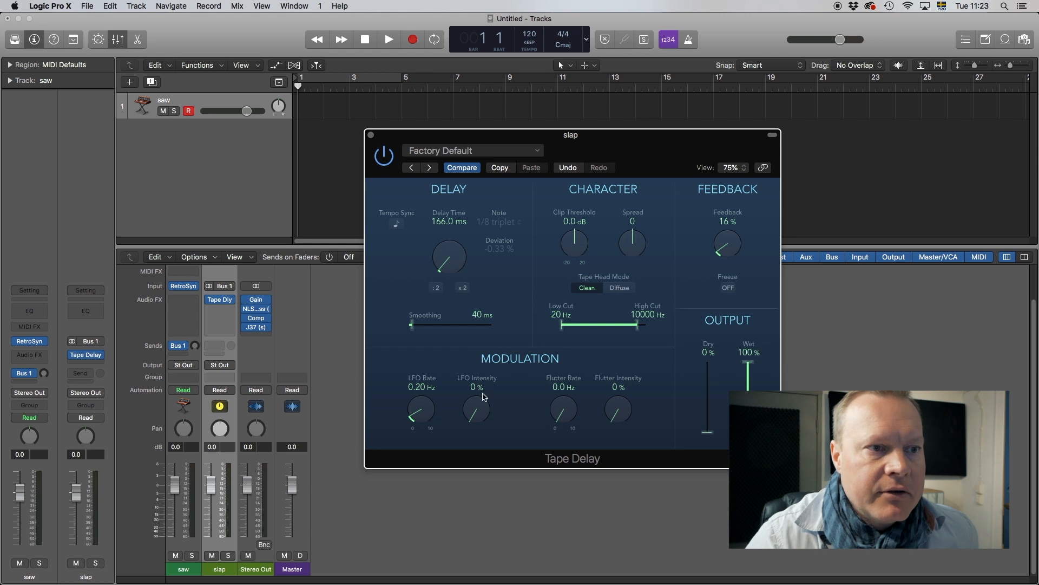
pyautogui.moveTo(722, 250)
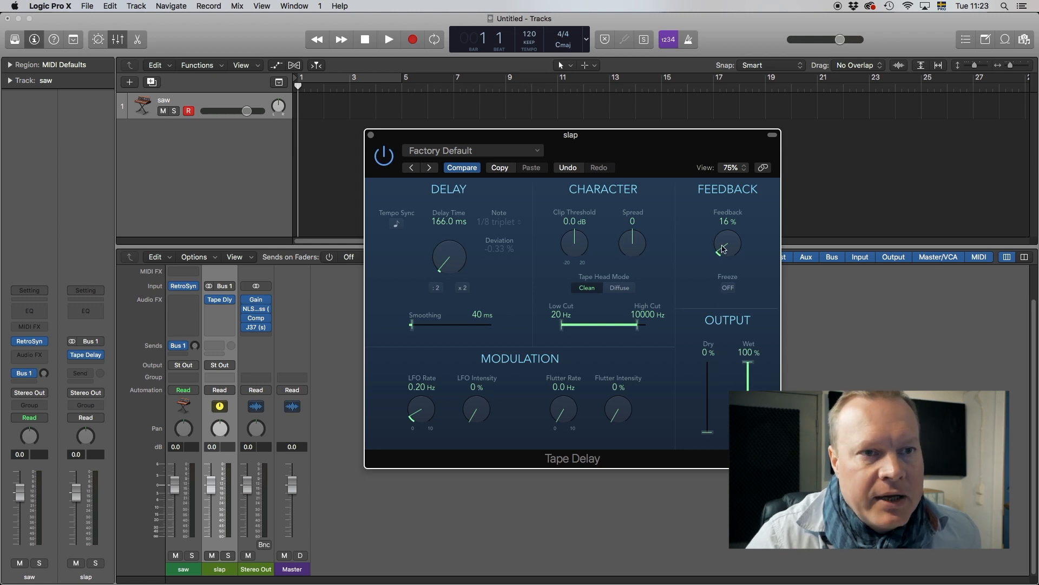
pyautogui.moveTo(726, 241); pyautogui.dragTo(726, 235)
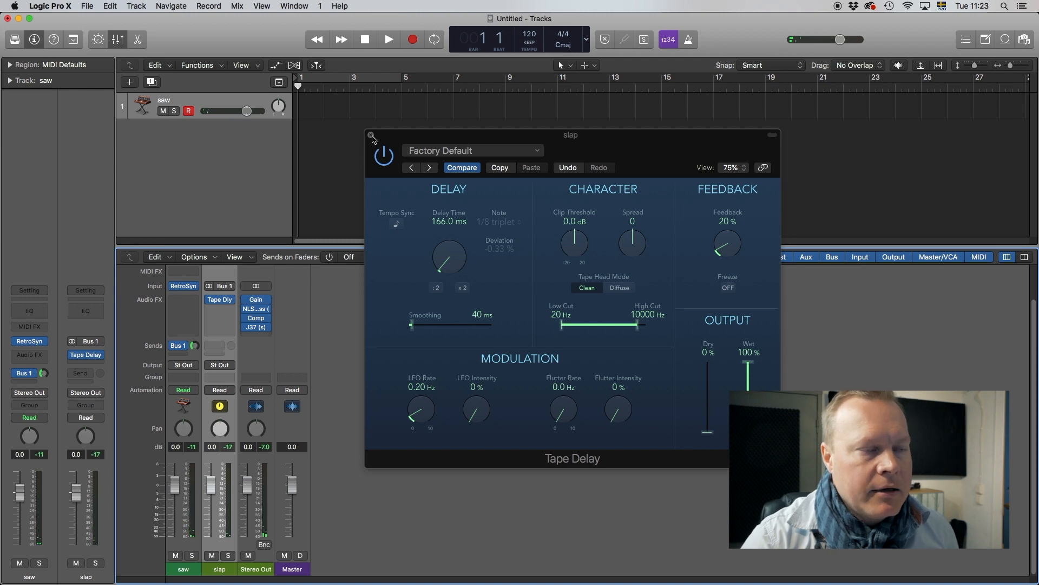
pyautogui.click(371, 137)
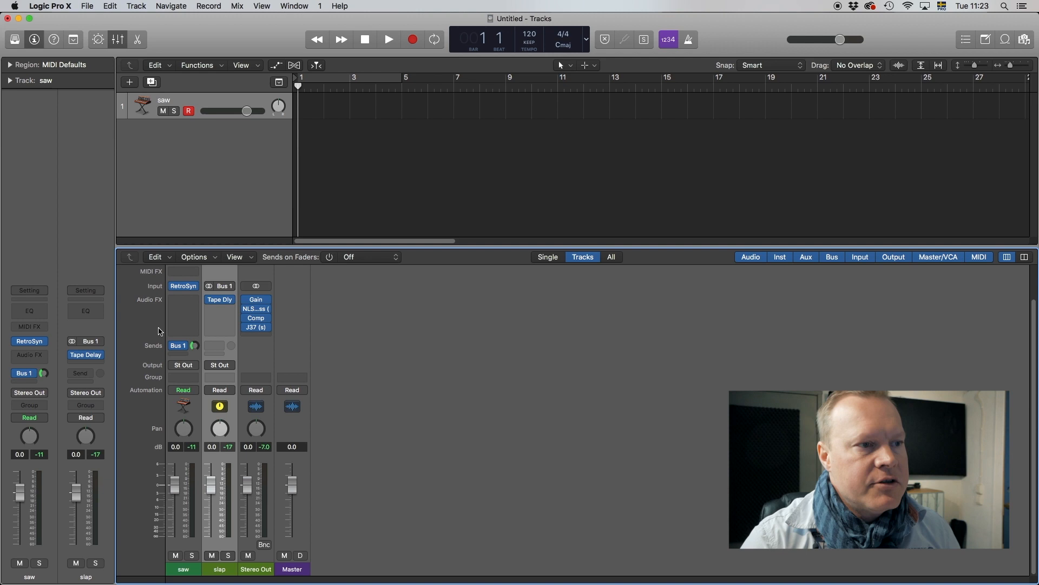
pyautogui.moveTo(121, 339)
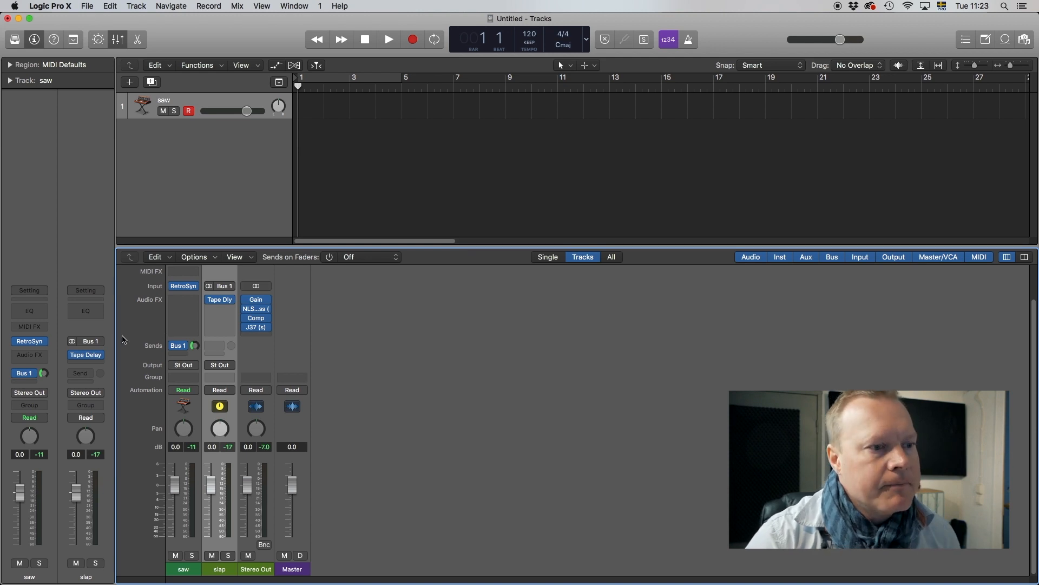
# Route a new send from the saw track to Bus 2 and bring up colour choices for its new aux.
pyautogui.click(28, 372)
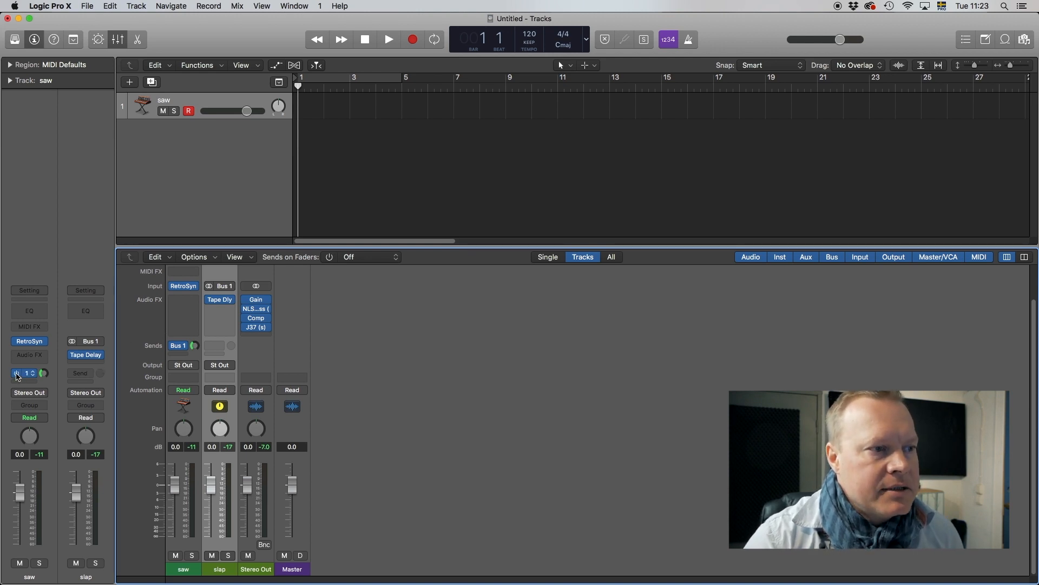
pyautogui.click(29, 373)
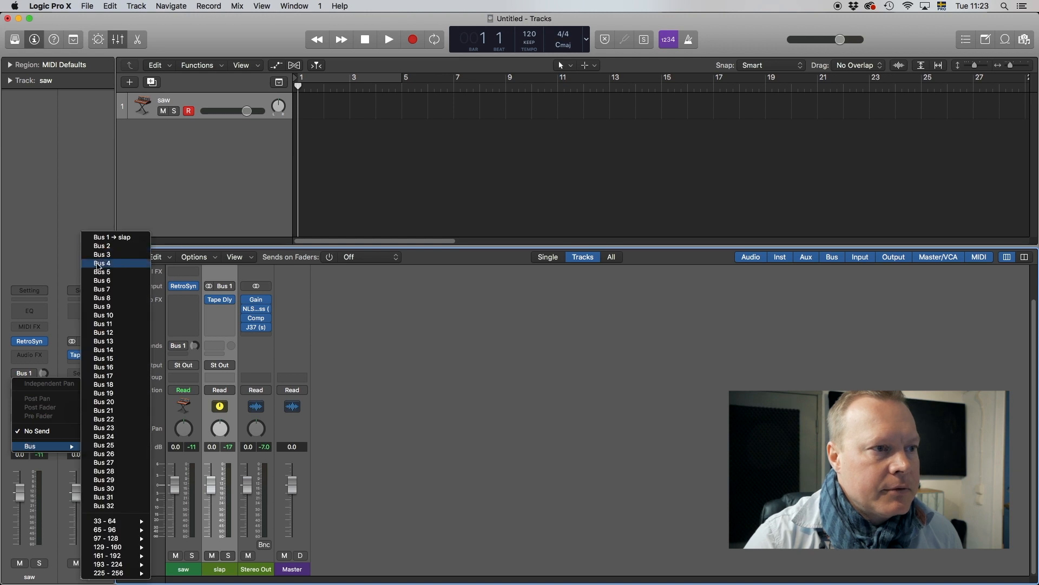
pyautogui.click(101, 253)
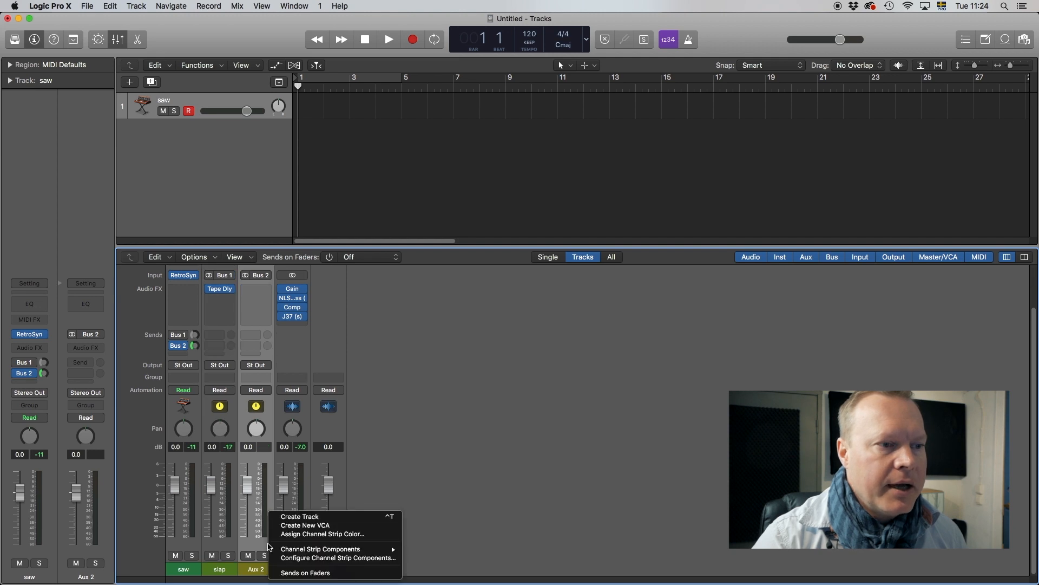
pyautogui.moveTo(322, 534)
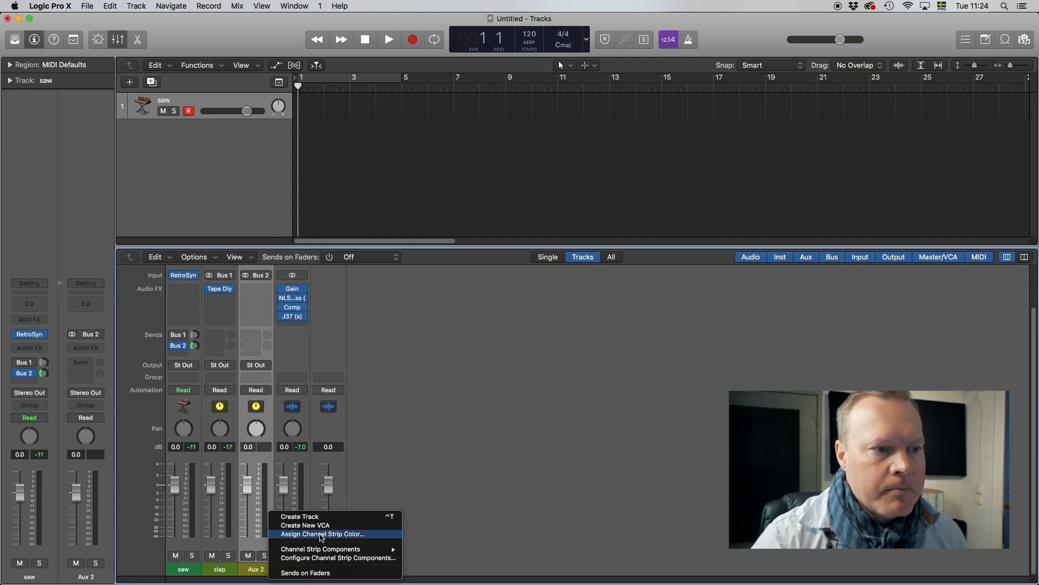
pyautogui.click(323, 534)
pyautogui.write('plate')
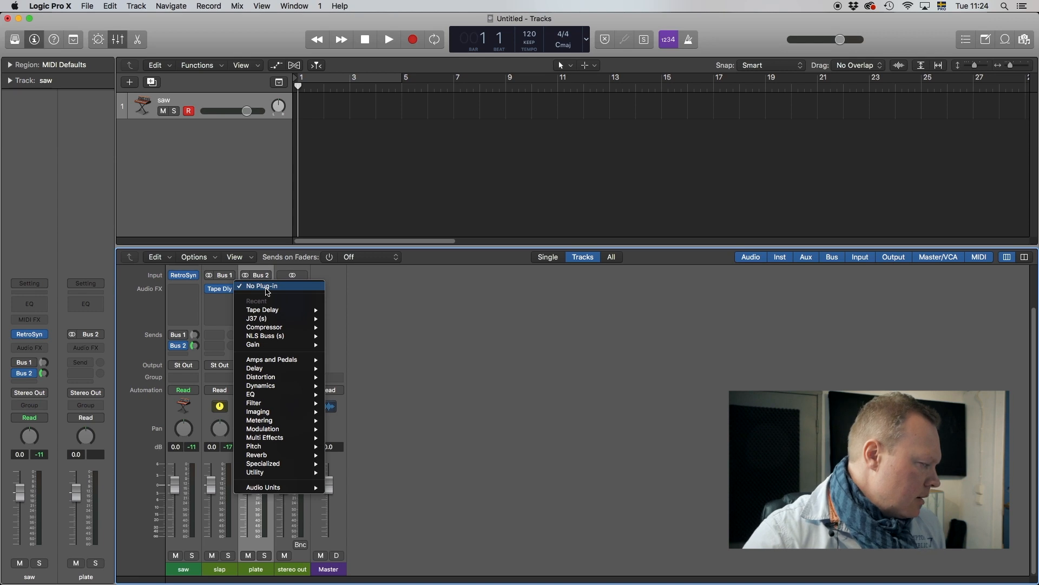
pyautogui.moveTo(269, 386)
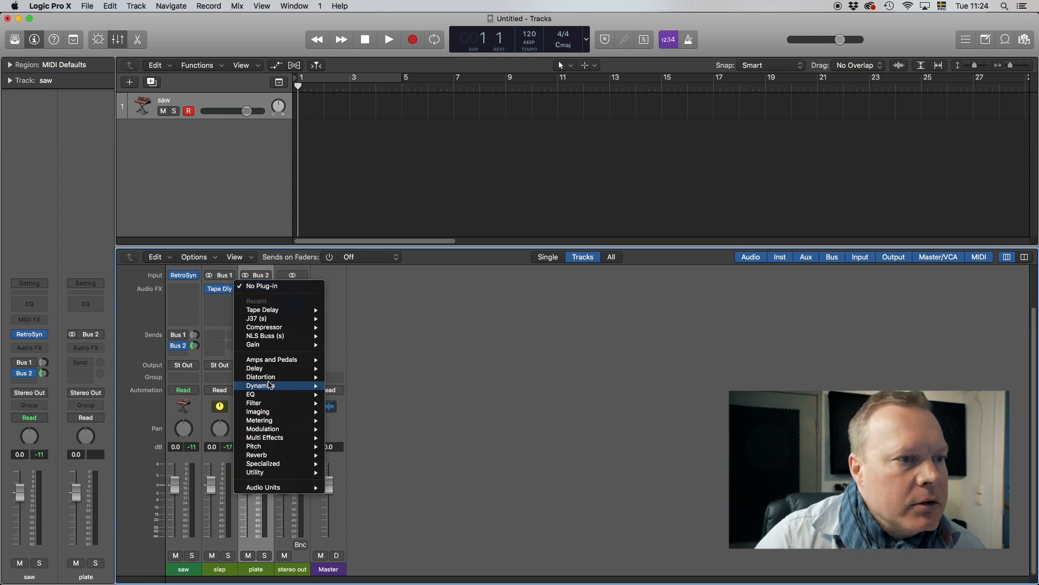
pyautogui.moveTo(262, 462)
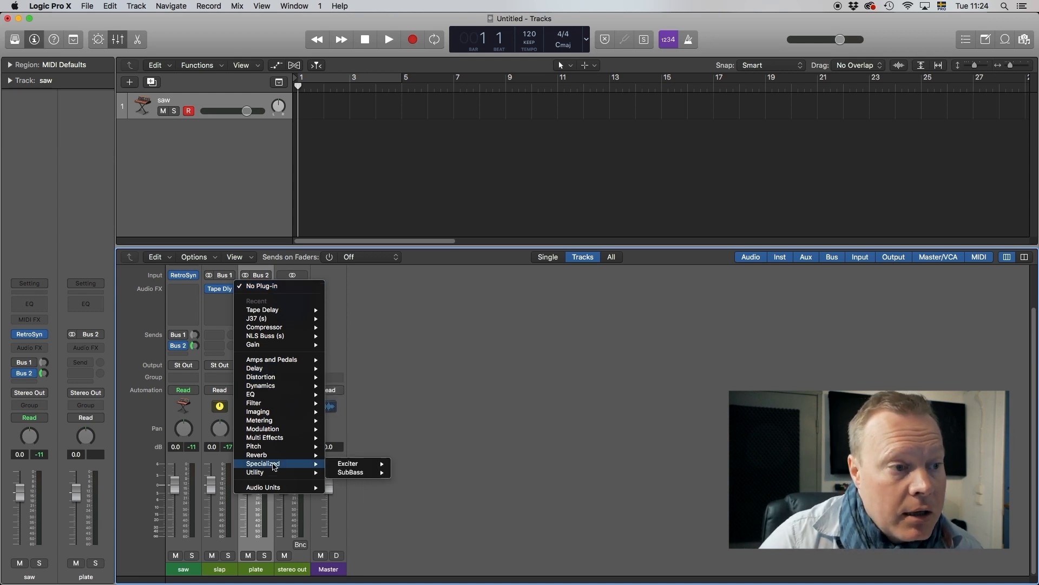
pyautogui.moveTo(255, 455)
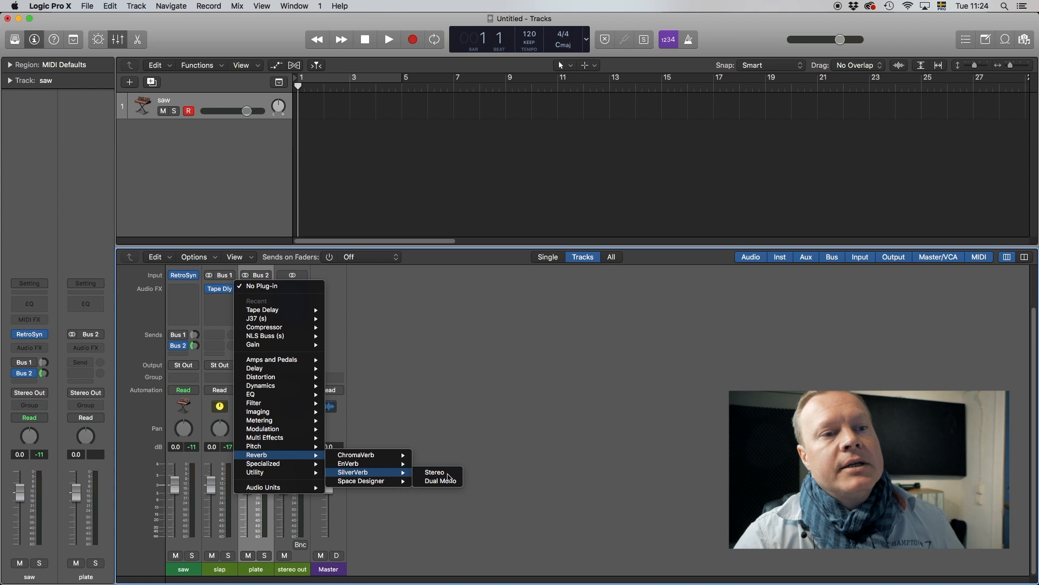
# Load the stereo SilverVerb reverb onto the plate aux channel.
pyautogui.click(434, 472)
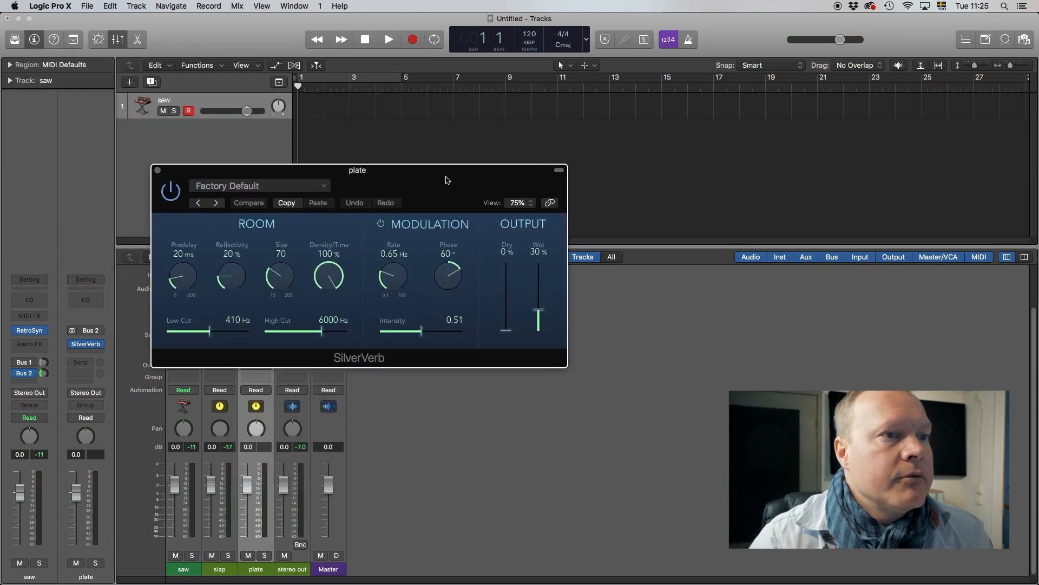
# Set the plate SilverVerb's predelay to 160 ms and reflectivity to 30%.
pyautogui.moveTo(357, 170); pyautogui.dragTo(427, 203)
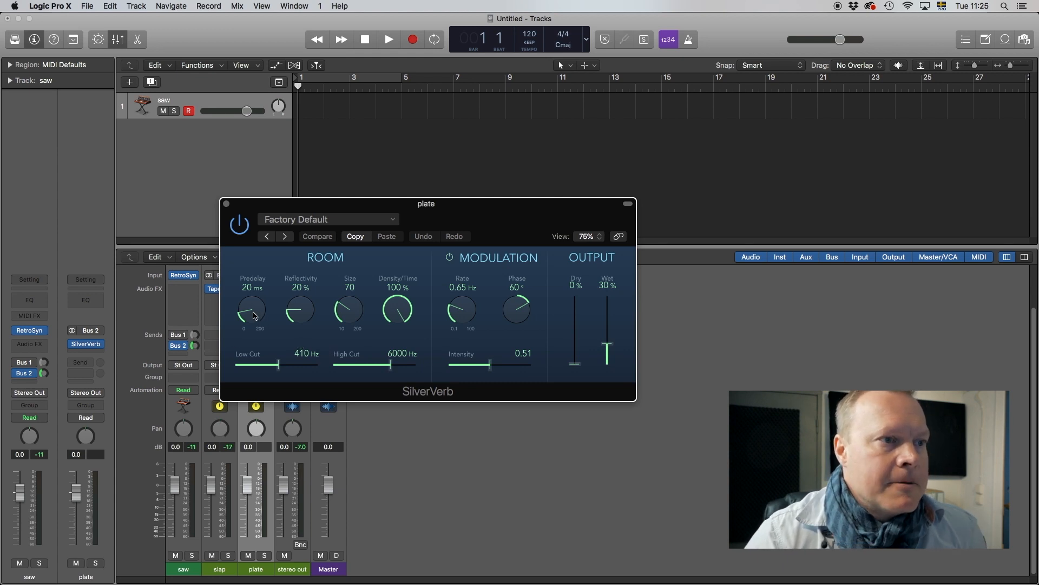
pyautogui.moveTo(252, 312); pyautogui.dragTo(252, 291)
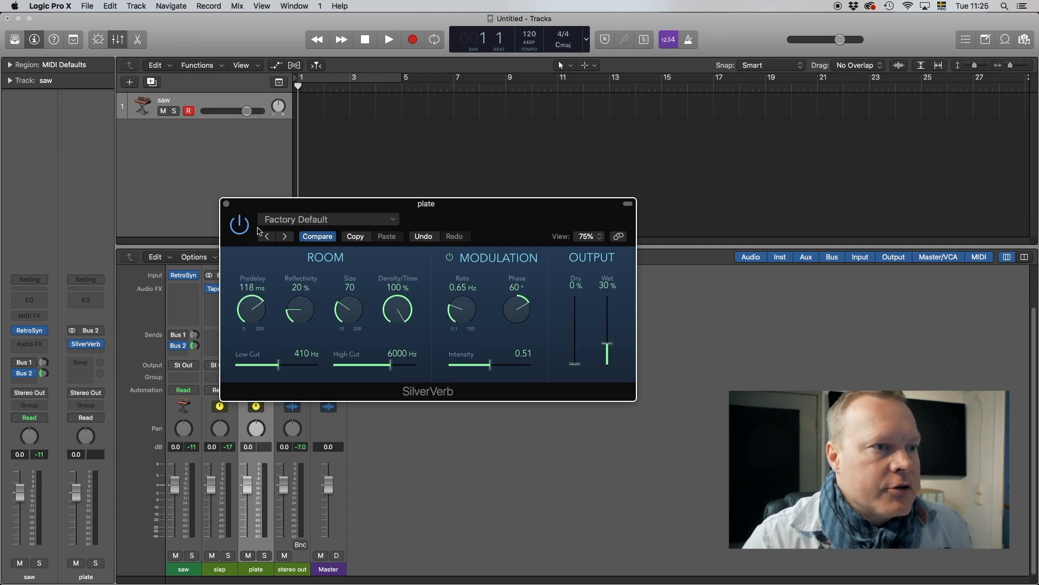
pyautogui.moveTo(250, 309); pyautogui.dragTo(255, 294)
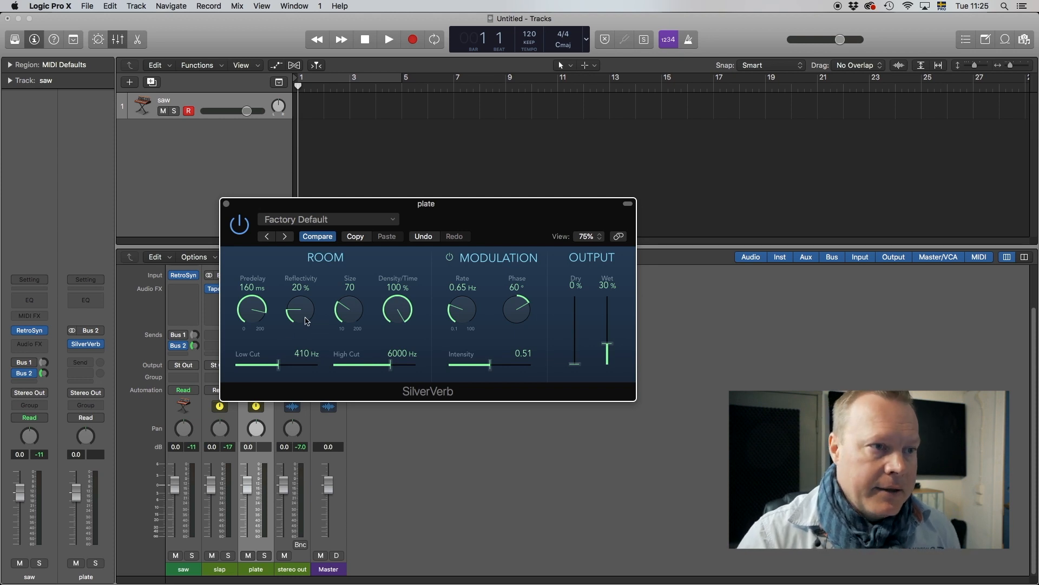
pyautogui.moveTo(300, 309); pyautogui.dragTo(302, 302)
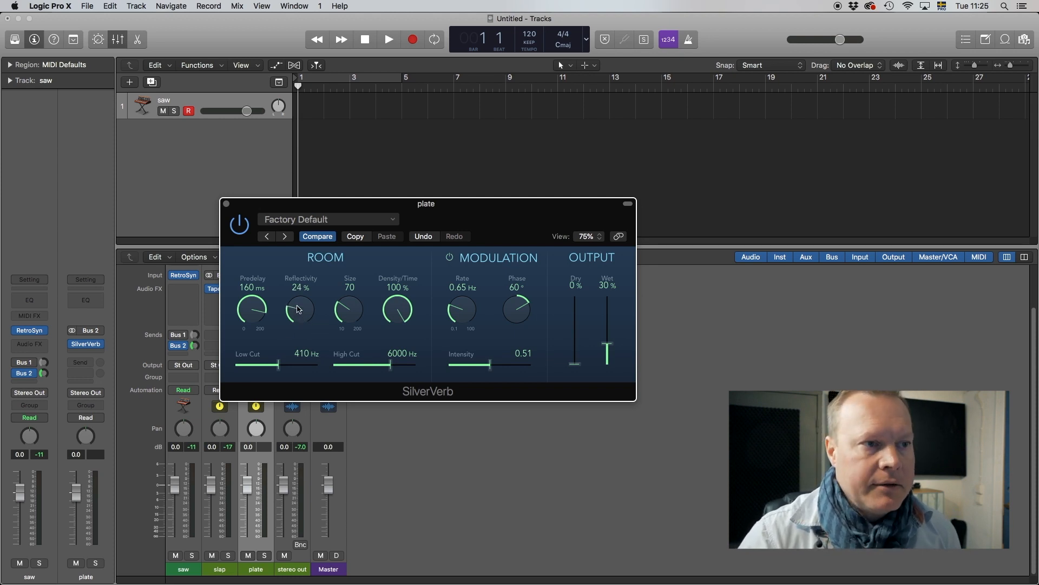
pyautogui.moveTo(300, 309); pyautogui.dragTo(300, 302)
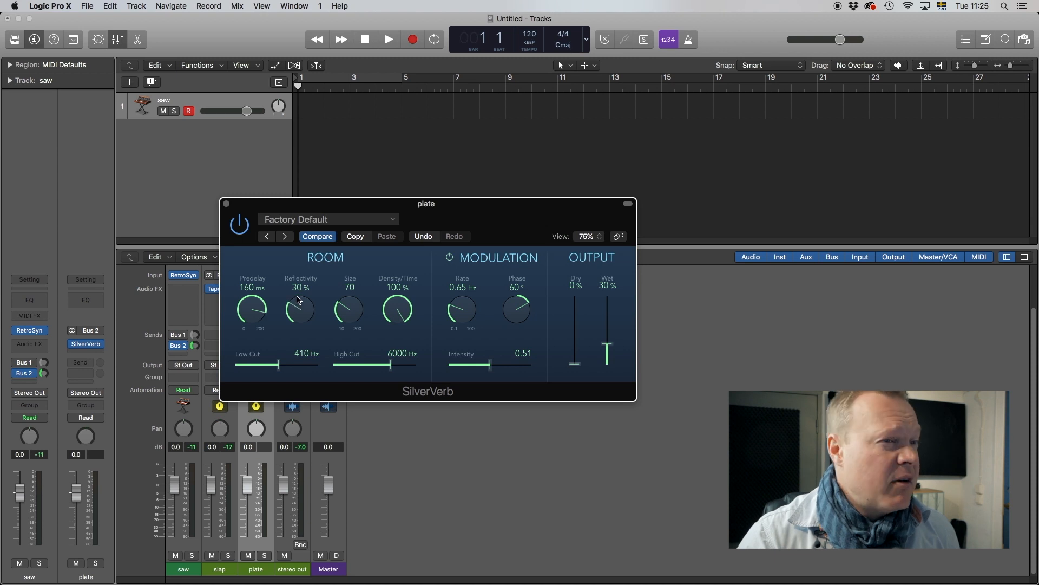
pyautogui.moveTo(351, 312)
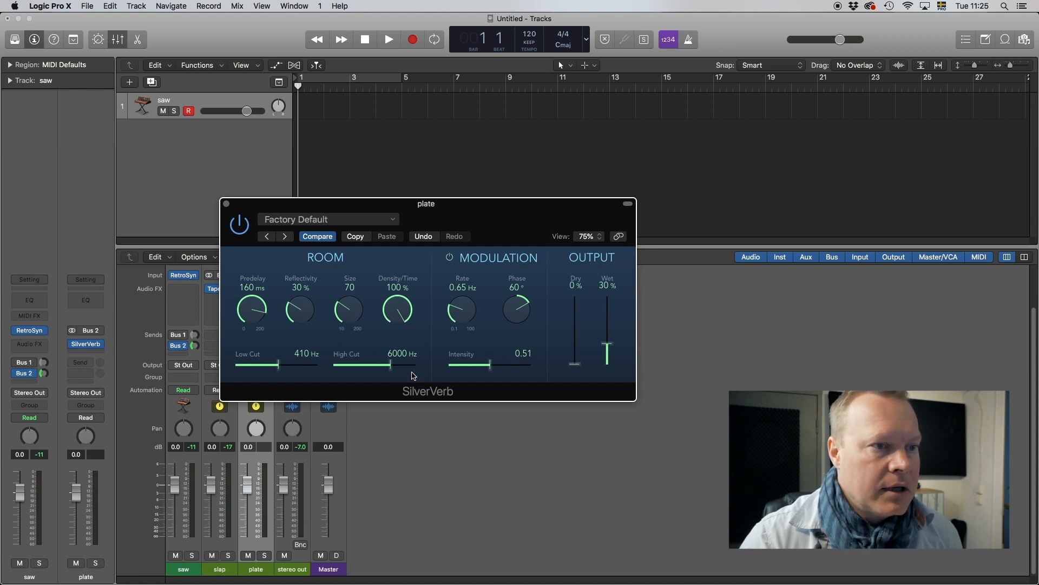
# Set the high cut to 8300 Hz and low cut to 180 Hz, then close SilverVerb.
pyautogui.moveTo(390, 365); pyautogui.dragTo(400, 365)
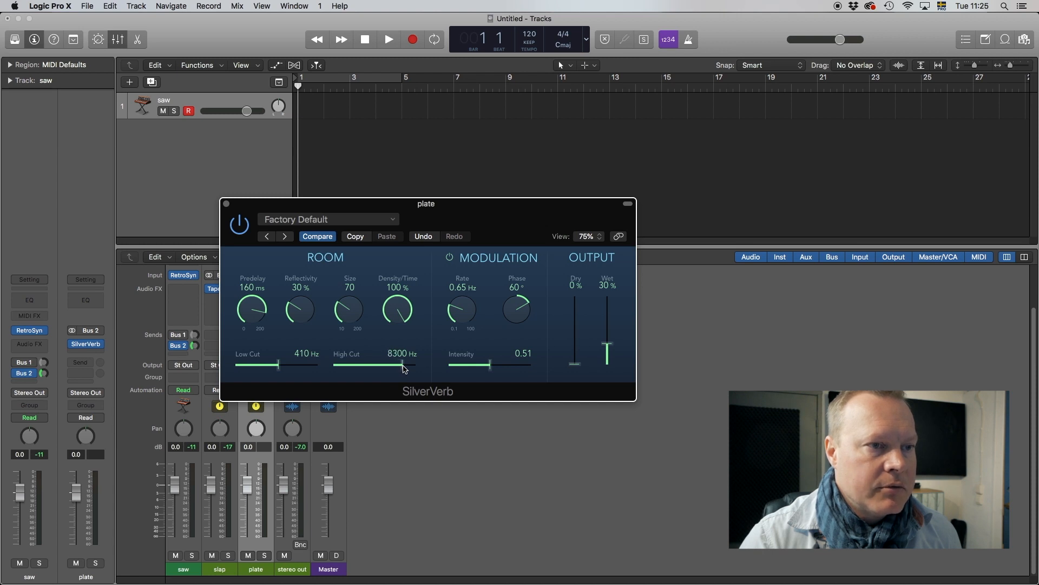
pyautogui.moveTo(489, 369)
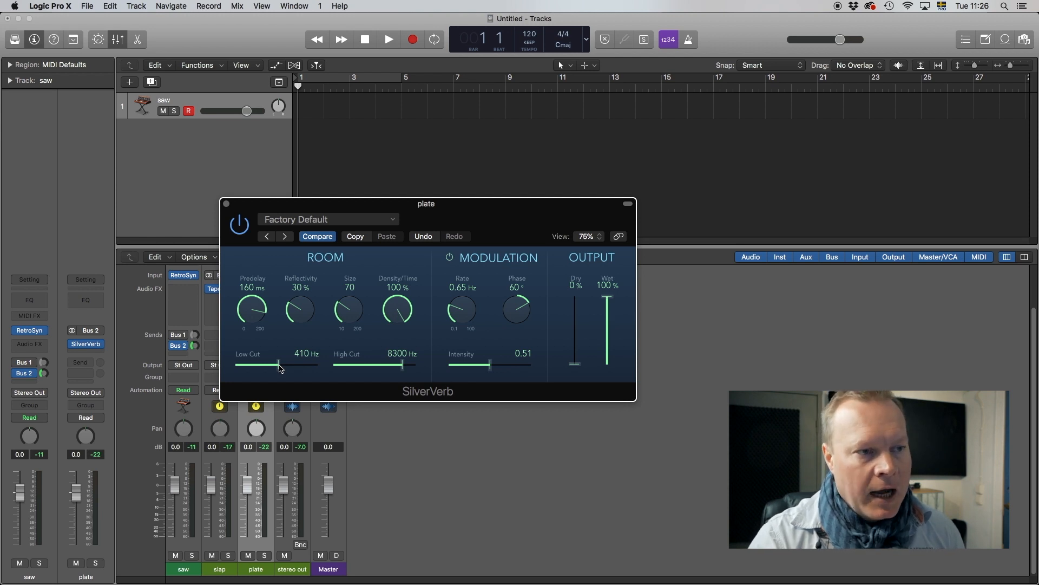
pyautogui.moveTo(279, 364); pyautogui.dragTo(263, 364)
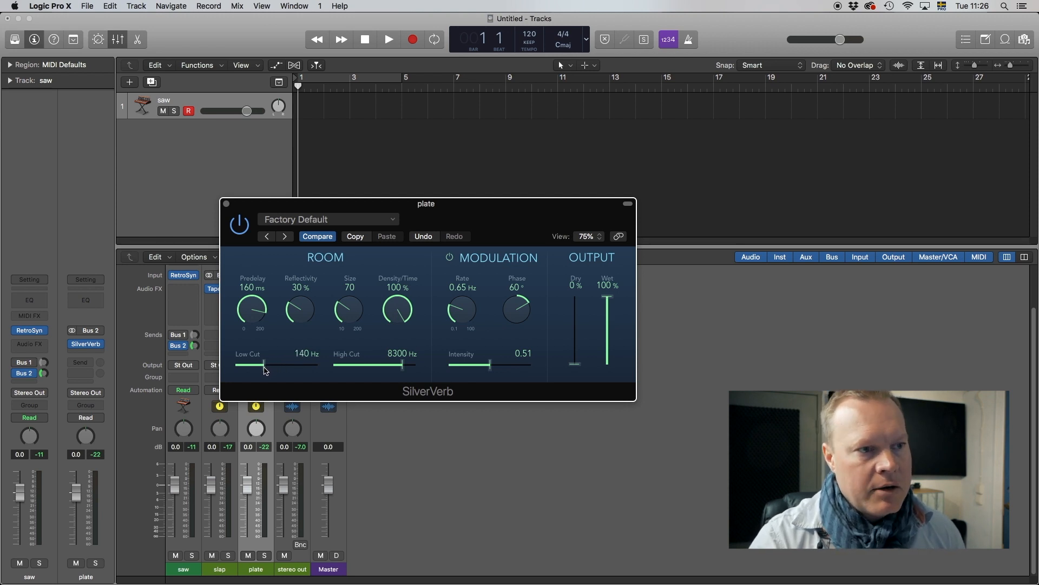
pyautogui.moveTo(263, 363); pyautogui.dragTo(277, 364)
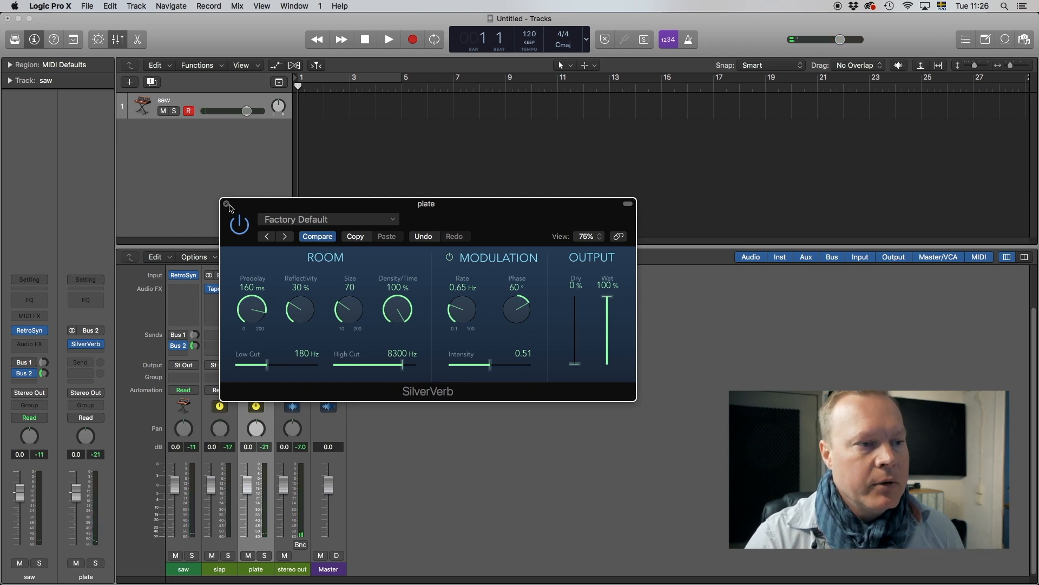
pyautogui.click(226, 204)
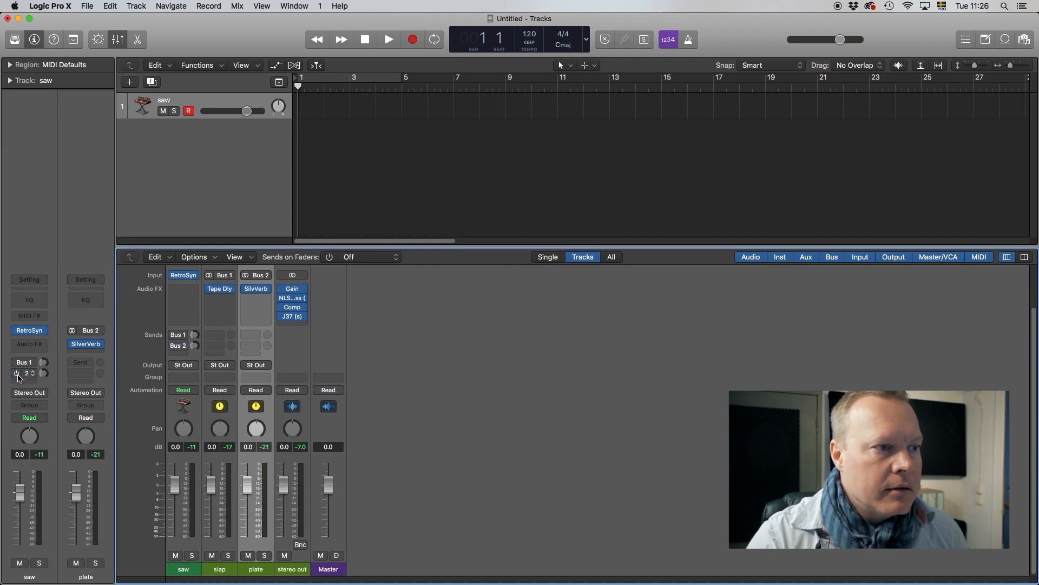
# Send saw to Bus 3, rename the new aux 'reverb hall' and load stereo Replika on it.
pyautogui.click(16, 379)
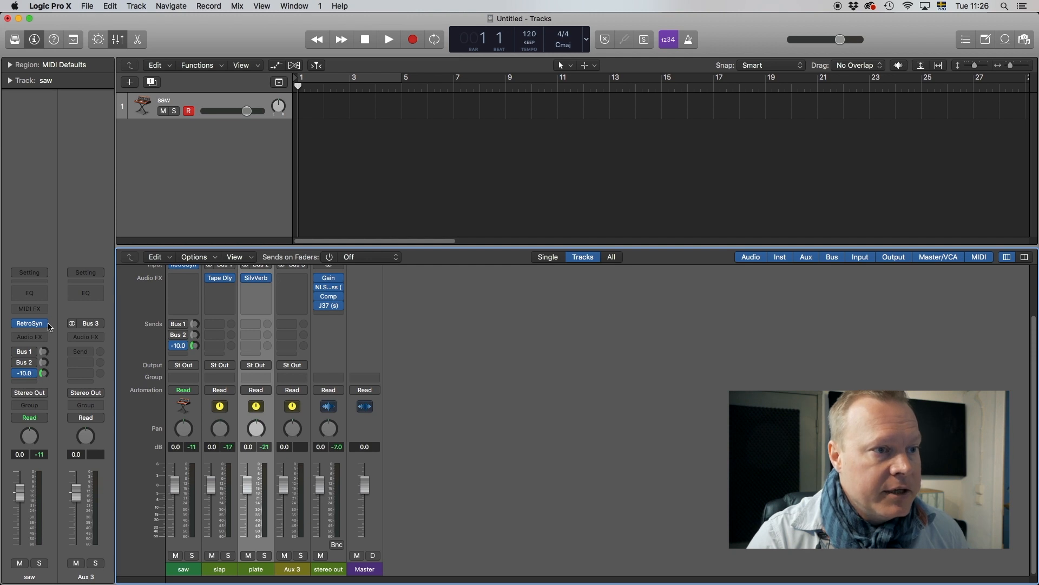
pyautogui.click(25, 372)
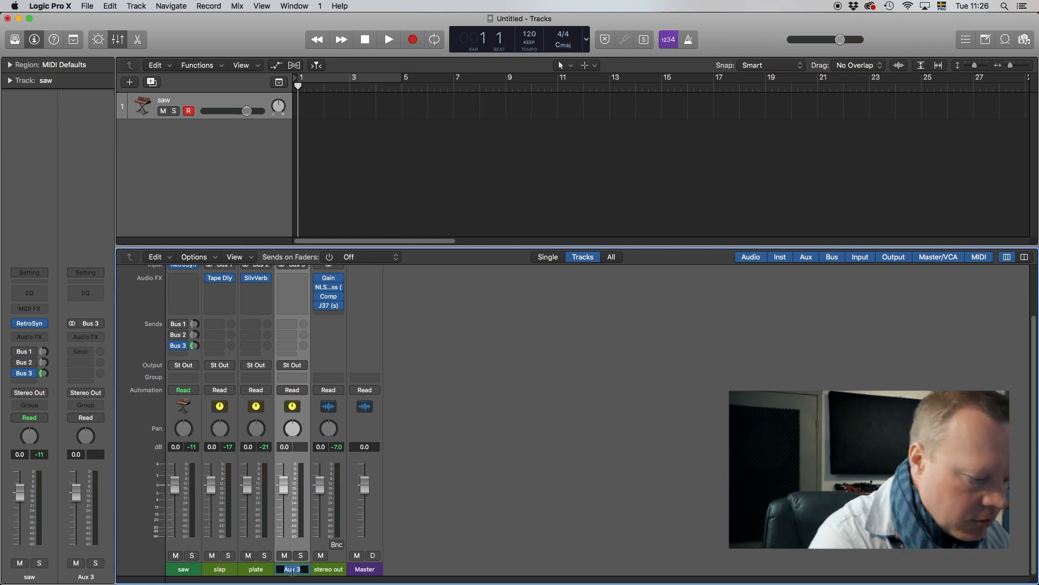
pyautogui.write('reverb hall')
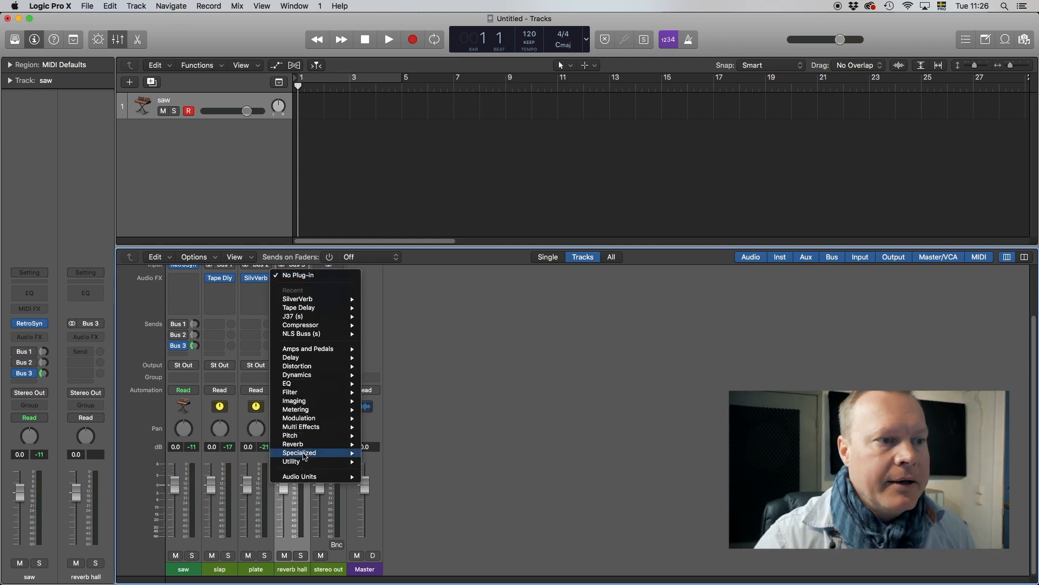
pyautogui.moveTo(300, 477)
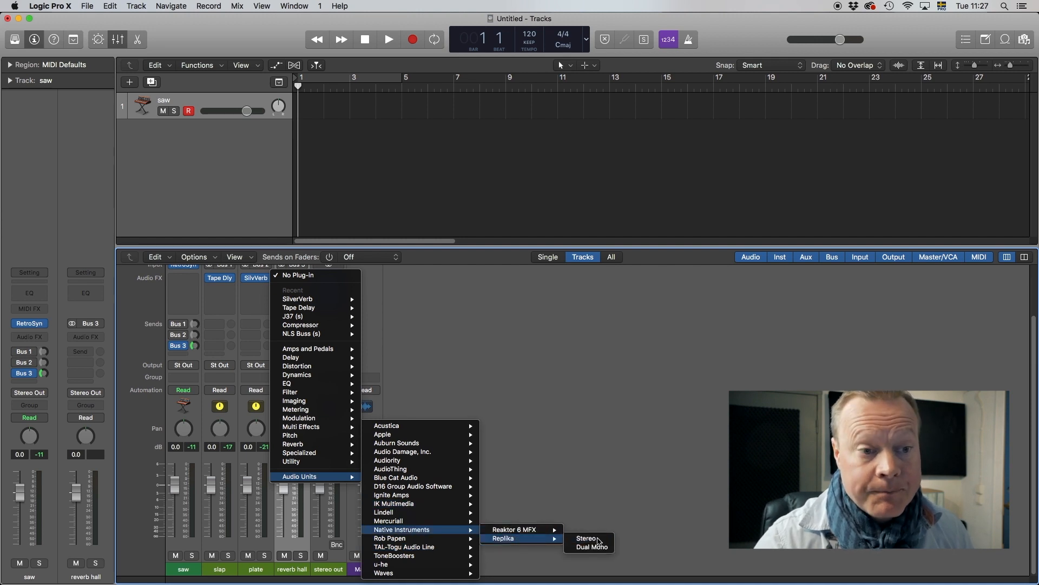
pyautogui.click(585, 540)
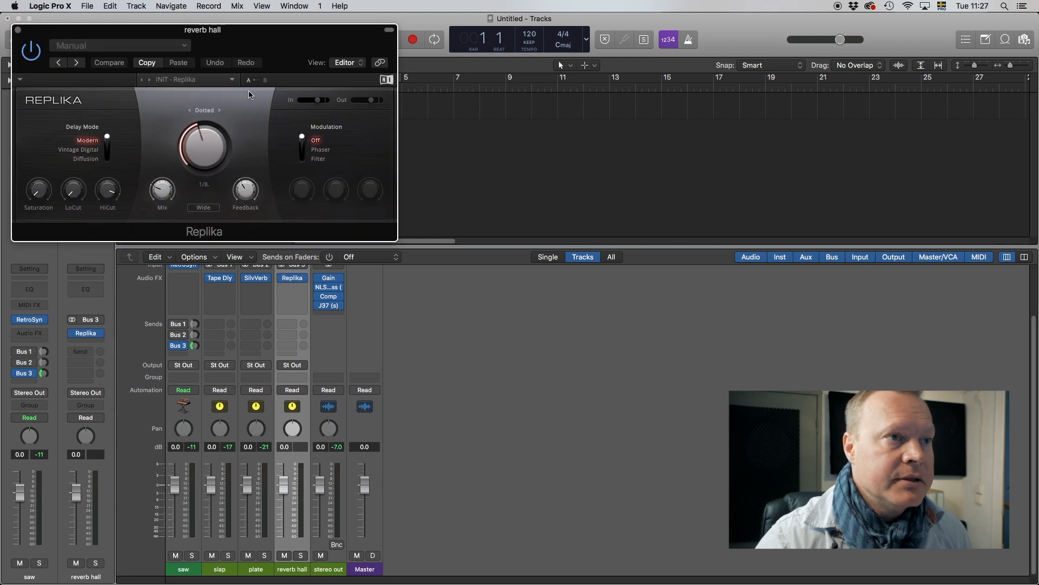
# Reposition the Replika editor window on the reverb hall return.
pyautogui.moveTo(203, 30); pyautogui.dragTo(473, 258)
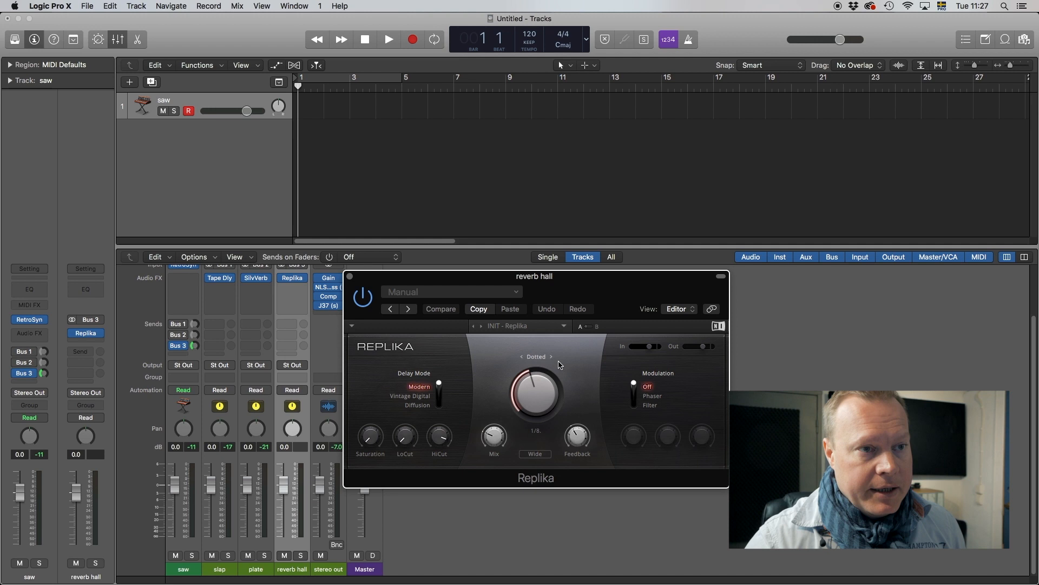
pyautogui.moveTo(462, 352)
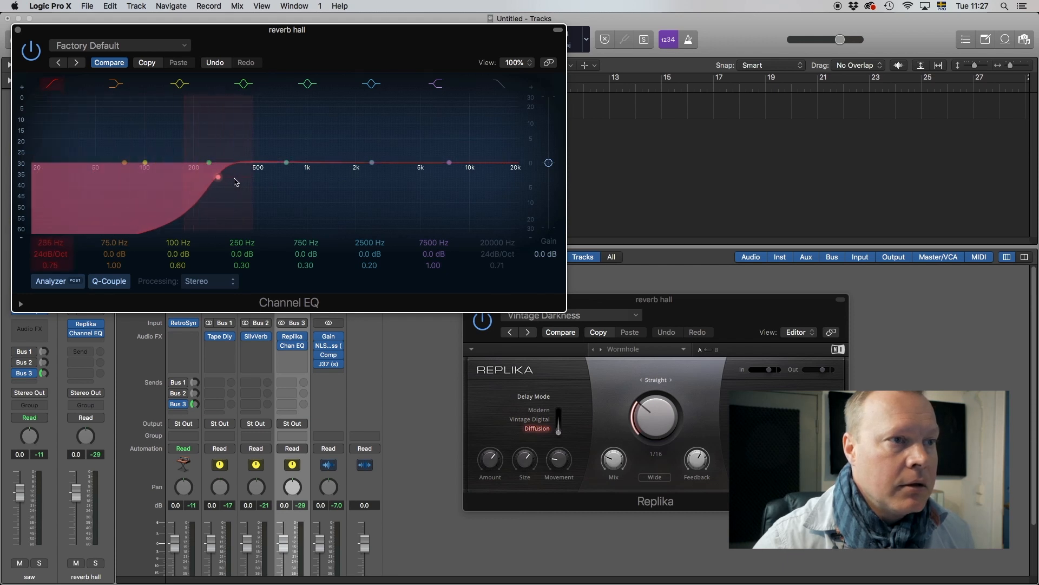
# Raise the Channel EQ low cut to about 570 Hz and roll off the highs.
pyautogui.moveTo(218, 177); pyautogui.dragTo(271, 176)
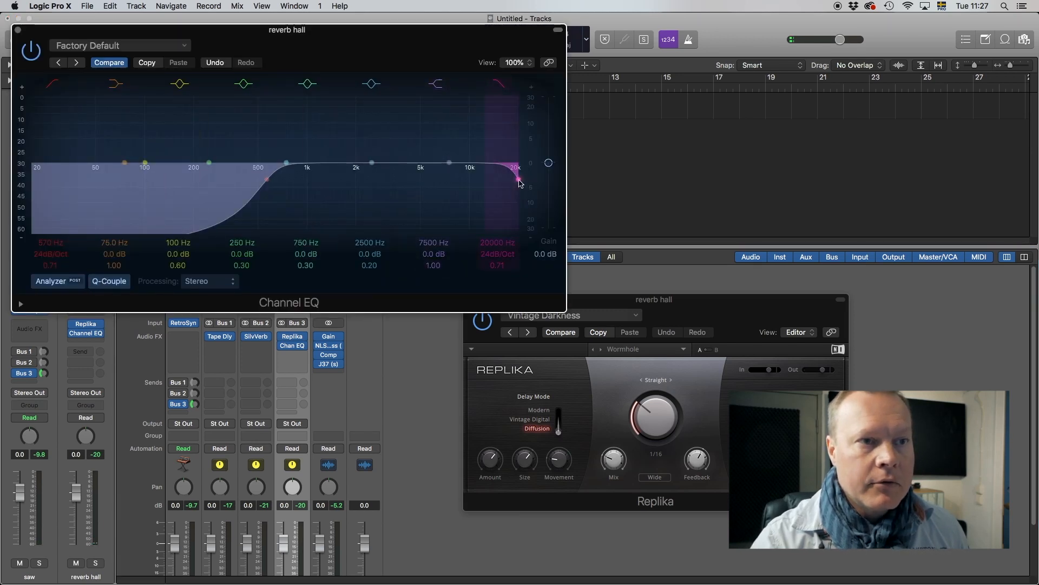
pyautogui.moveTo(518, 179); pyautogui.dragTo(505, 184)
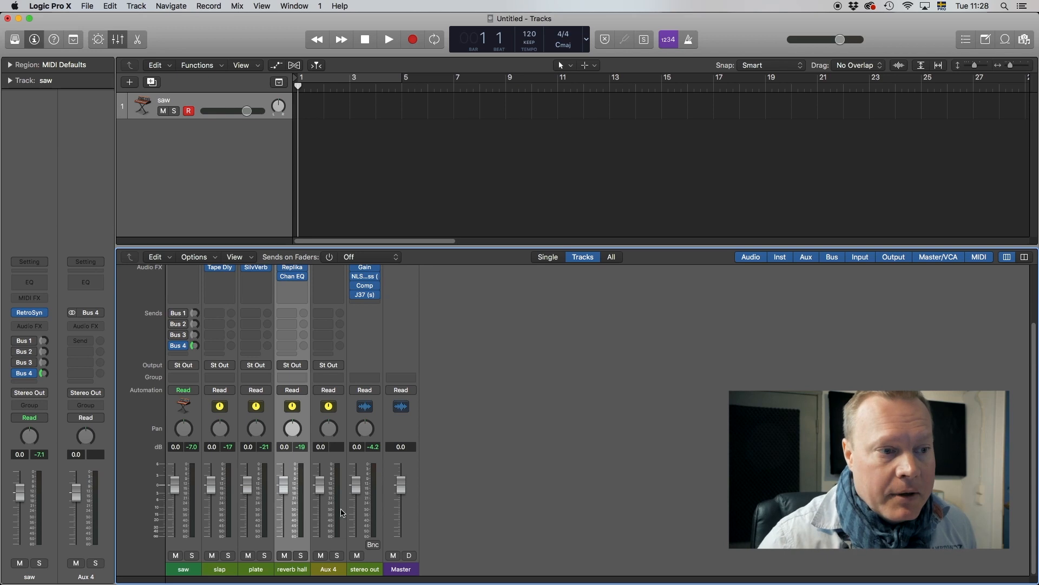
# Select the new Bus 4 aux channel to name it crusher.
pyautogui.click(328, 569)
pyautogui.write('crusher')
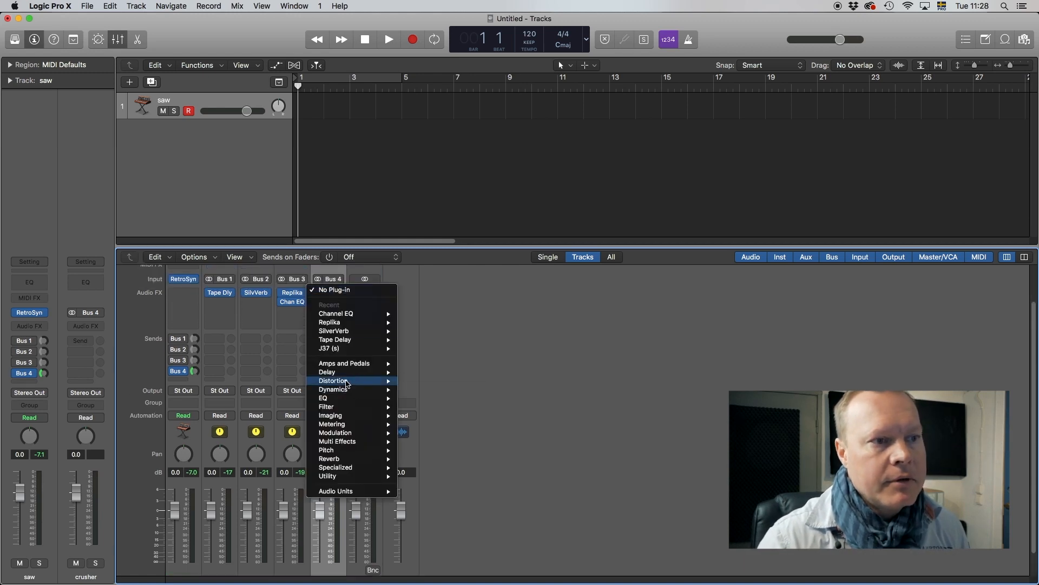
pyautogui.moveTo(333, 388)
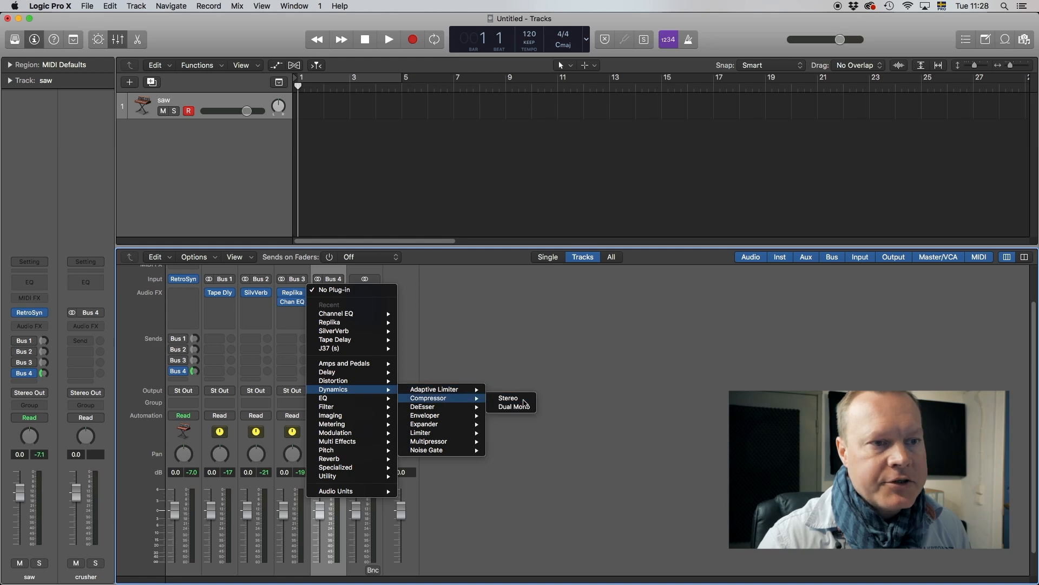
# Add a stereo Compressor on crusher with the VCA Smashed preset, threshold about -40 dB.
pyautogui.click(509, 398)
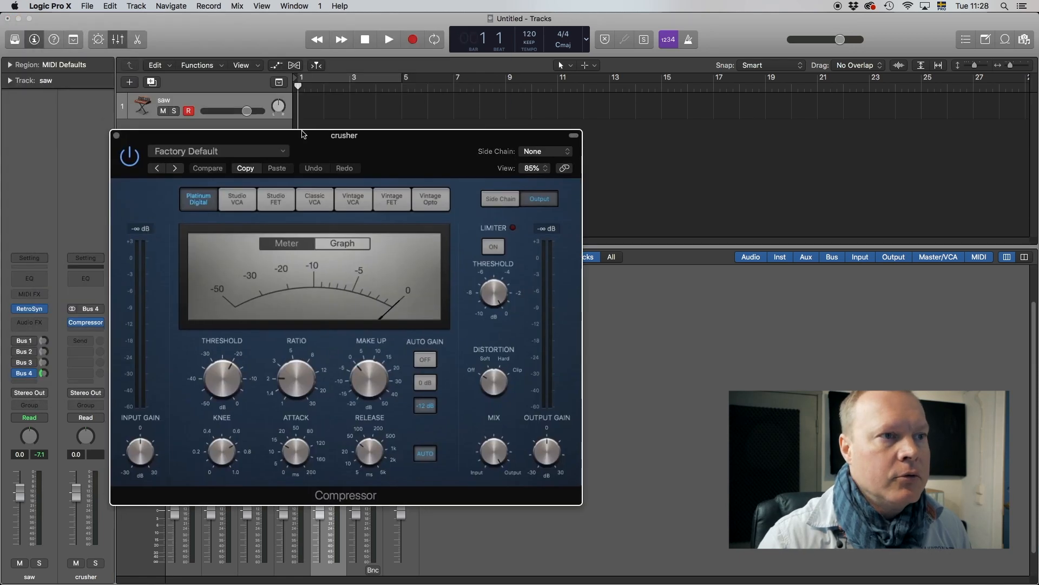
pyautogui.click(219, 151)
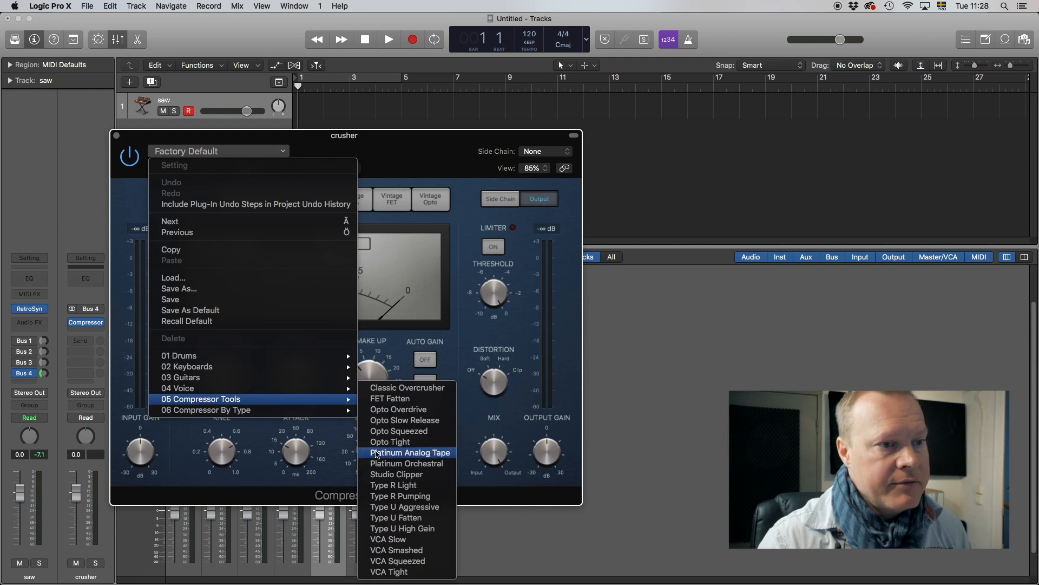
pyautogui.moveTo(408, 550)
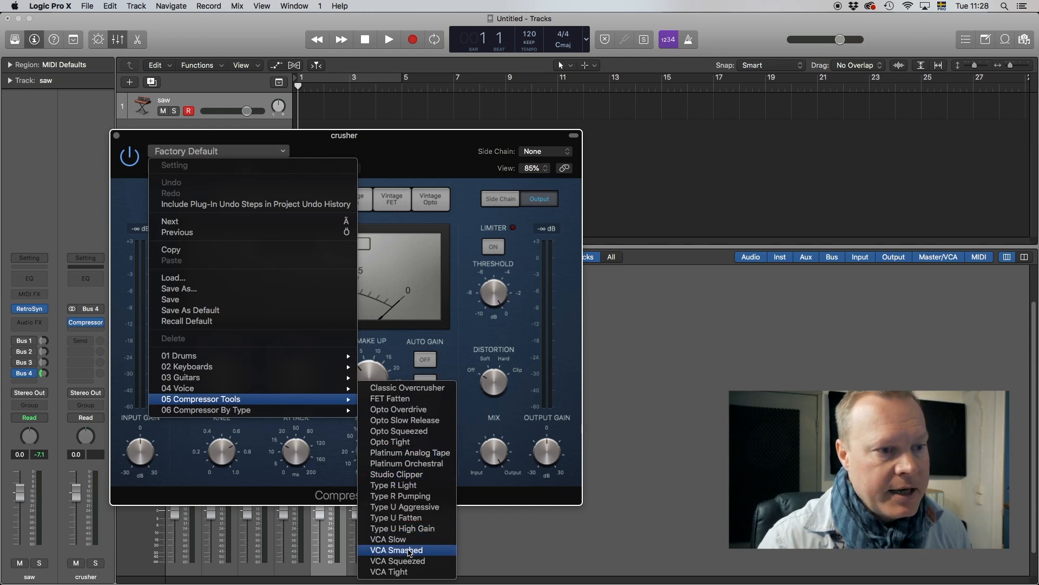
pyautogui.click(396, 550)
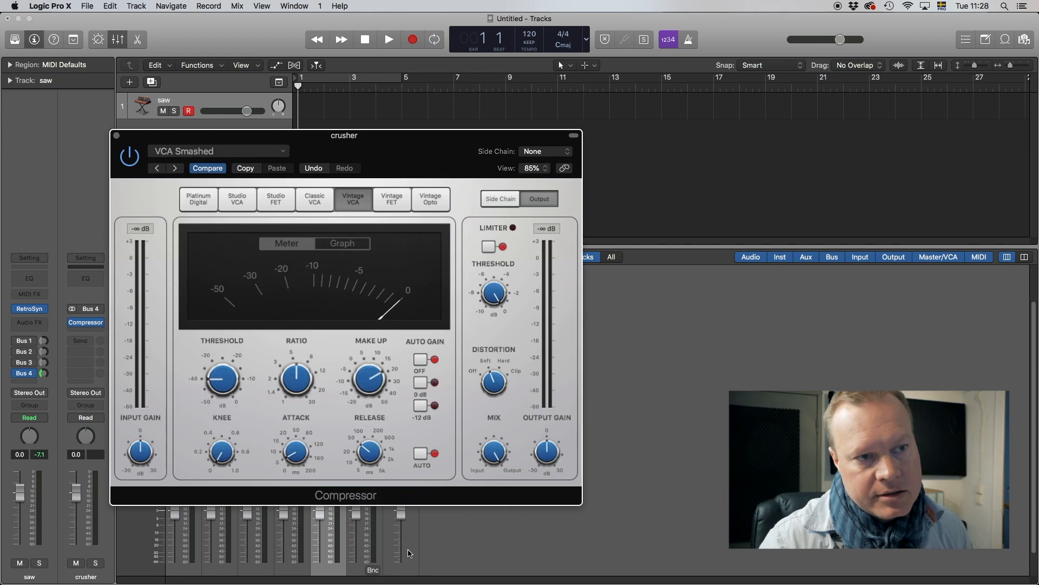
pyautogui.moveTo(415, 360)
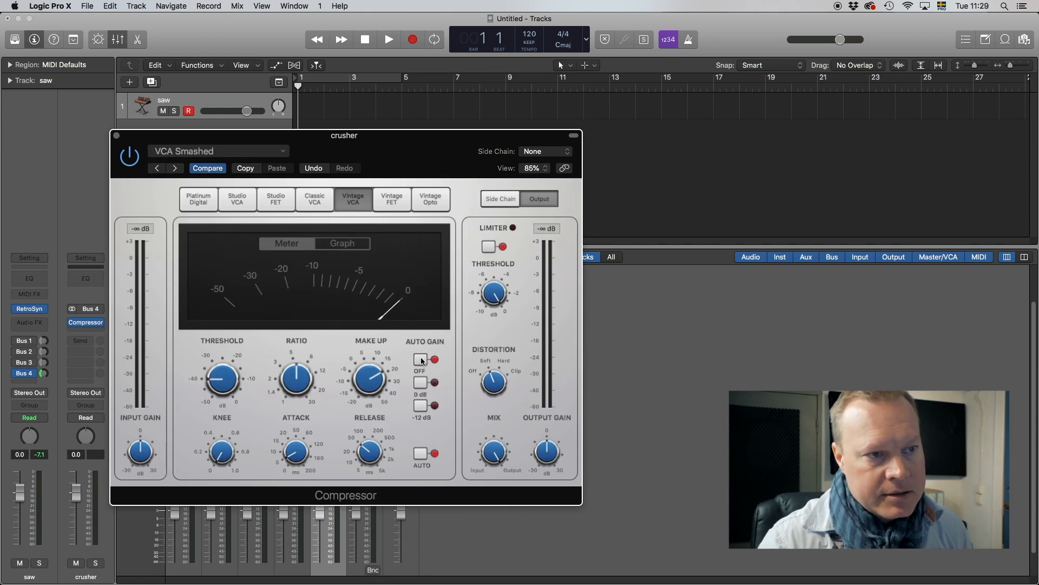
pyautogui.moveTo(295, 378); pyautogui.dragTo(296, 372)
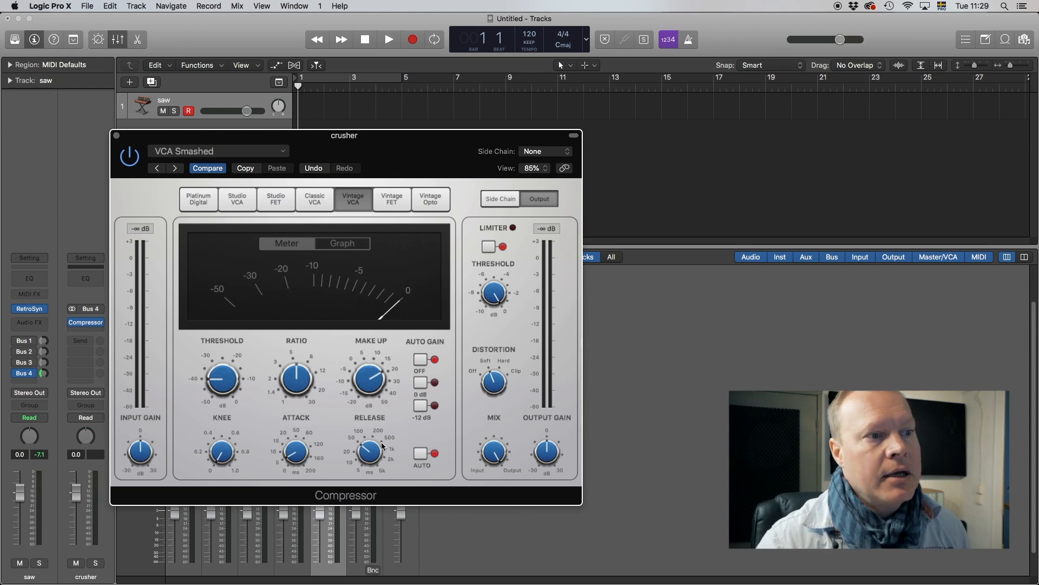
pyautogui.moveTo(222, 378); pyautogui.dragTo(222, 381)
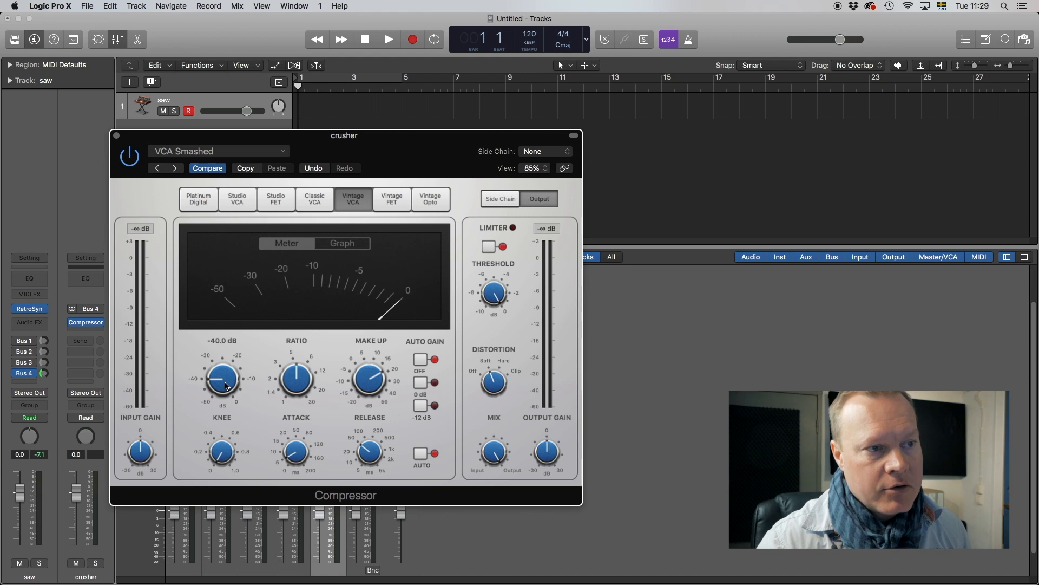
pyautogui.moveTo(227, 349)
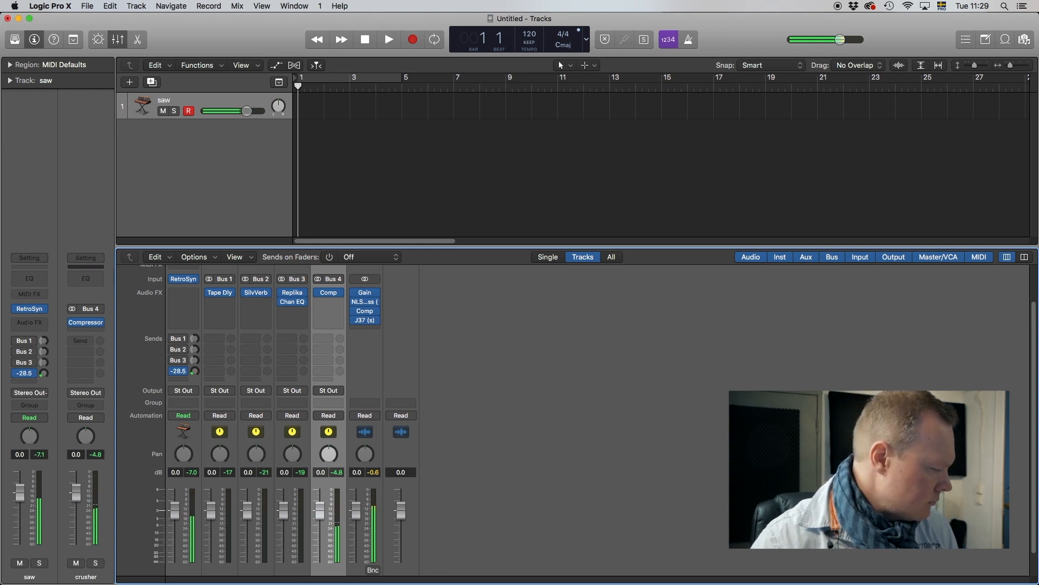
# Set saw's crusher send level, send saw to Bus 5 and start renaming the new Aux 5.
pyautogui.moveTo(42, 373); pyautogui.dragTo(43, 368)
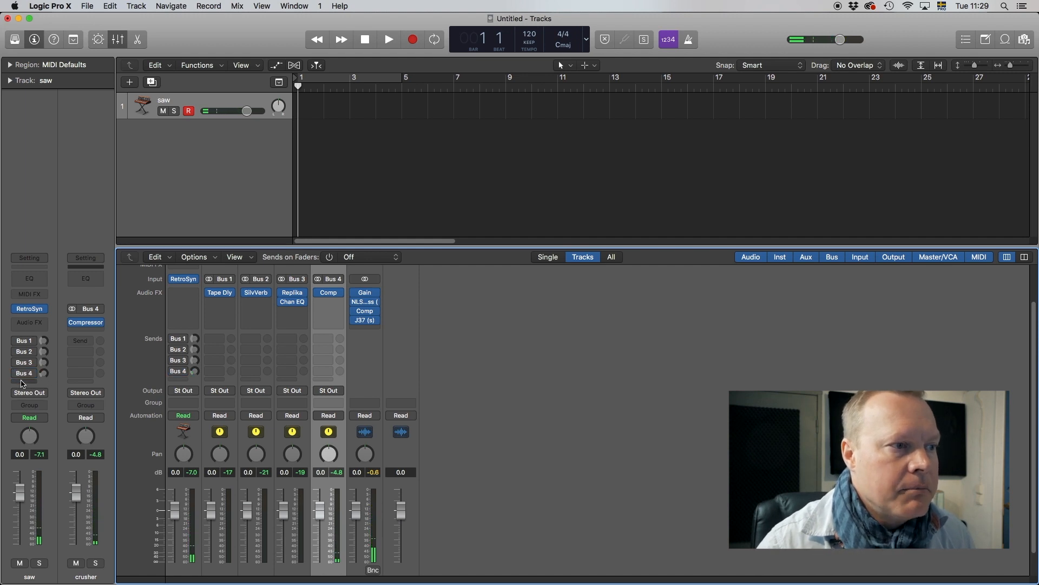
pyautogui.click(24, 372)
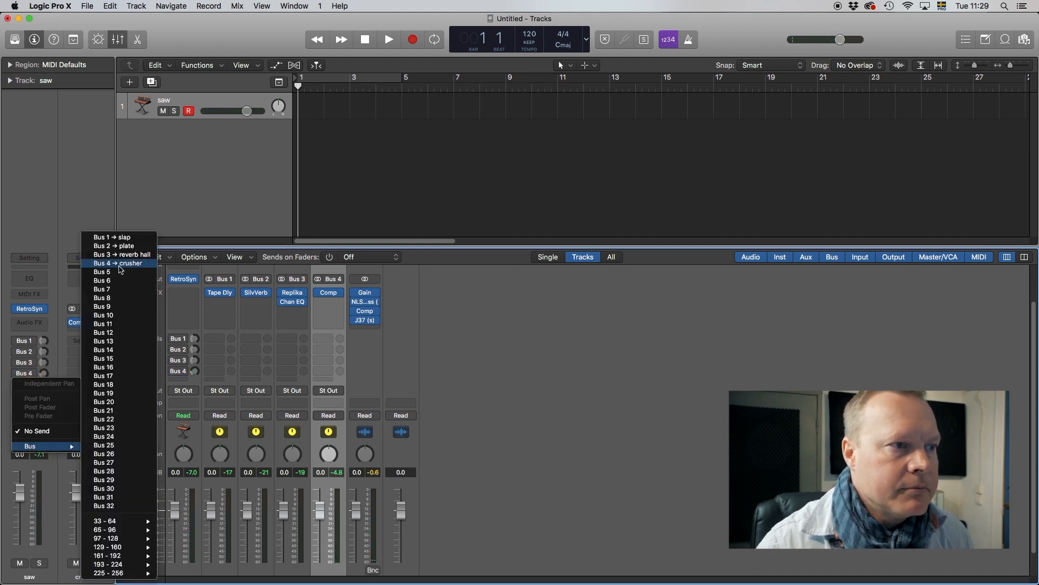
pyautogui.click(102, 271)
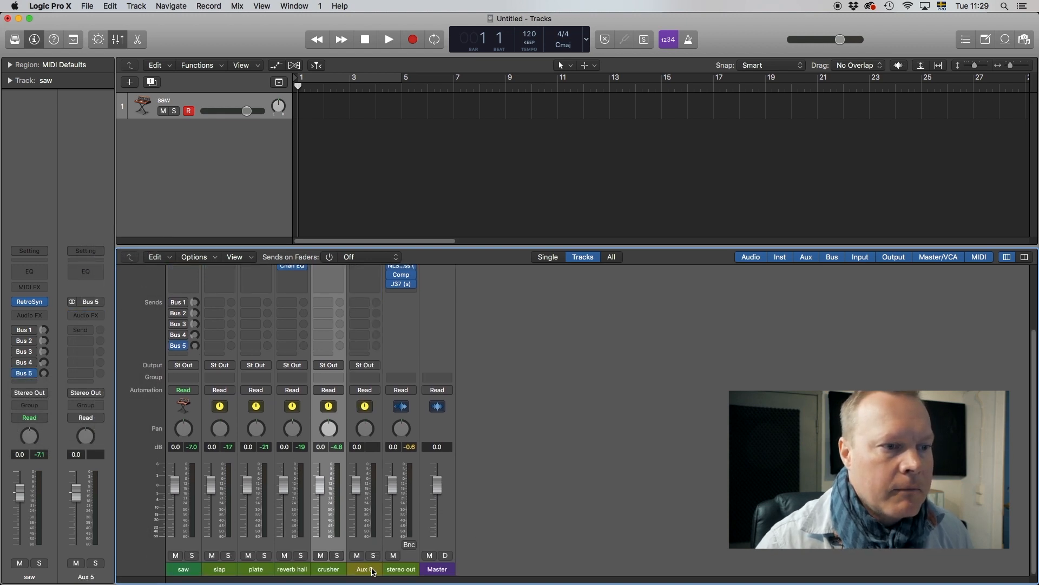
pyautogui.click(364, 568)
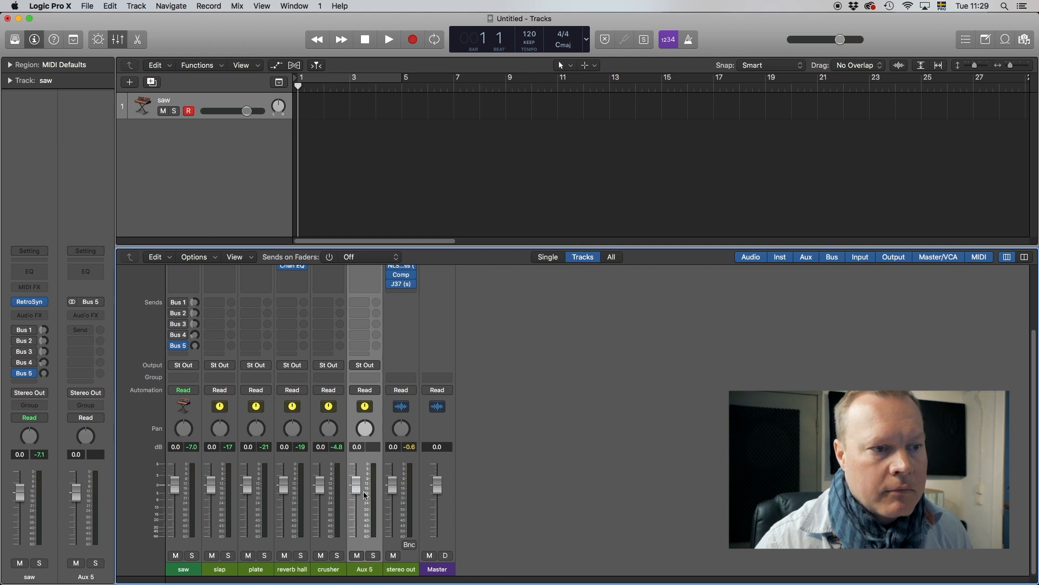
pyautogui.doubleClick(363, 568)
pyautogui.write('1/4 delay')
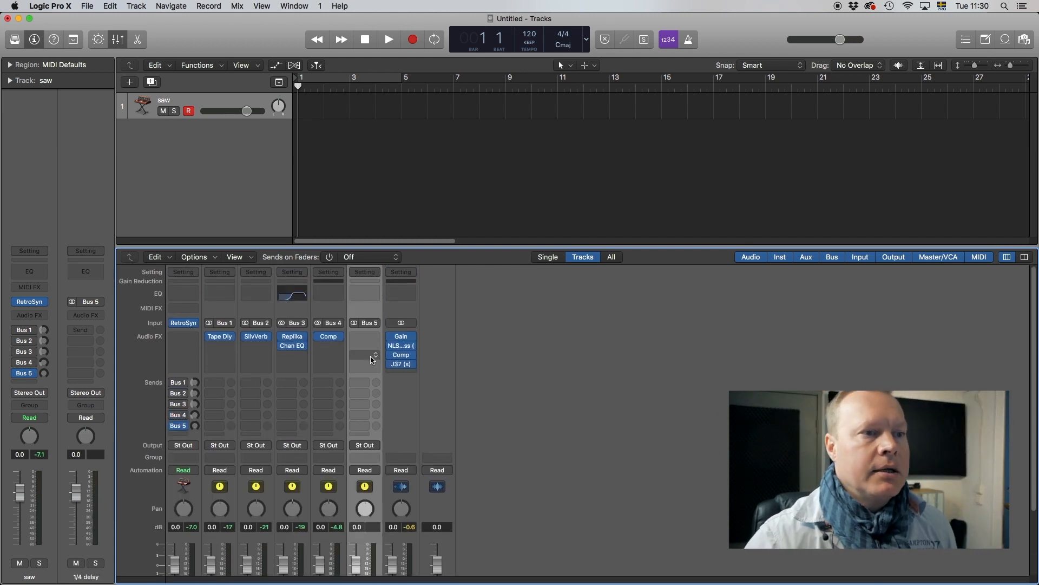
# Load Stereo Delay with the 1/4 Note Dotted preset on the 1/4 delay bus, left side 1/8 dotted.
pyautogui.click(364, 346)
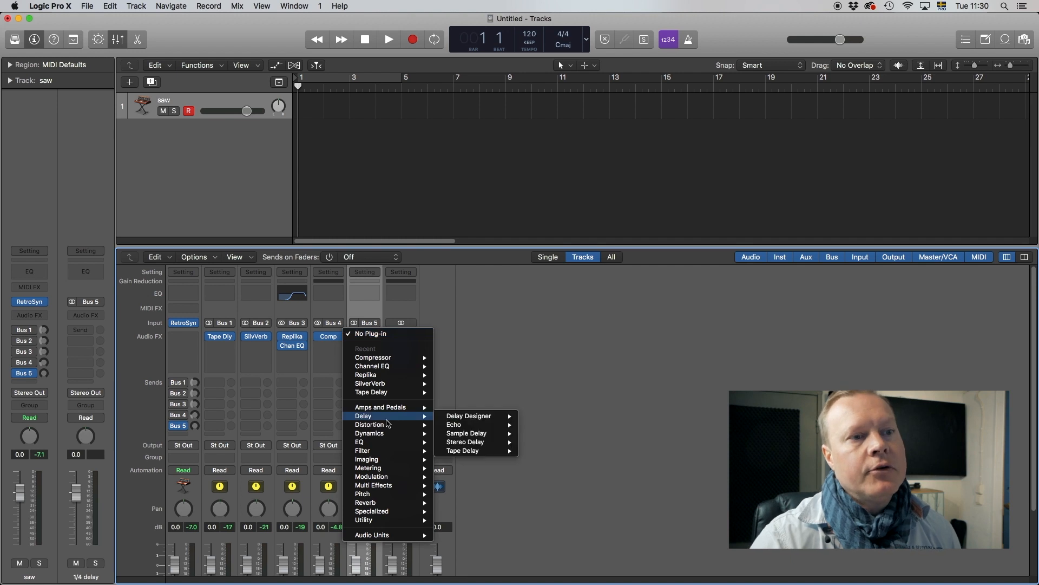
pyautogui.moveTo(466, 442)
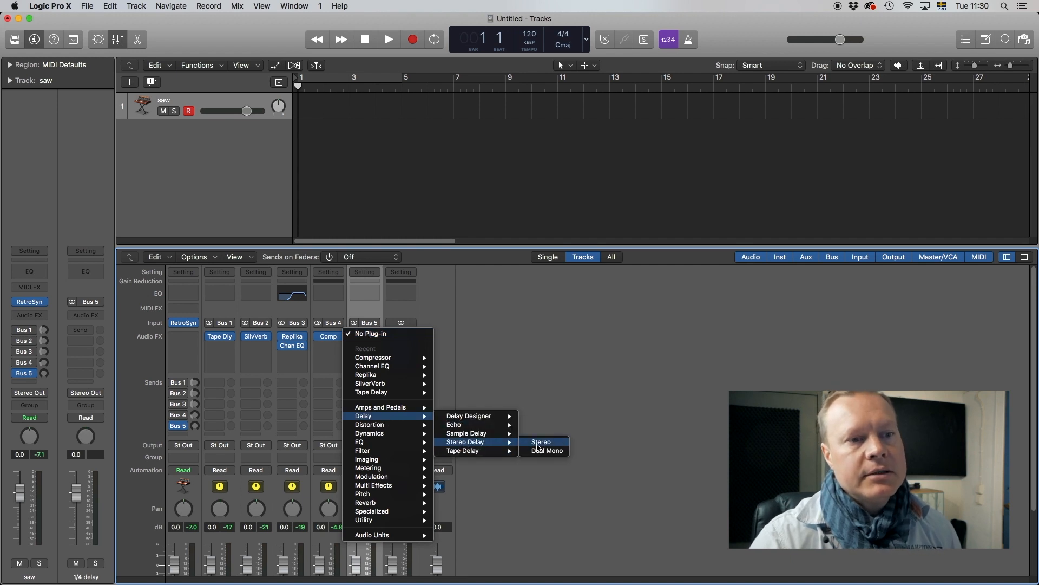
pyautogui.click(541, 442)
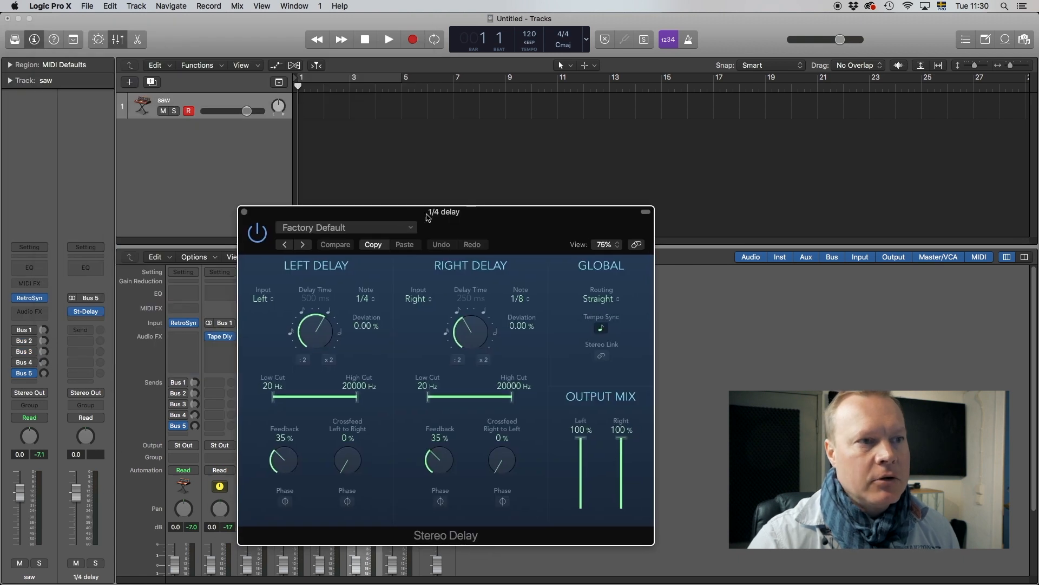
pyautogui.click(344, 226)
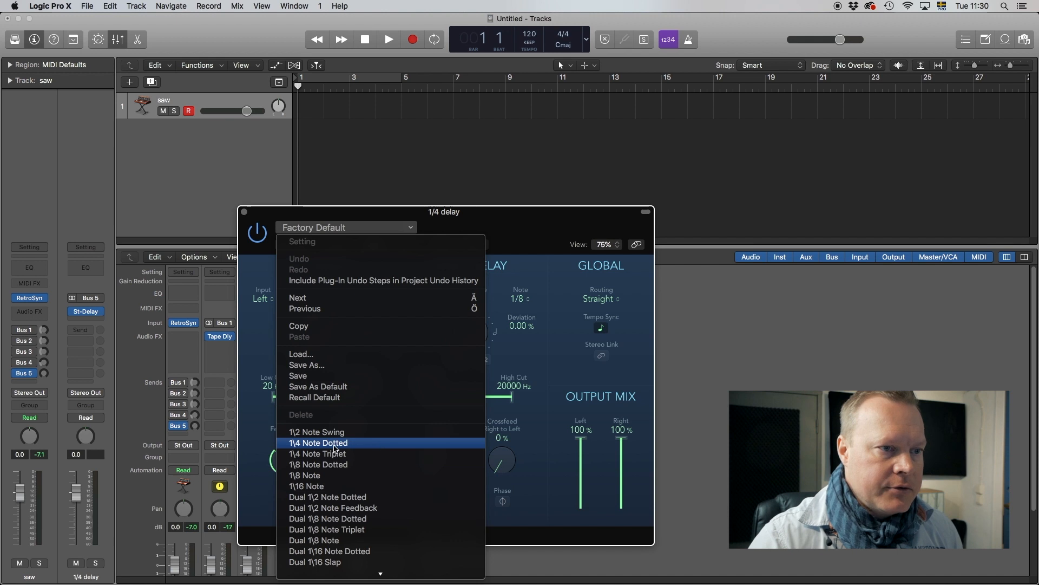
pyautogui.click(318, 441)
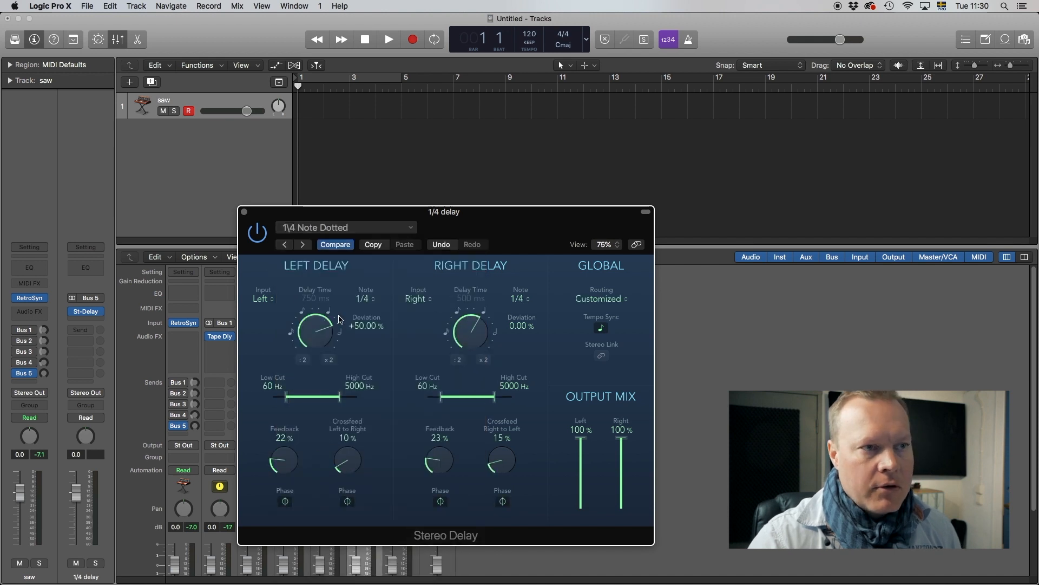
pyautogui.moveTo(443, 211); pyautogui.dragTo(647, 172)
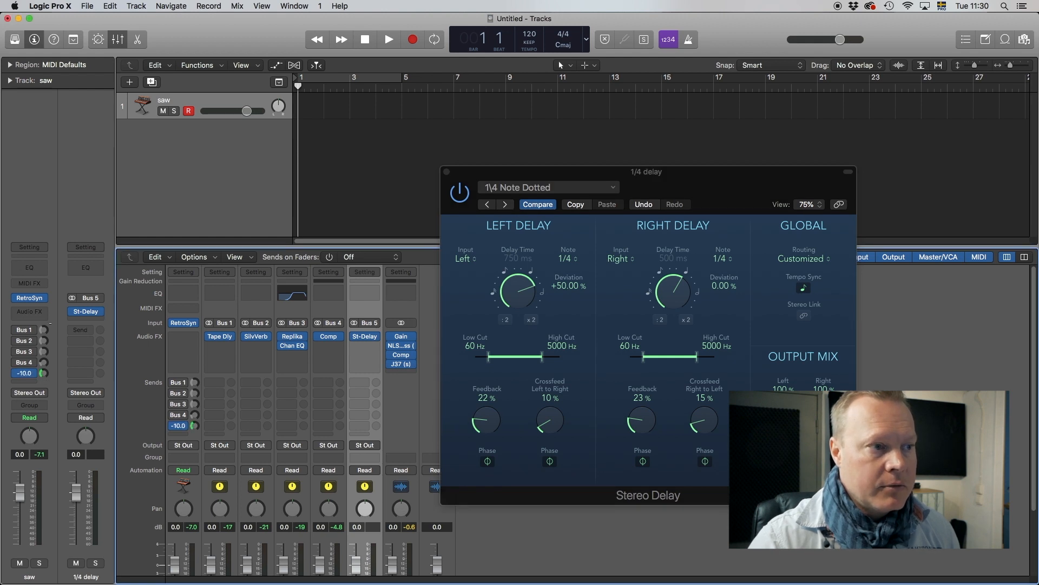
pyautogui.moveTo(647, 172); pyautogui.dragTo(513, 159)
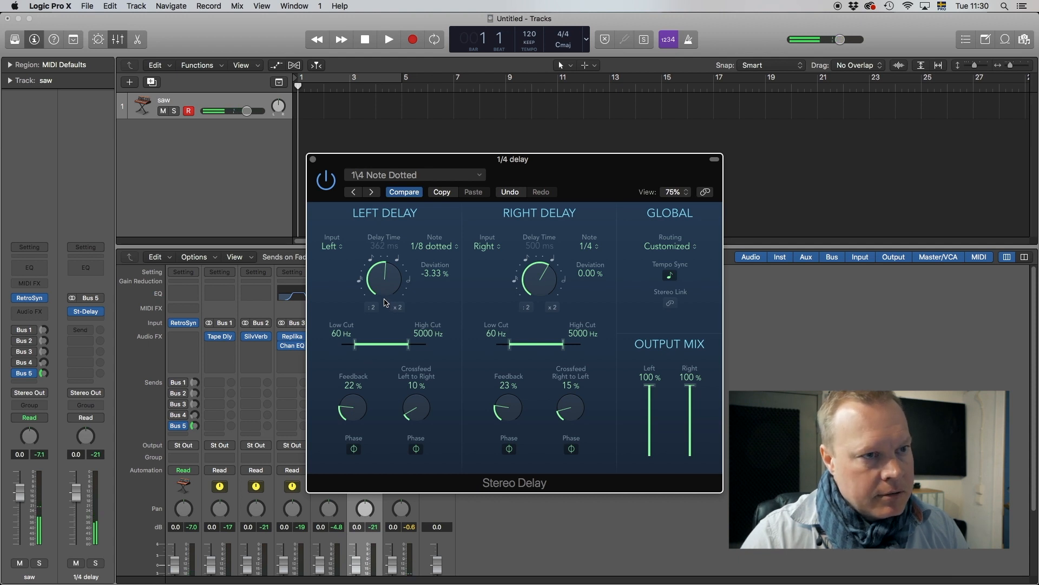
# Set left delay to 1/4 triplet, right to dotted eighth, straight routing, and raise both high cuts.
pyautogui.moveTo(381, 277); pyautogui.dragTo(381, 268)
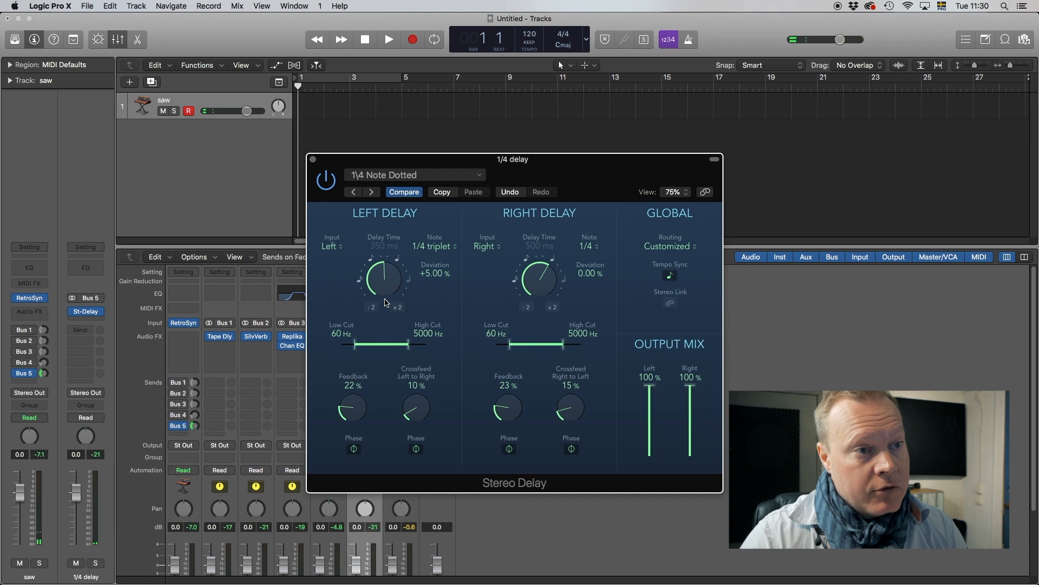
pyautogui.moveTo(540, 278); pyautogui.dragTo(543, 294)
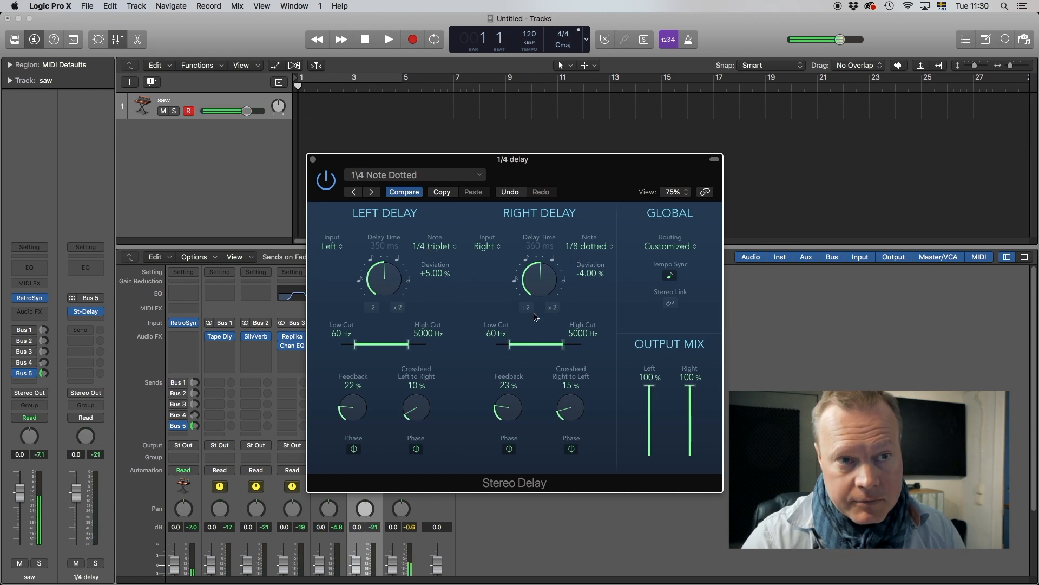
pyautogui.click(669, 246)
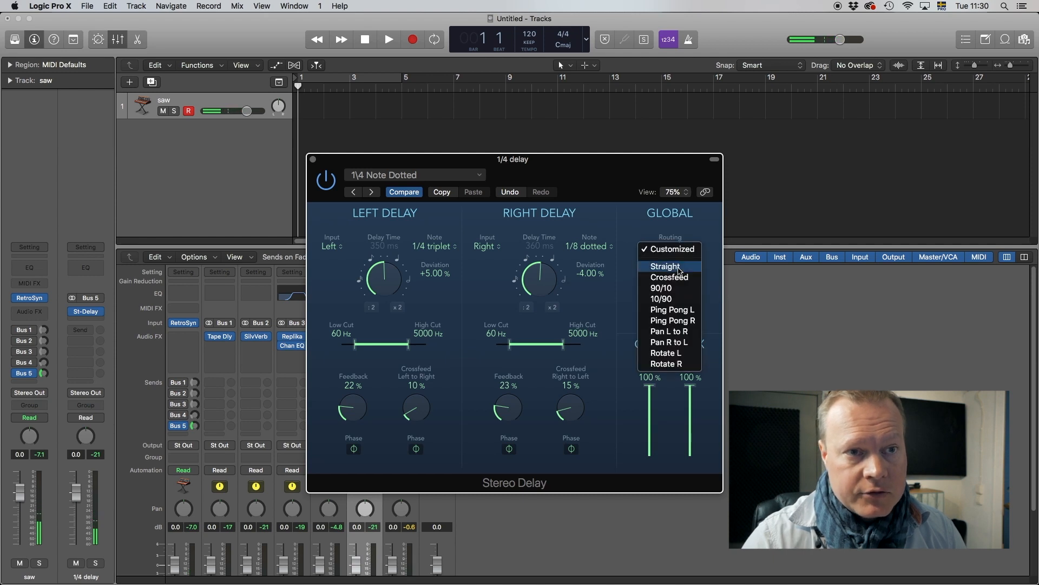
pyautogui.click(663, 267)
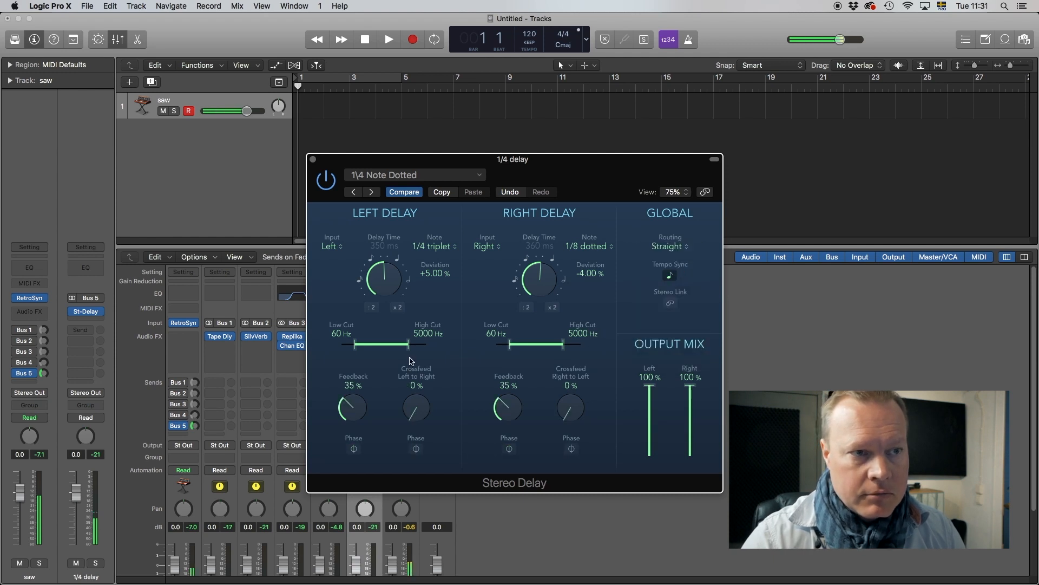
pyautogui.moveTo(408, 344); pyautogui.dragTo(412, 344)
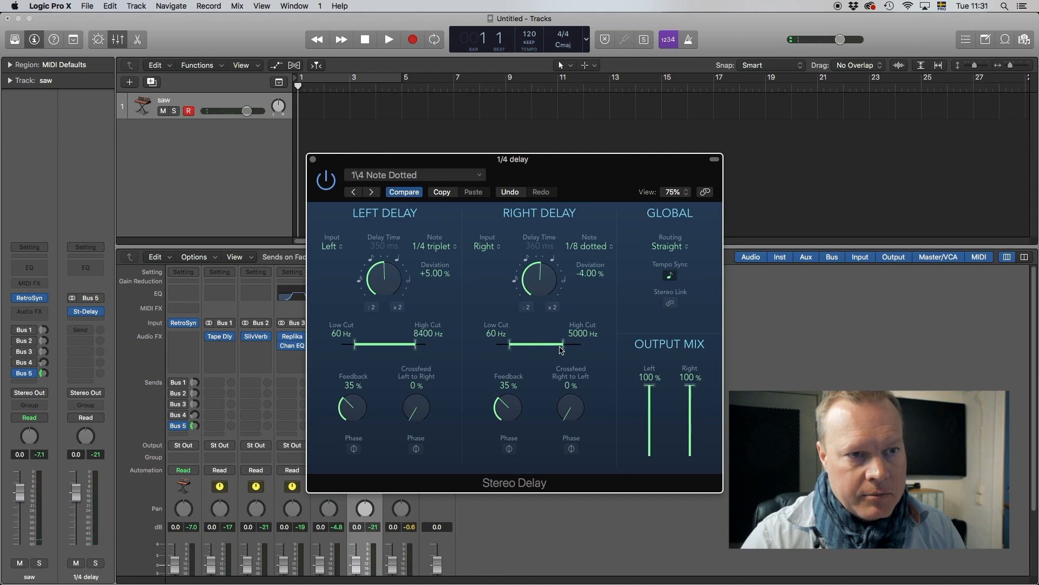
pyautogui.moveTo(560, 344); pyautogui.dragTo(570, 344)
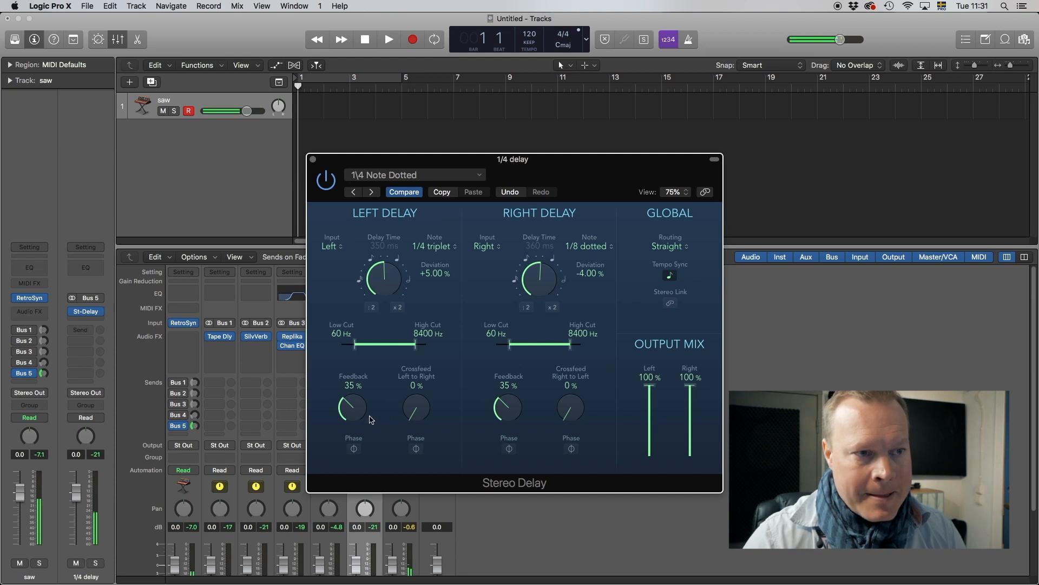
# Raise left and right feedback to 40%, reset crossfeed to 0%, and close Stereo Delay.
pyautogui.moveTo(351, 407); pyautogui.dragTo(353, 397)
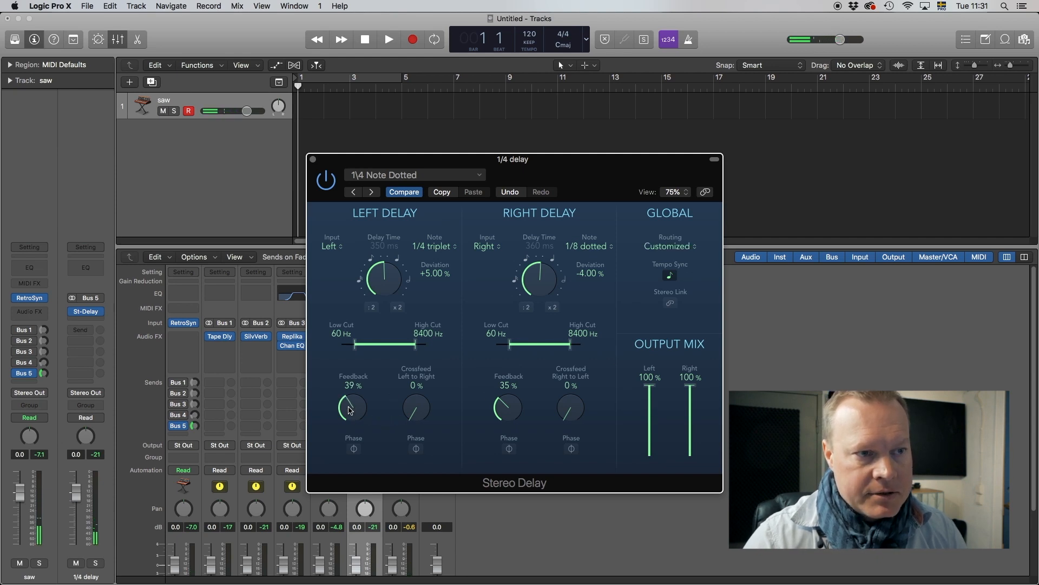
pyautogui.moveTo(506, 412); pyautogui.dragTo(506, 397)
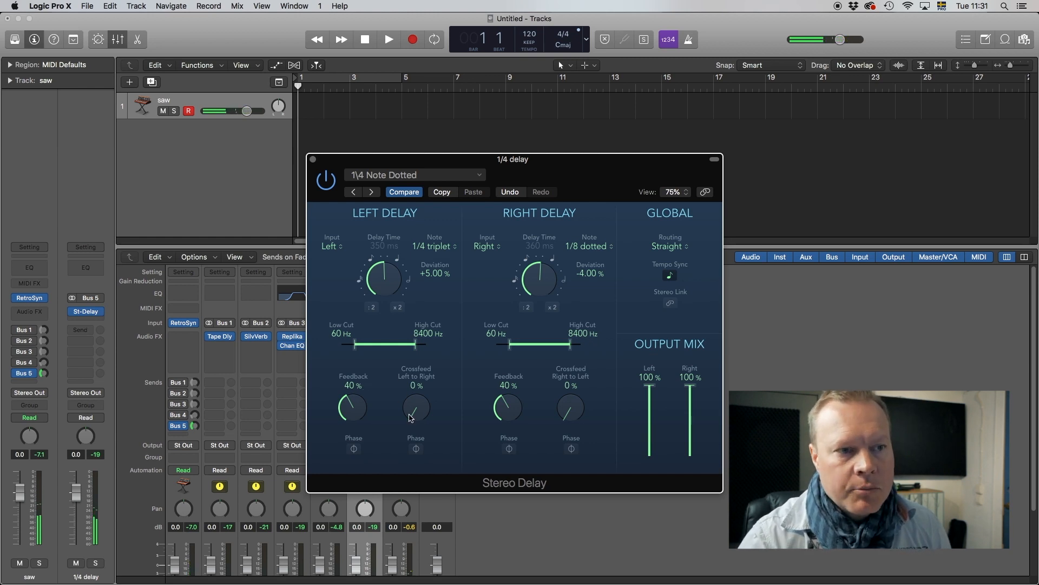
pyautogui.moveTo(415, 407); pyautogui.dragTo(416, 391)
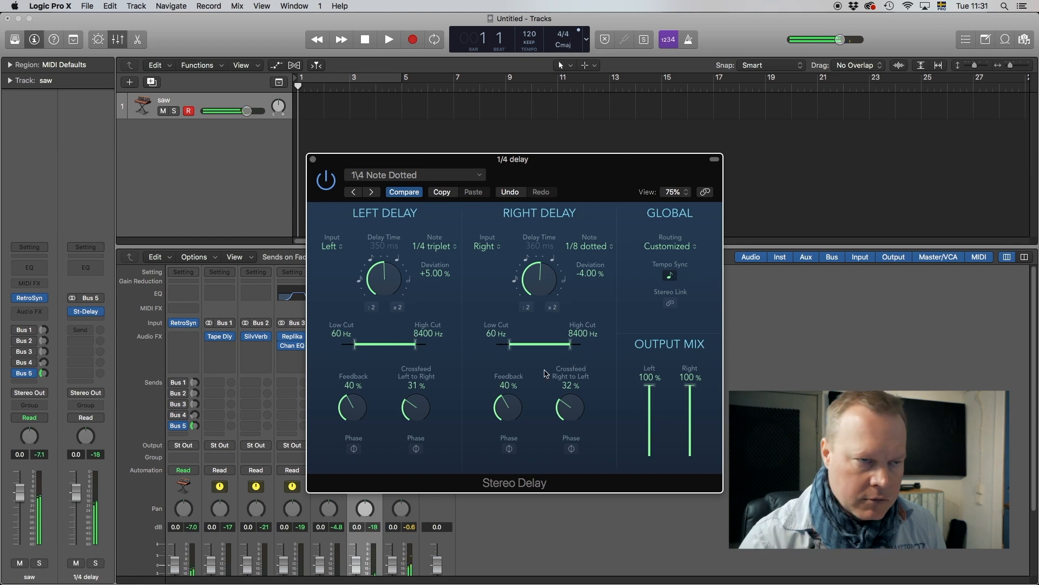
pyautogui.click(669, 246)
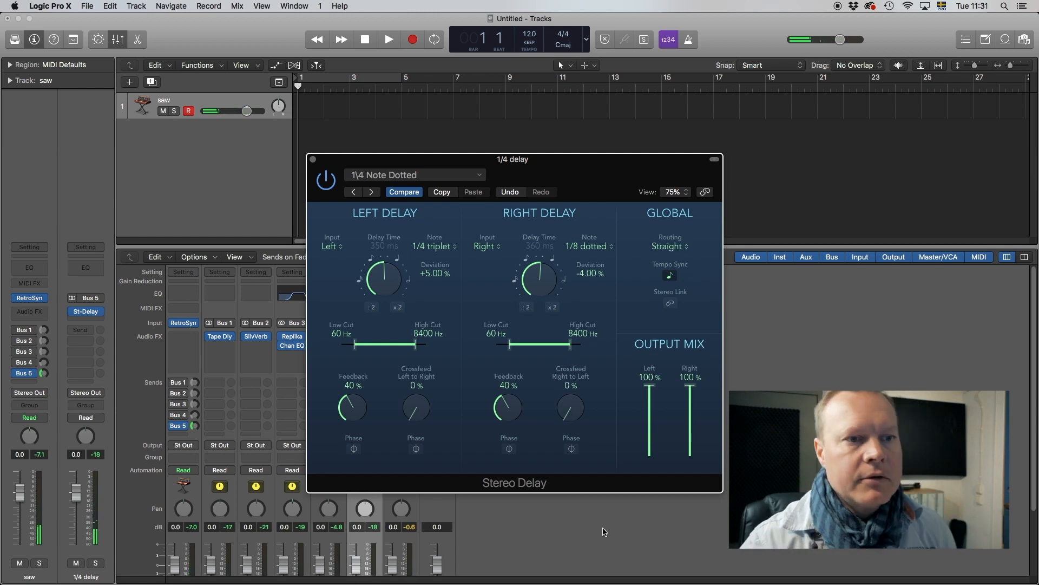
pyautogui.moveTo(491, 400)
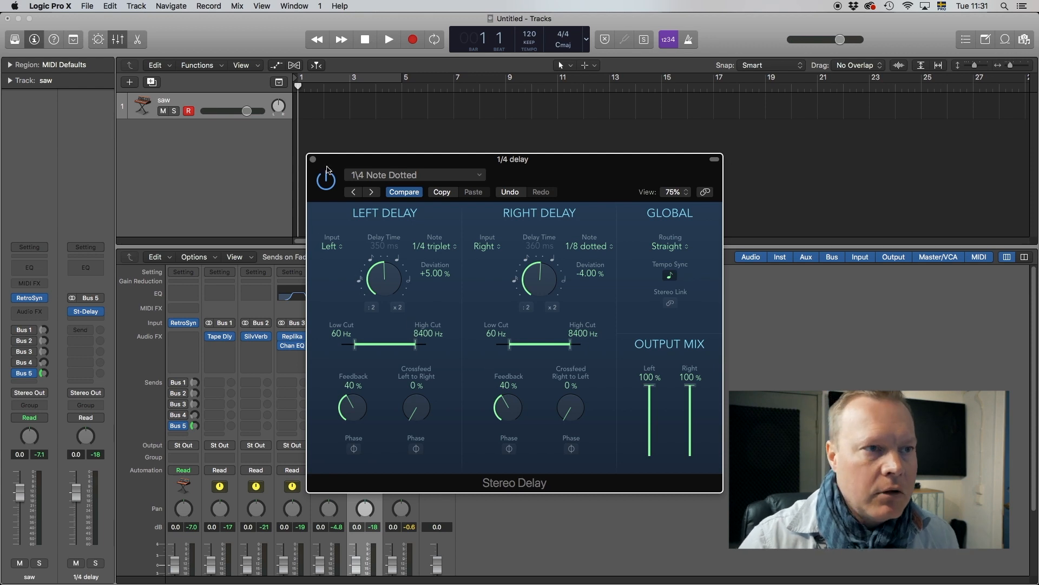
pyautogui.click(312, 160)
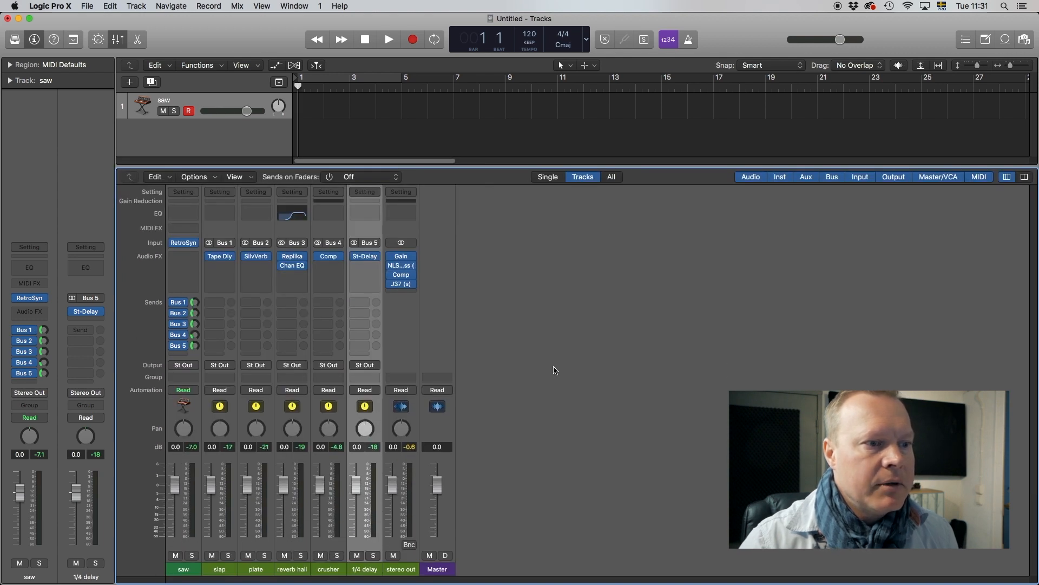
pyautogui.moveTo(489, 533)
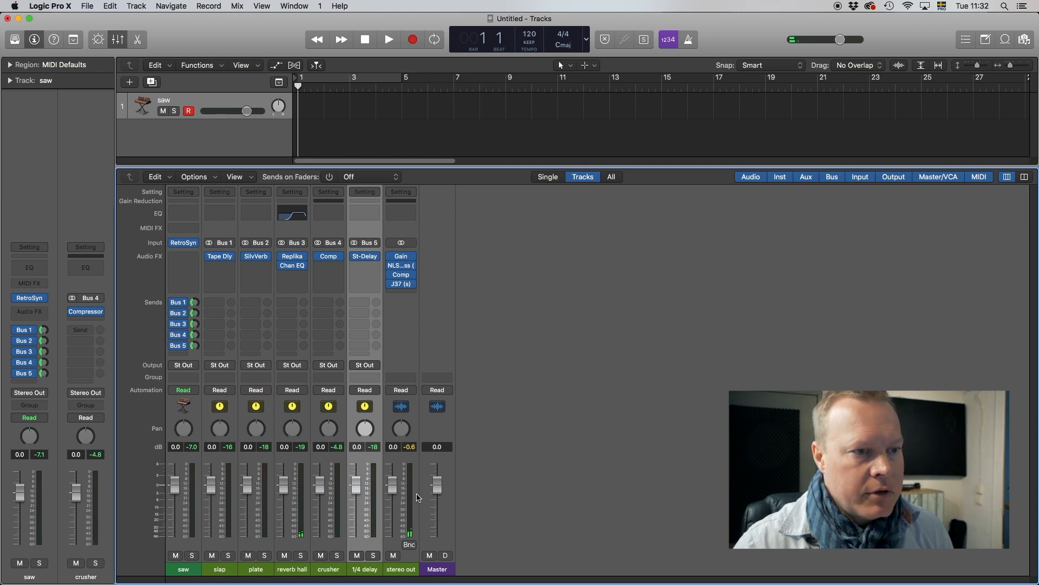
# Trim the crusher bus fader down to about -3.2 dB.
pyautogui.moveTo(356, 477); pyautogui.dragTo(357, 493)
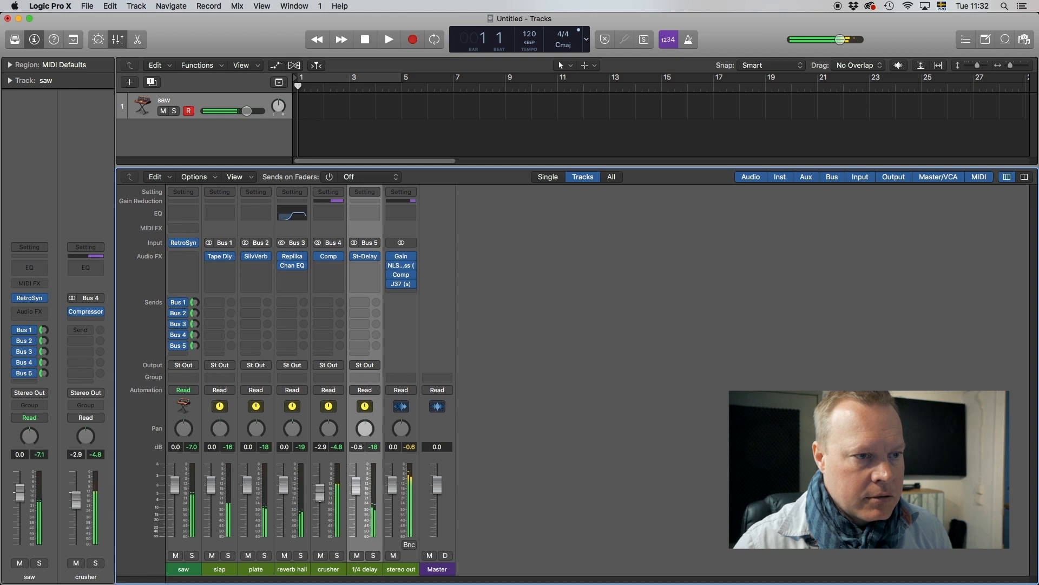
pyautogui.moveTo(319, 484); pyautogui.dragTo(319, 513)
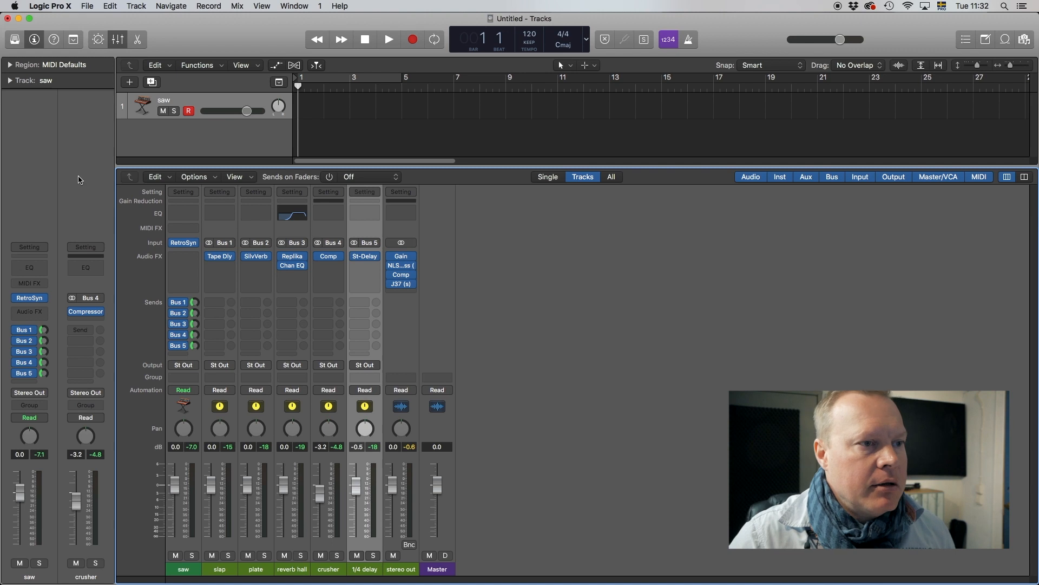
pyautogui.moveTo(378, 546)
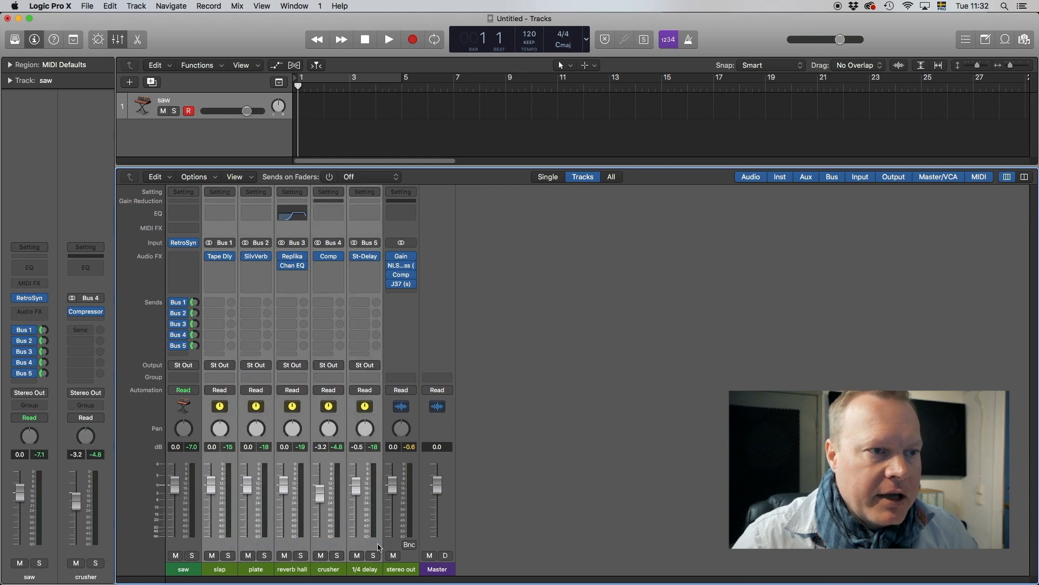
pyautogui.moveTo(301, 375)
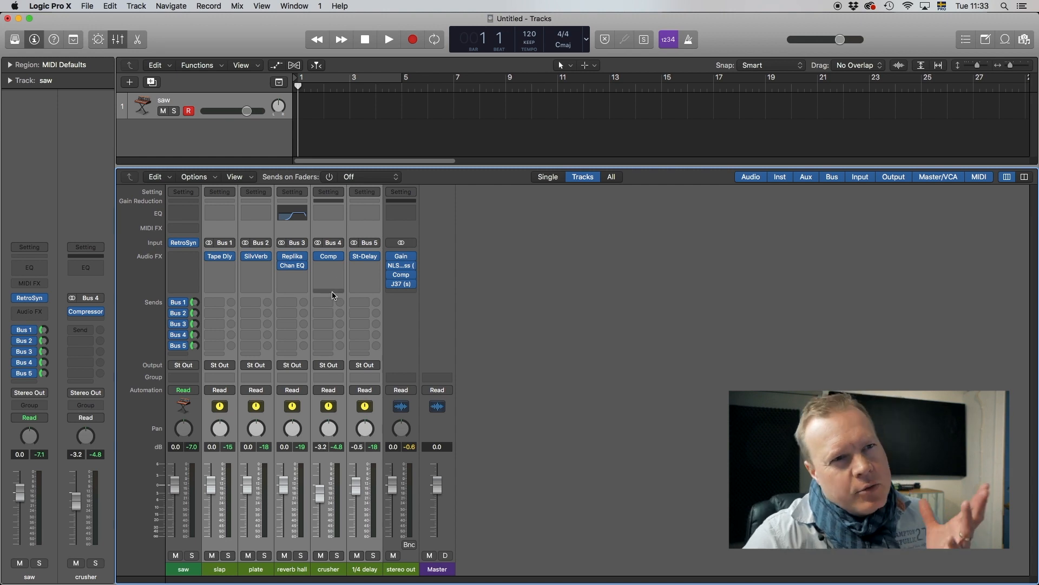
pyautogui.moveTo(333, 297)
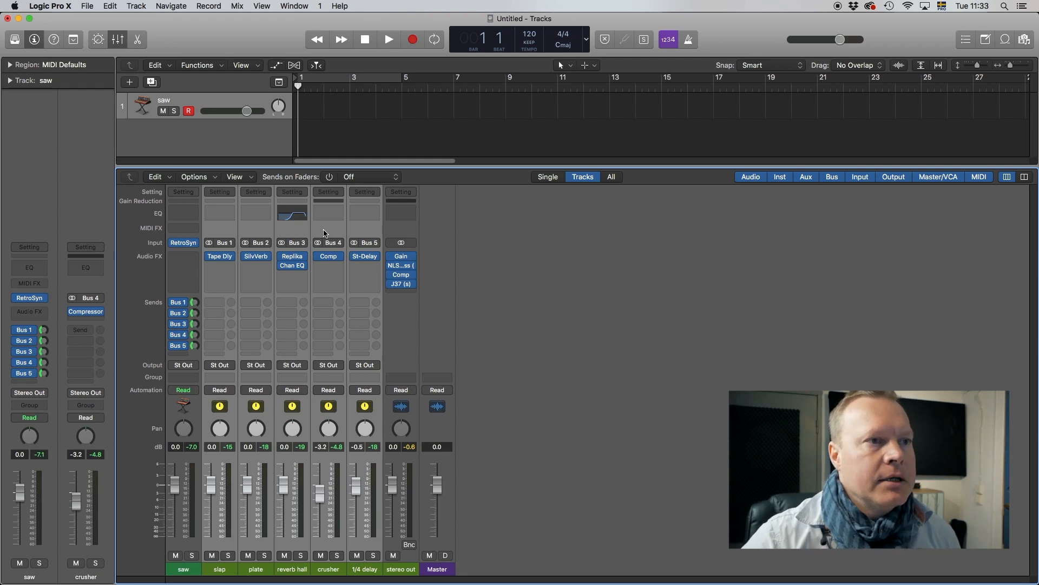
# Save the project as a template named s36-synth-setup2.
pyautogui.click(87, 6)
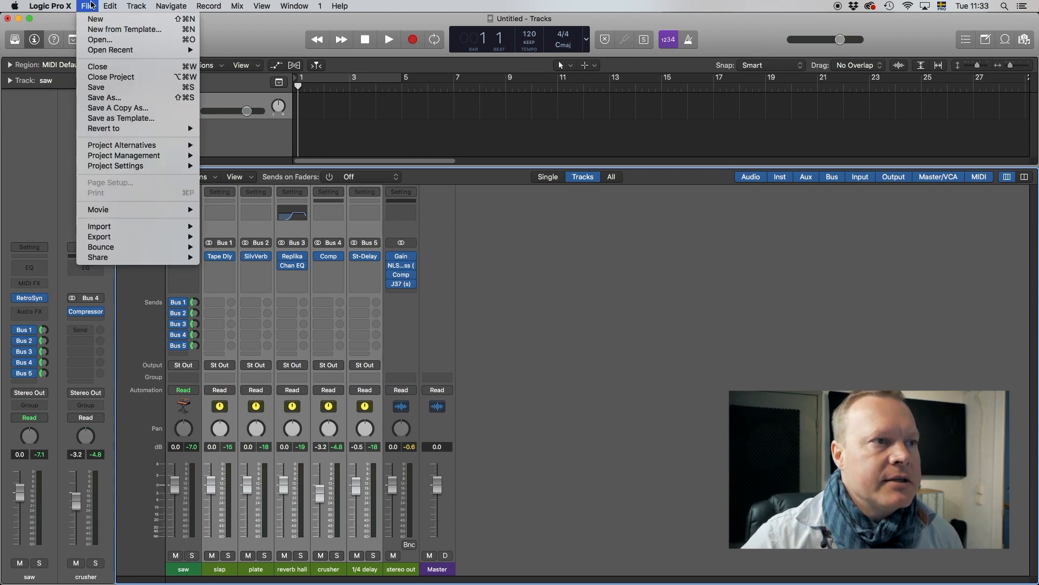
pyautogui.moveTo(121, 118)
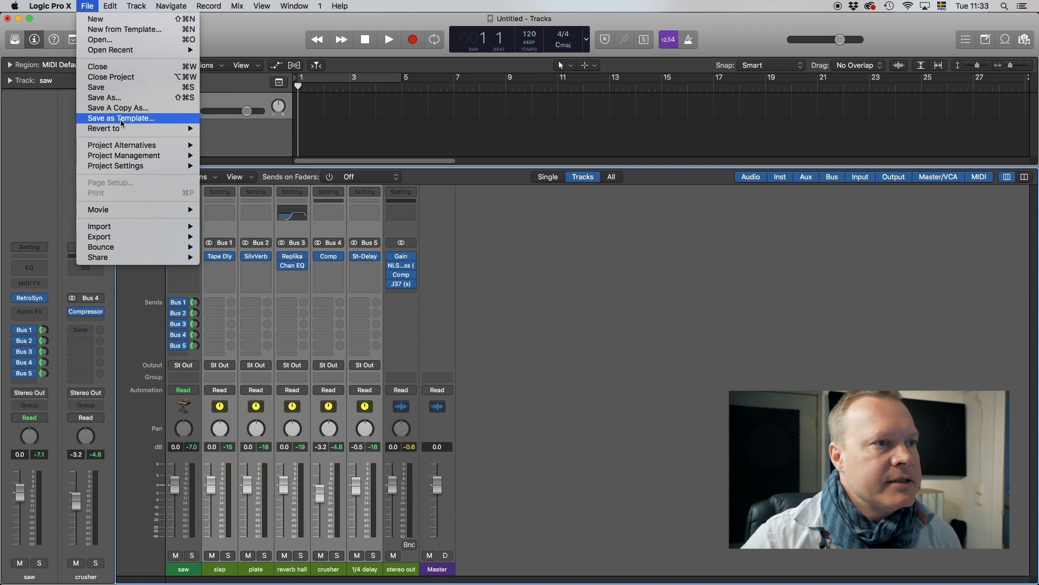
pyautogui.click(120, 118)
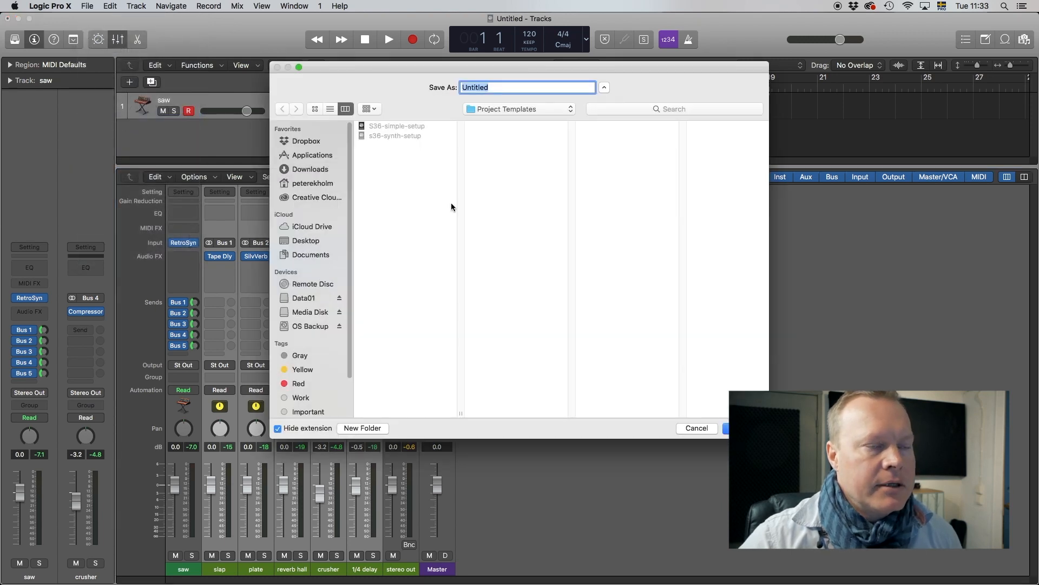
pyautogui.moveTo(458, 221)
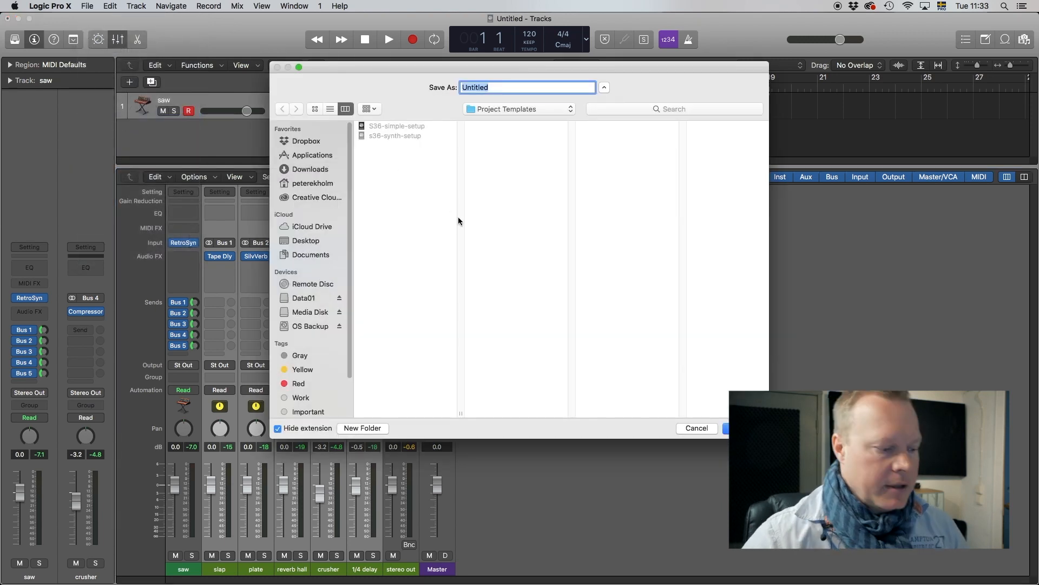
pyautogui.write('s')
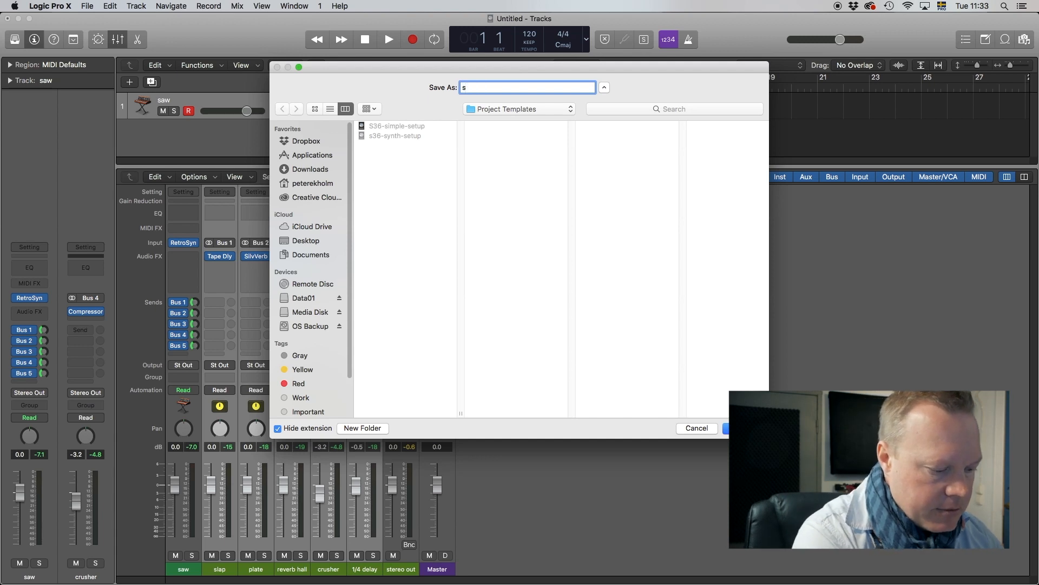
pyautogui.write('36-synth')
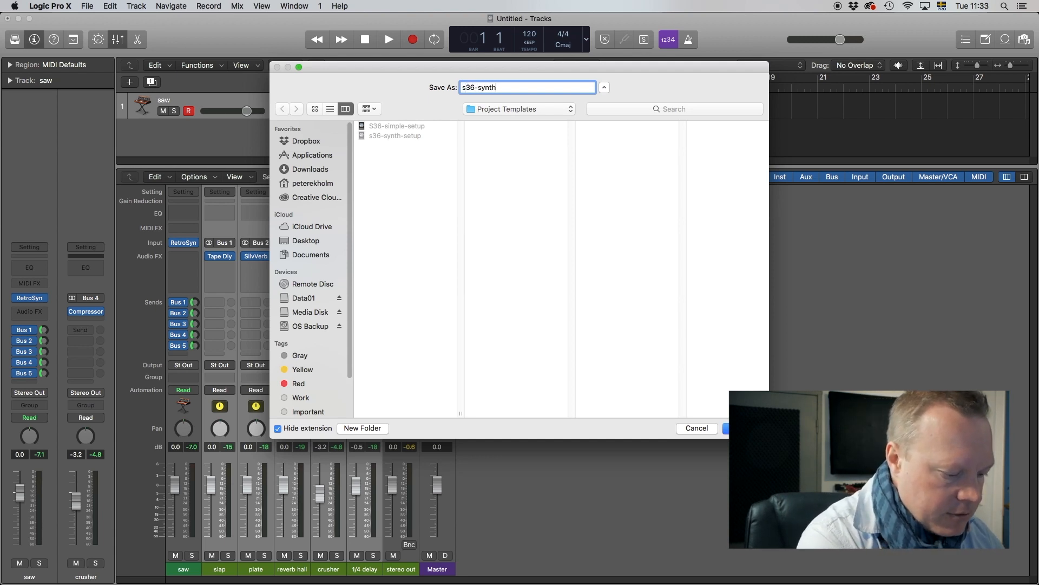
pyautogui.write('-set')
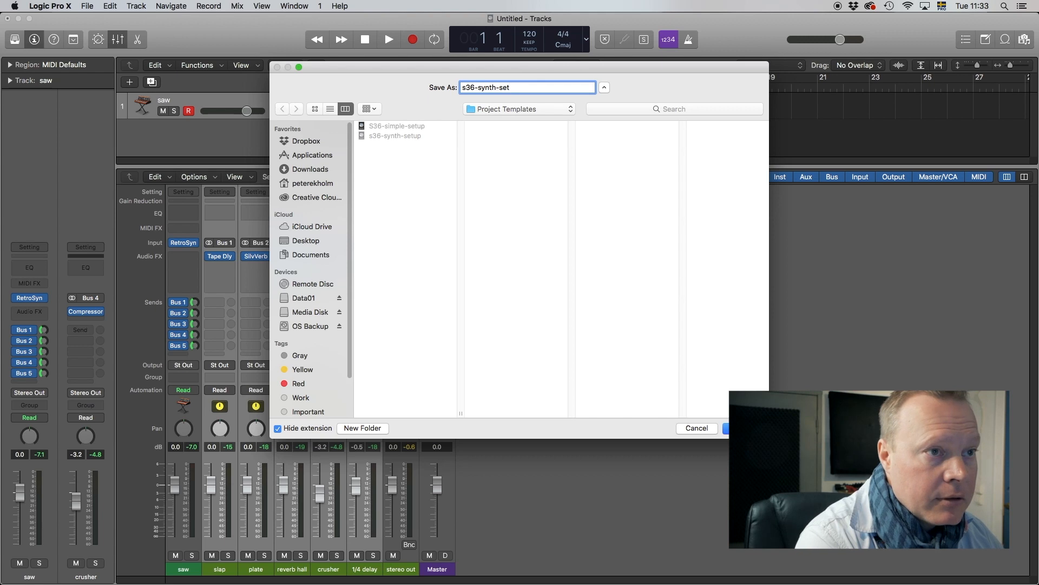
pyautogui.write('up2')
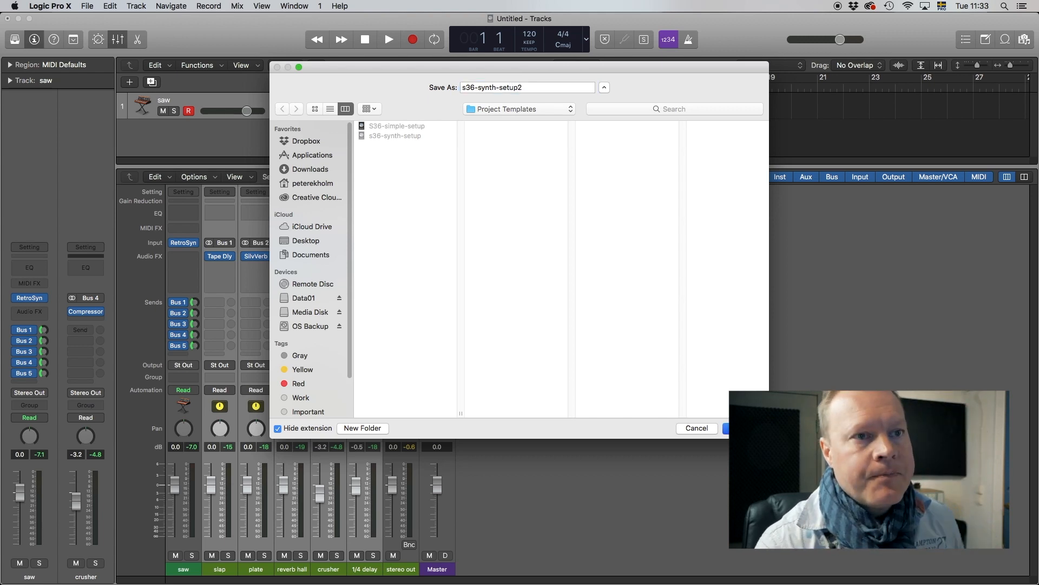
pyautogui.click(727, 428)
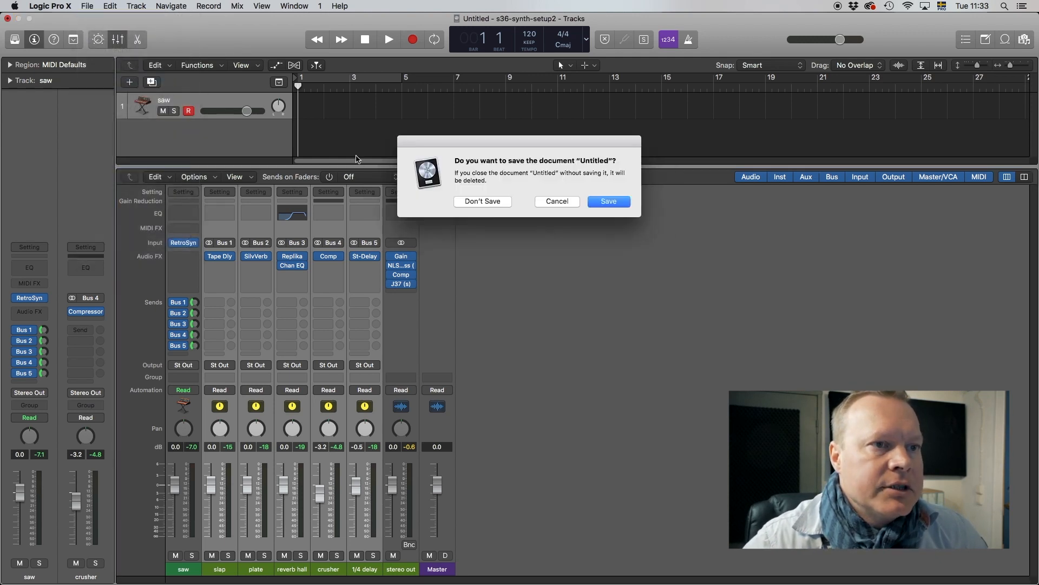
# Discard the untitled project and create a new one from s36-synth-setup2 in My Templates.
pyautogui.click(481, 202)
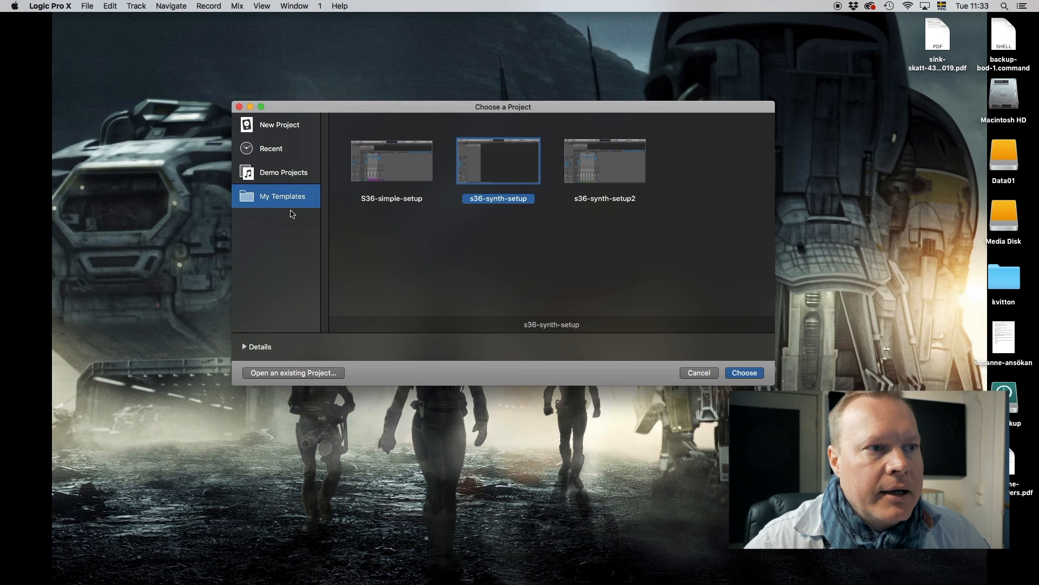
pyautogui.moveTo(269, 208)
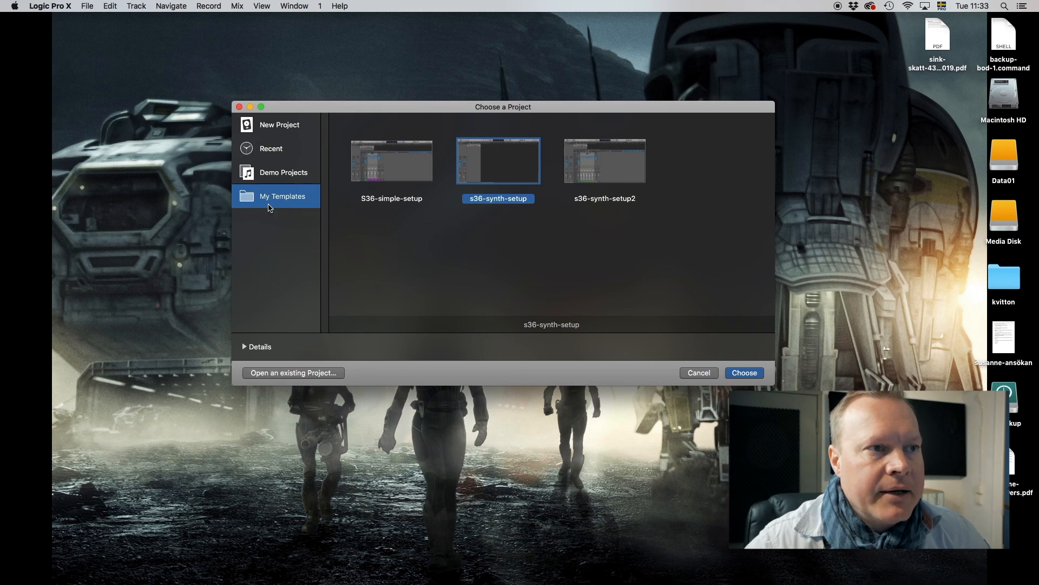
pyautogui.click(278, 123)
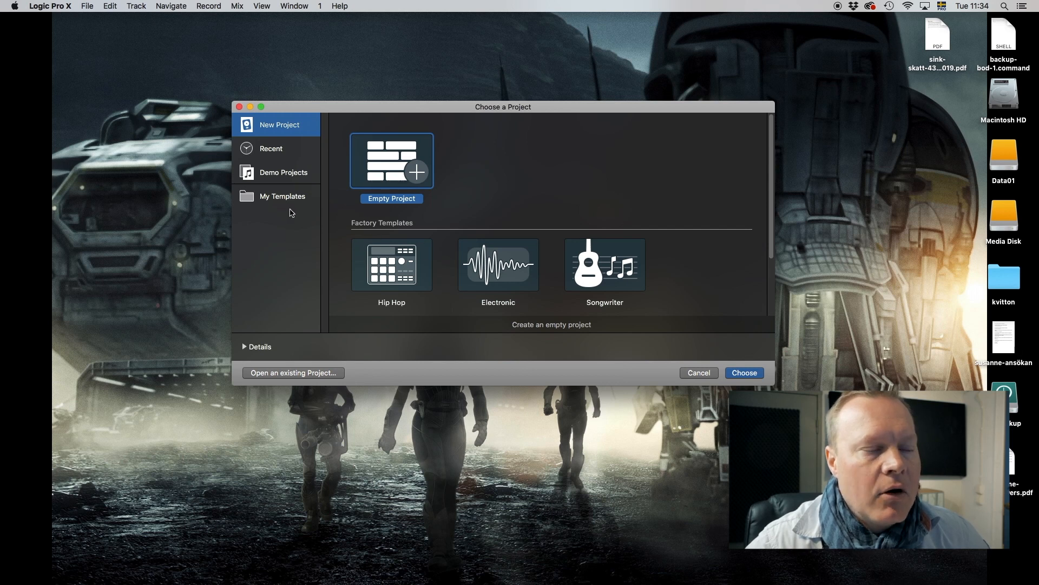
pyautogui.click(283, 196)
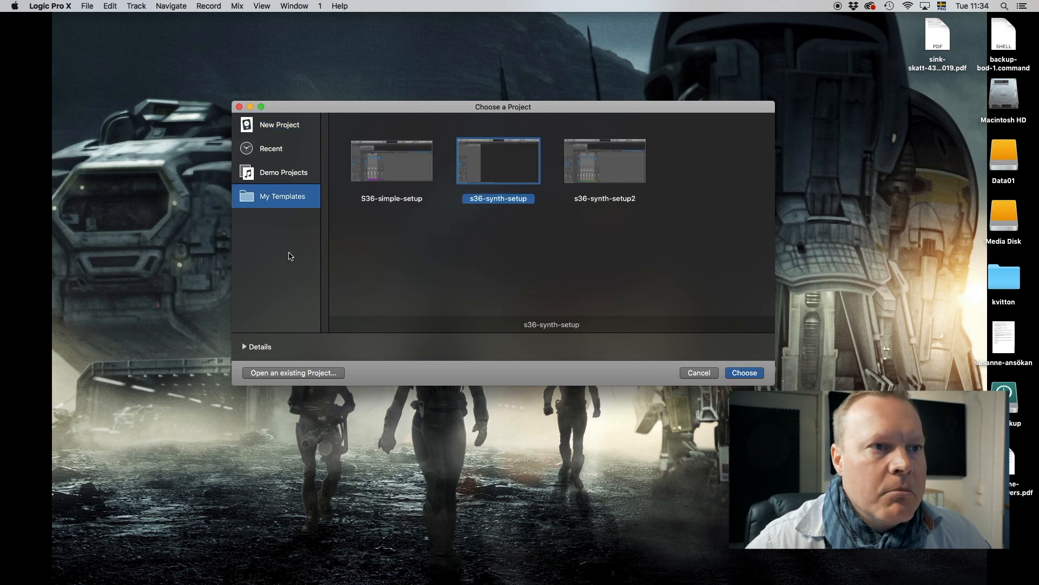
pyautogui.moveTo(543, 250)
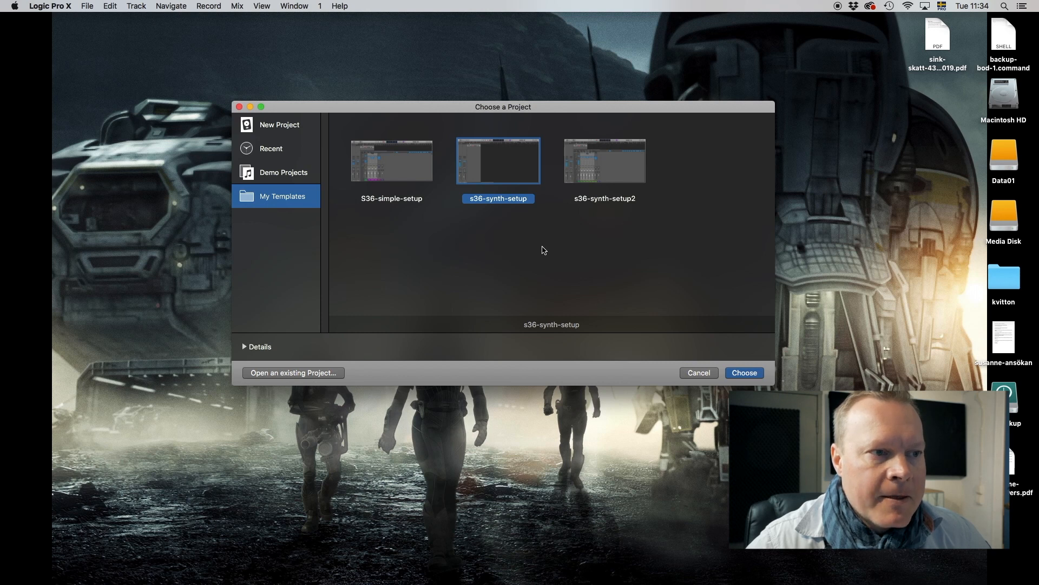
pyautogui.moveTo(327, 358)
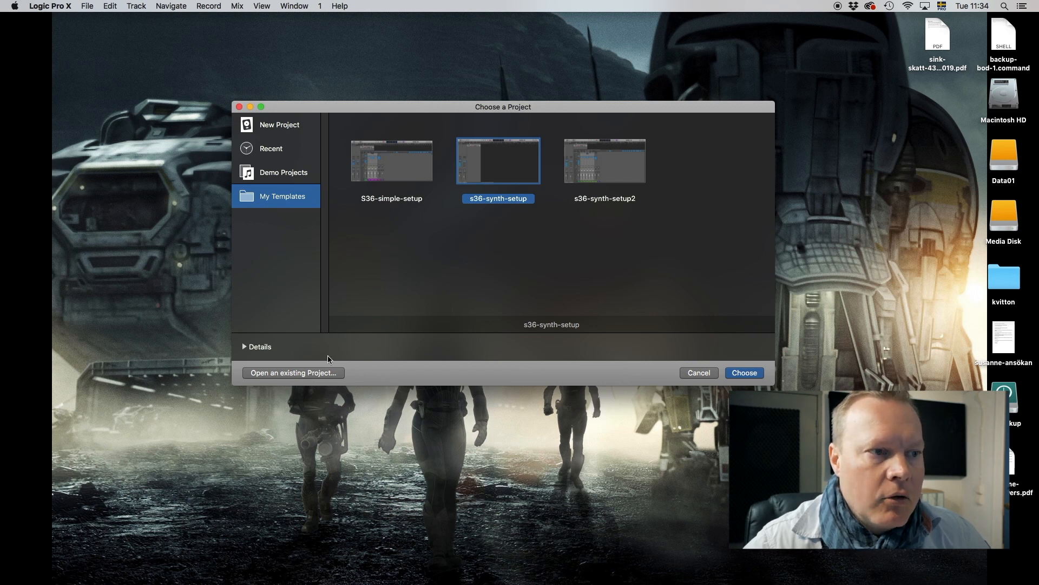
pyautogui.moveTo(518, 147)
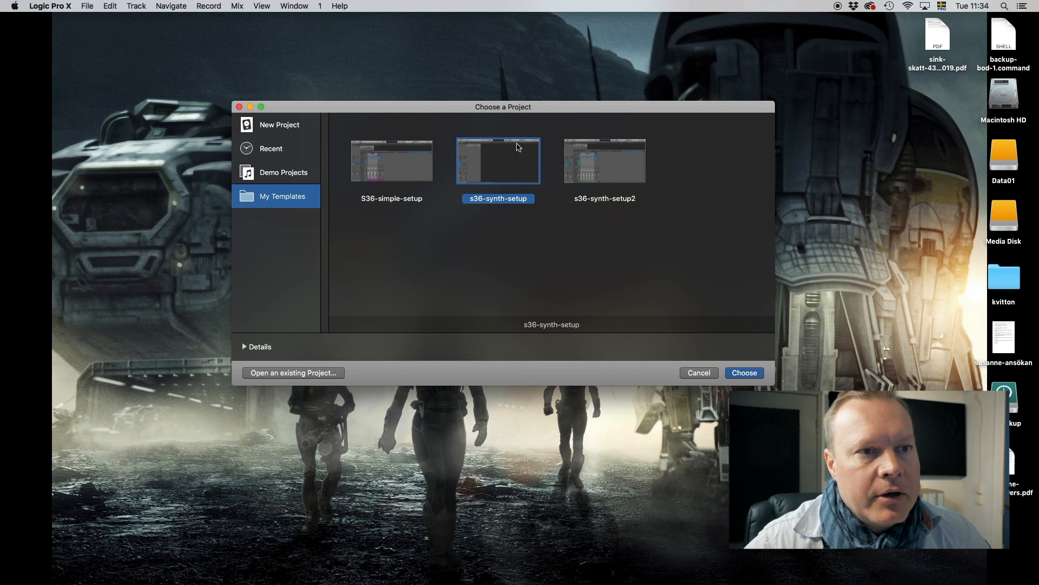
pyautogui.click(605, 160)
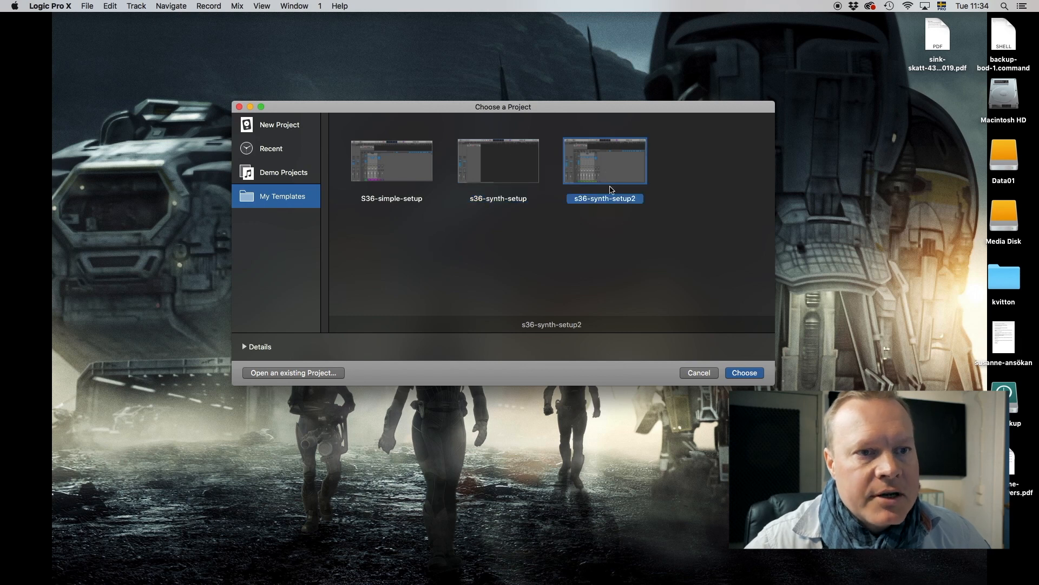
pyautogui.click(697, 373)
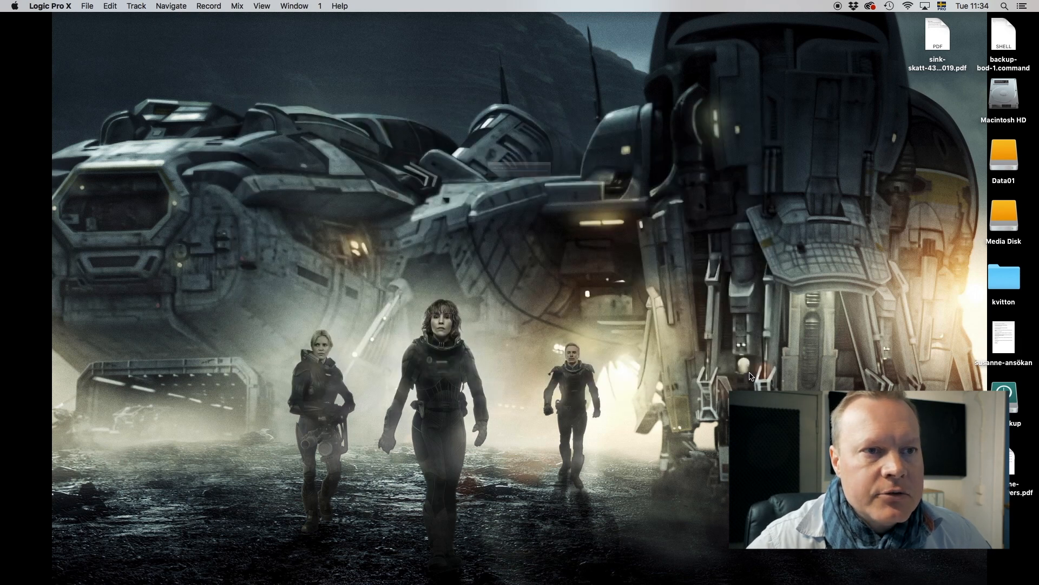